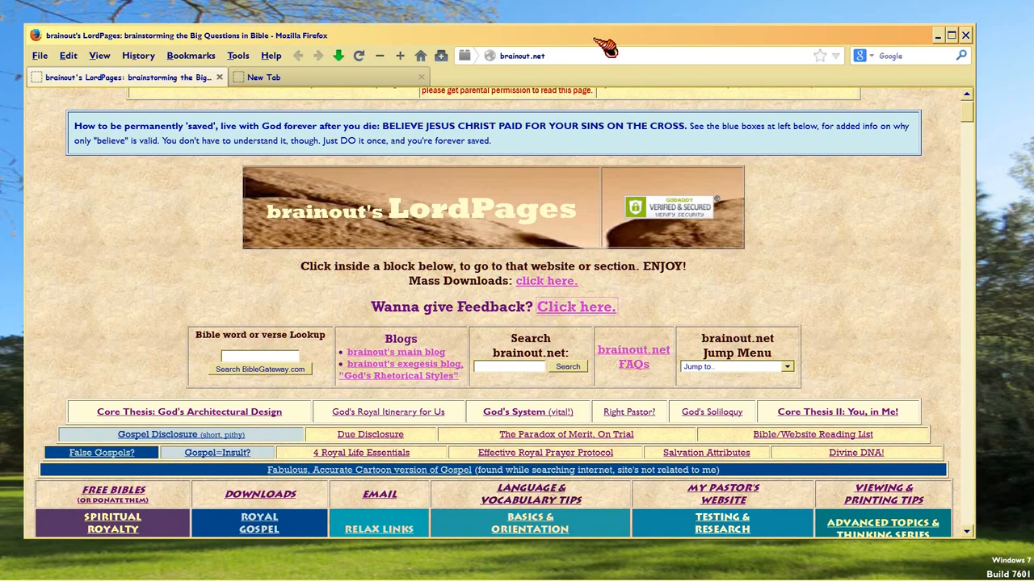
pyautogui.moveTo(166, 281)
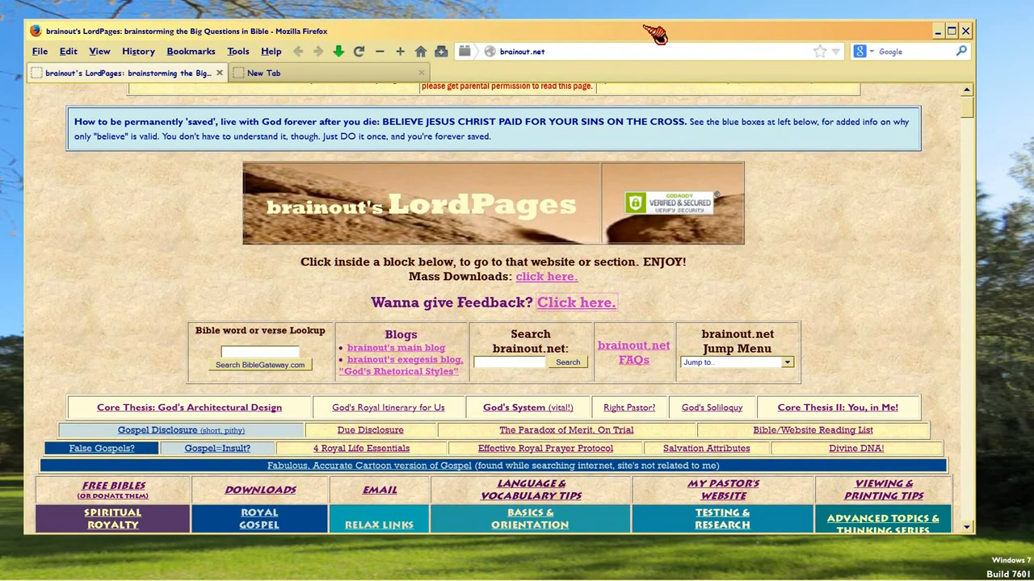
pyautogui.moveTo(159, 279)
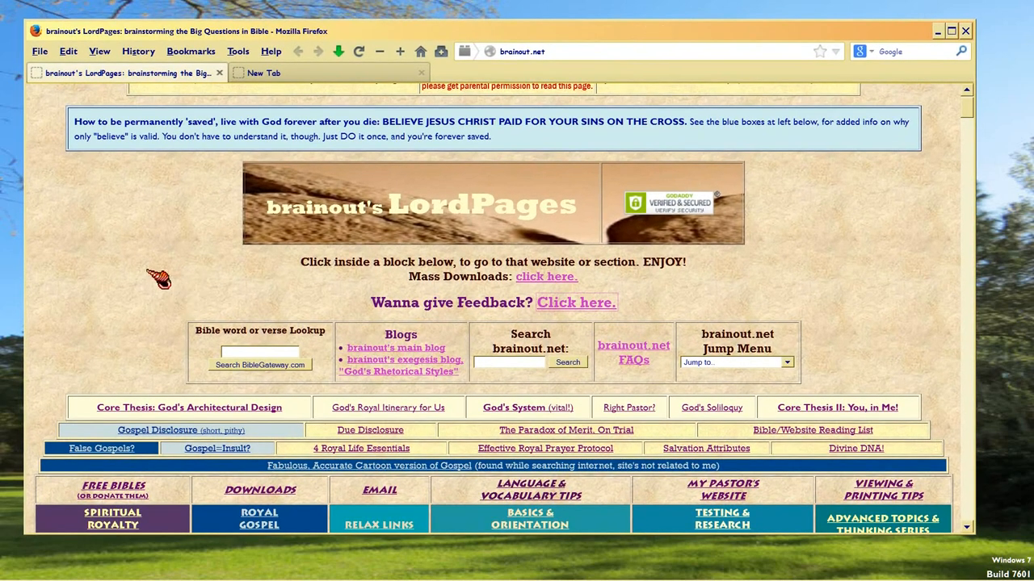
pyautogui.moveTo(275, 161)
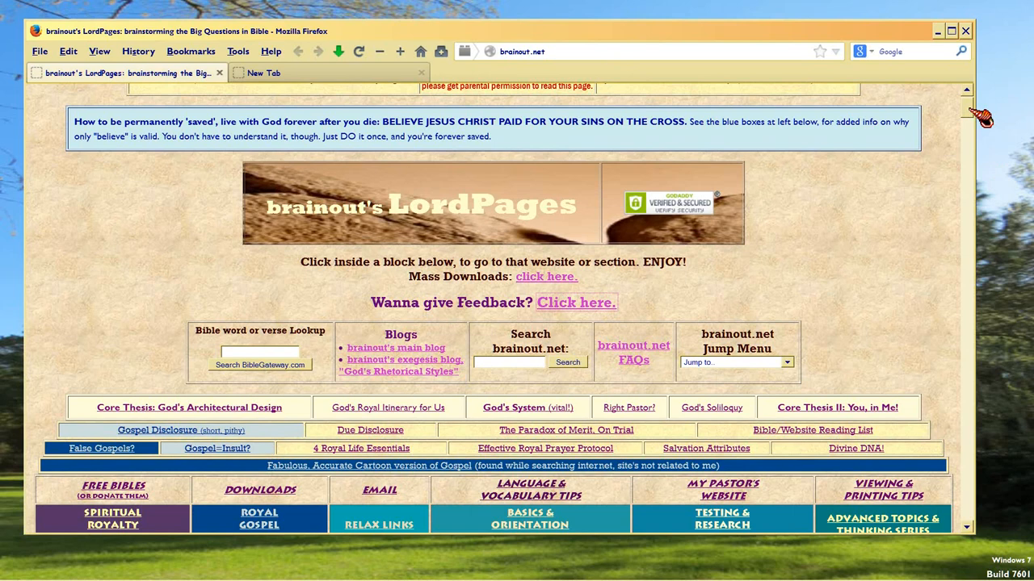
pyautogui.moveTo(949, 250)
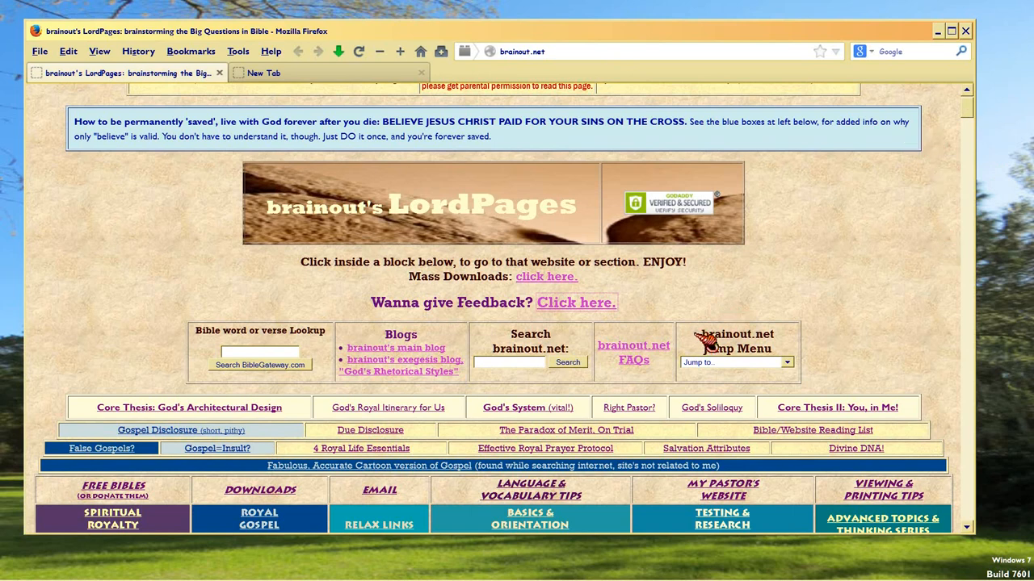
pyautogui.moveTo(667, 218)
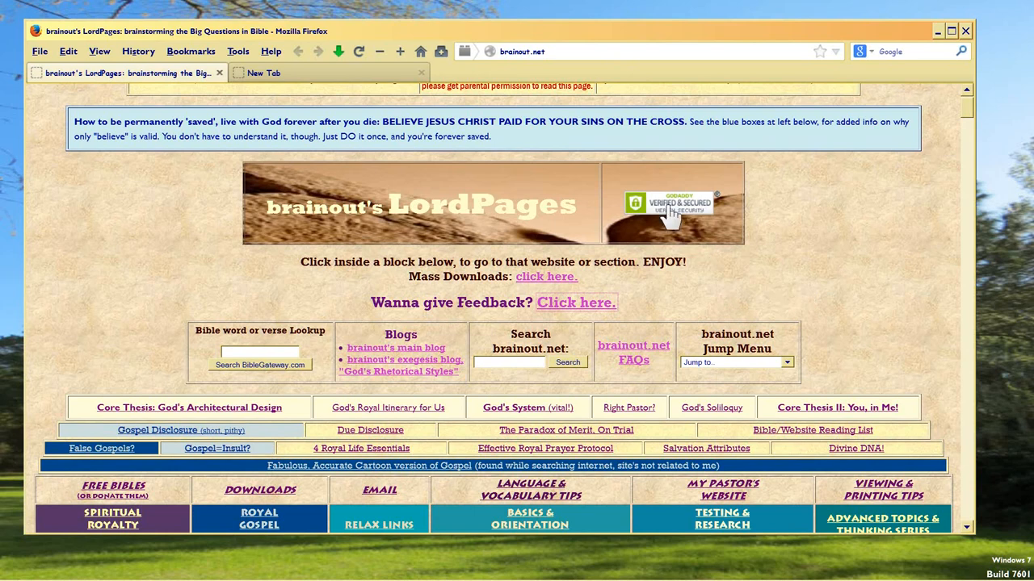
pyautogui.moveTo(638, 217)
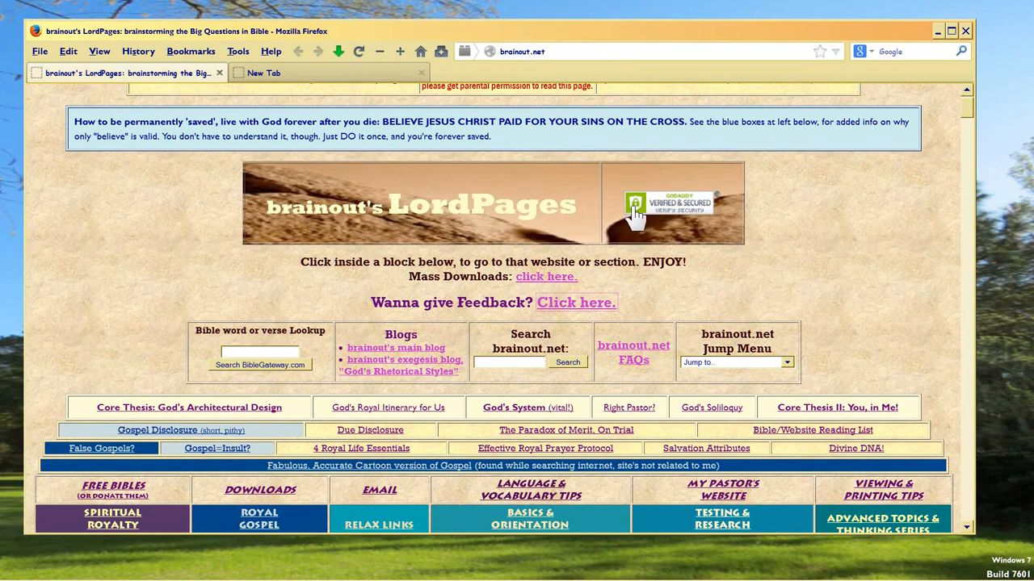
pyautogui.moveTo(670, 214)
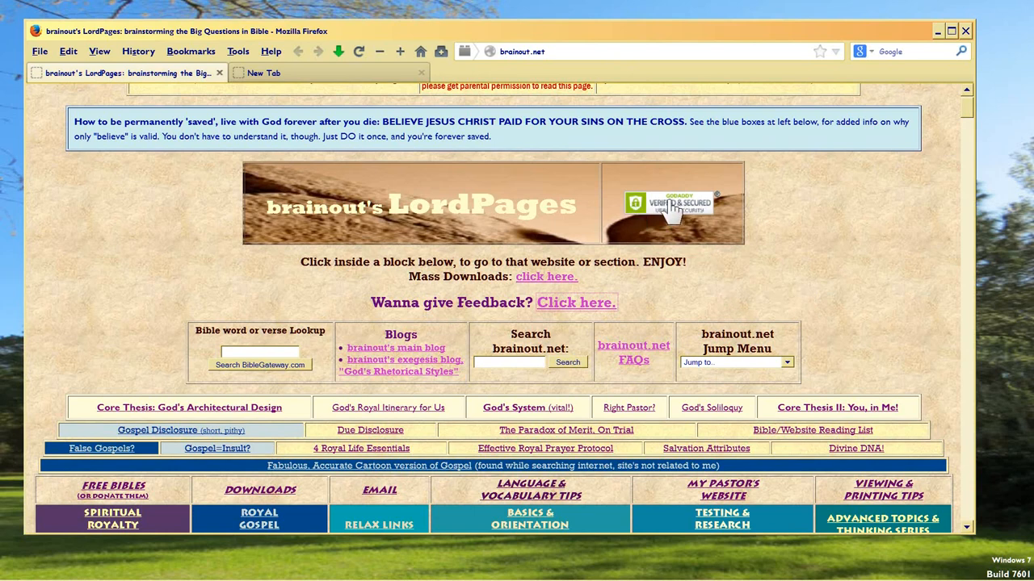
pyautogui.moveTo(674, 217)
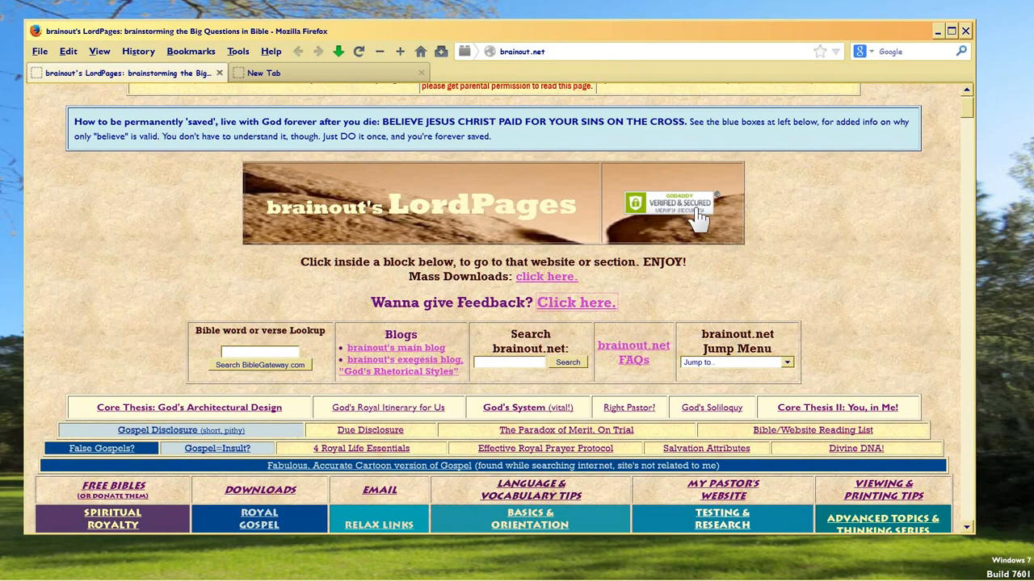
pyautogui.moveTo(638, 222)
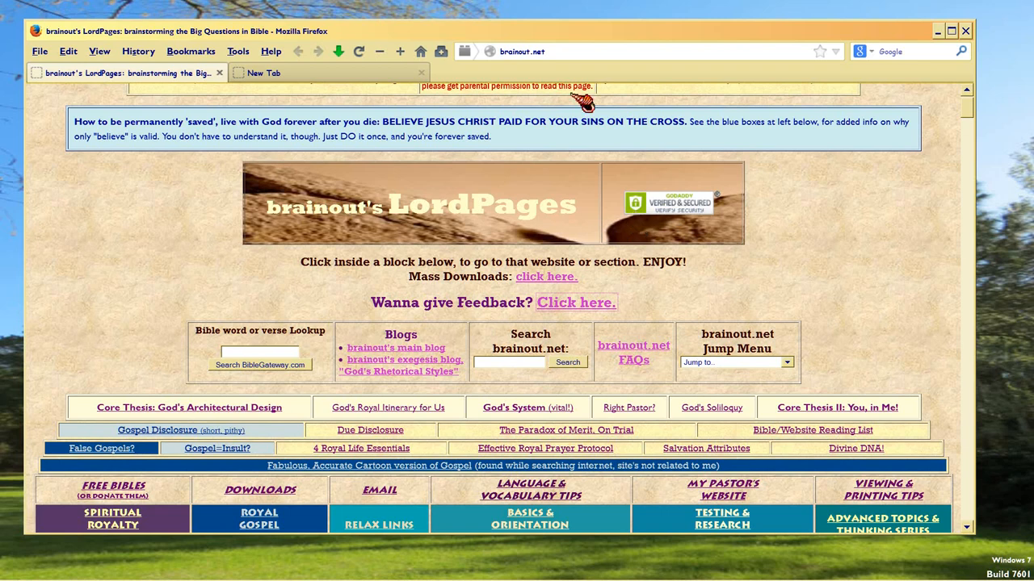
pyautogui.moveTo(606, 61)
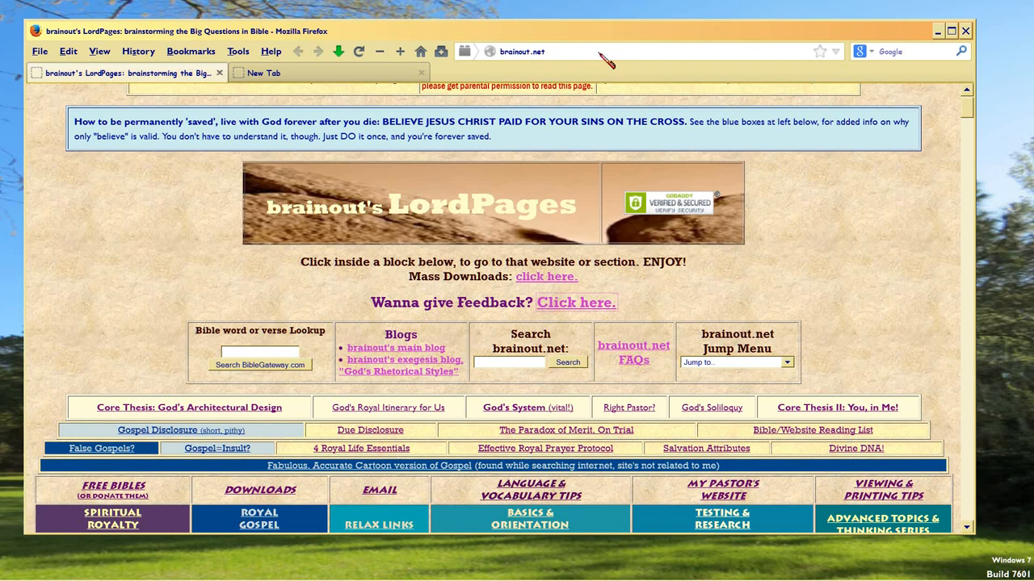
pyautogui.moveTo(677, 224)
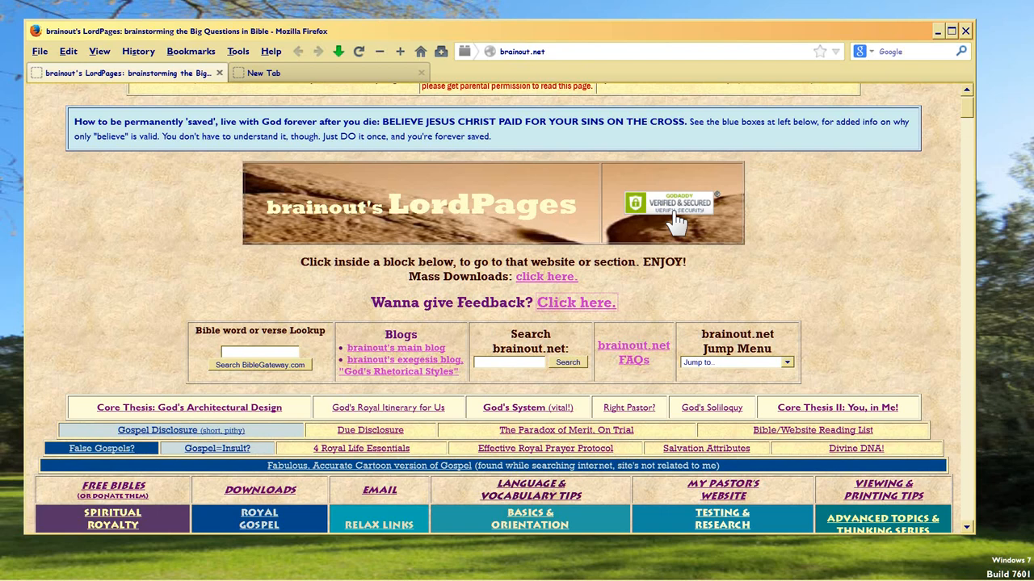
pyautogui.moveTo(548, 288)
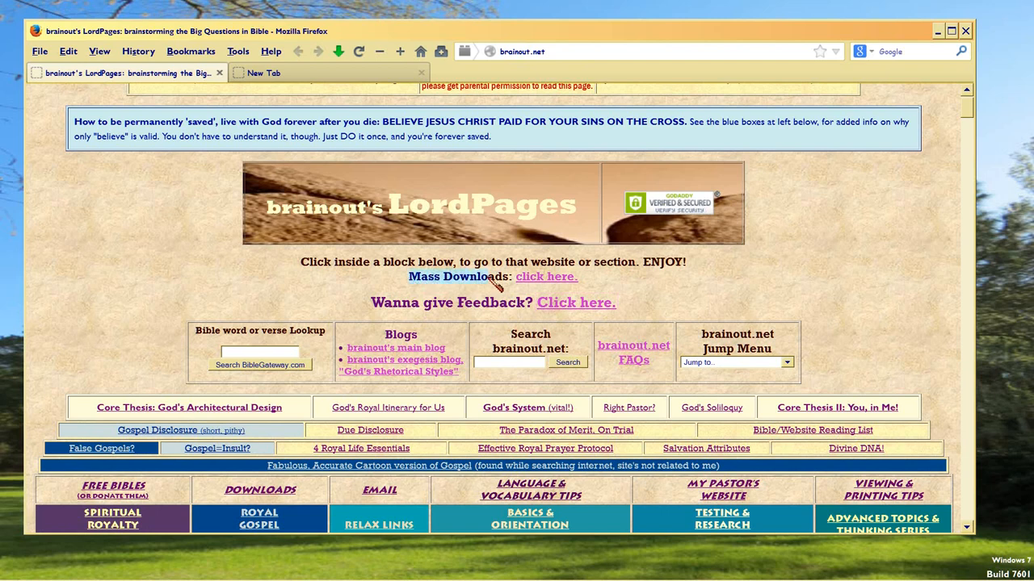
pyautogui.moveTo(695, 281)
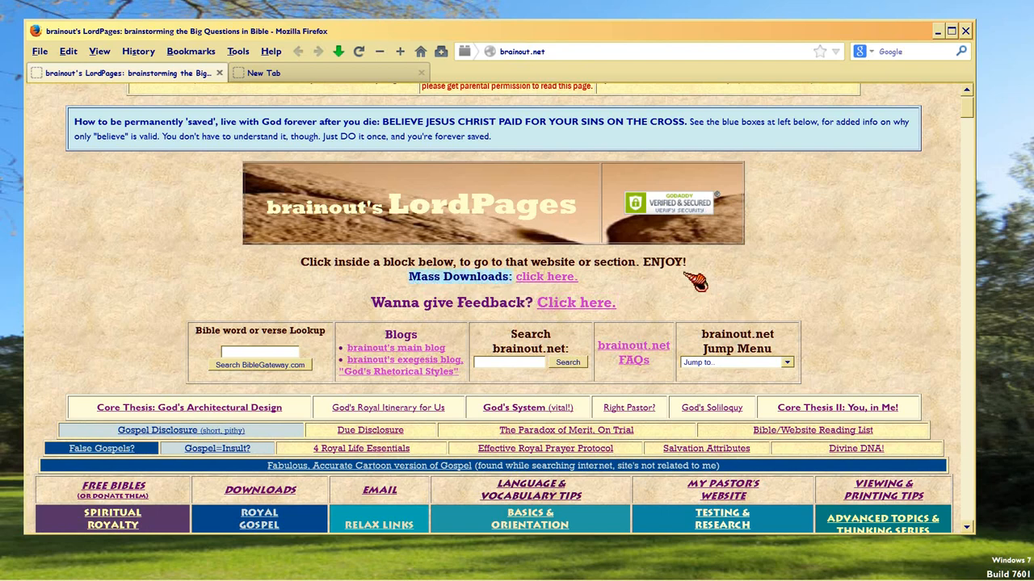
pyautogui.moveTo(715, 284)
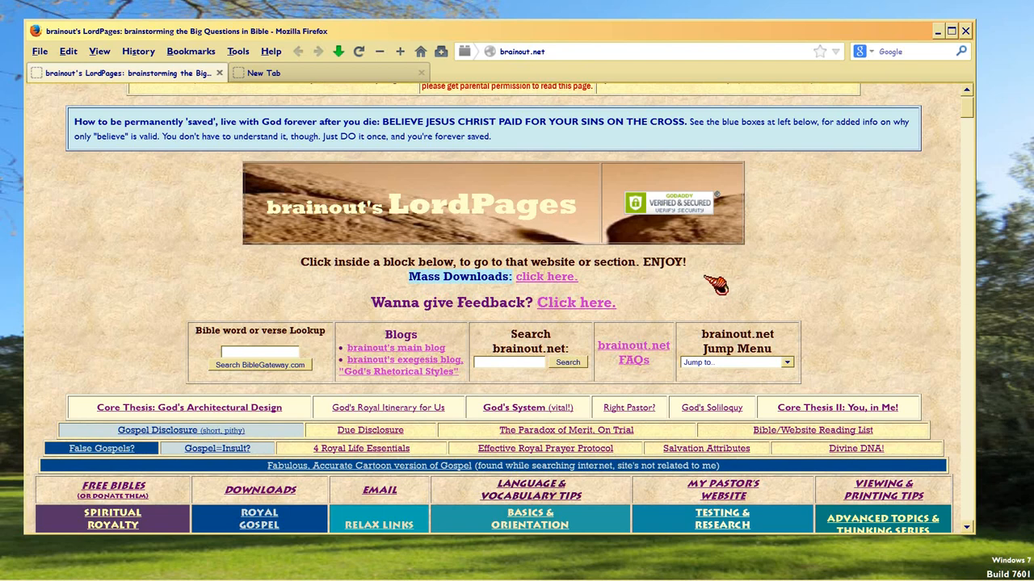
pyautogui.moveTo(125, 300)
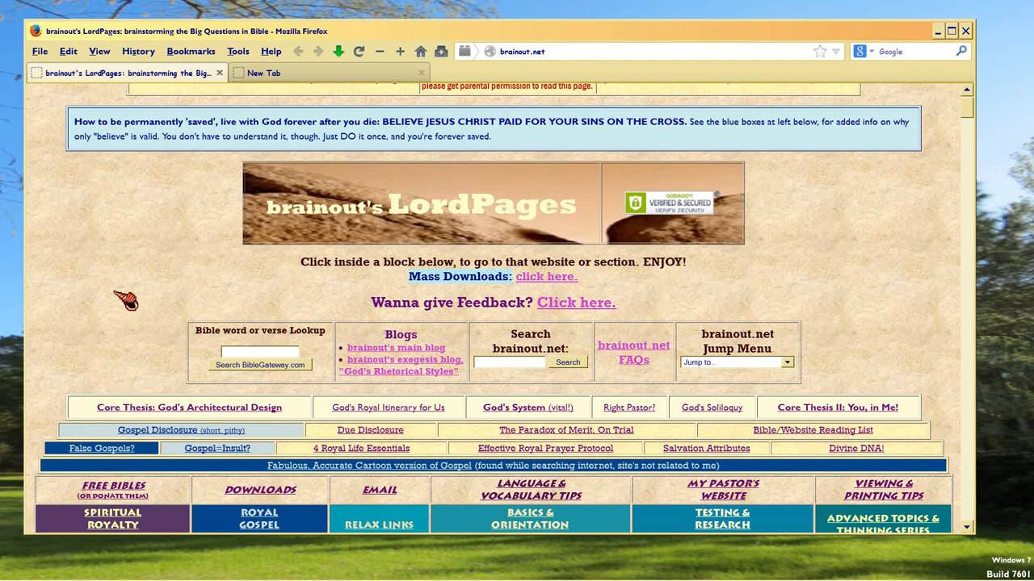
pyautogui.moveTo(282, 333)
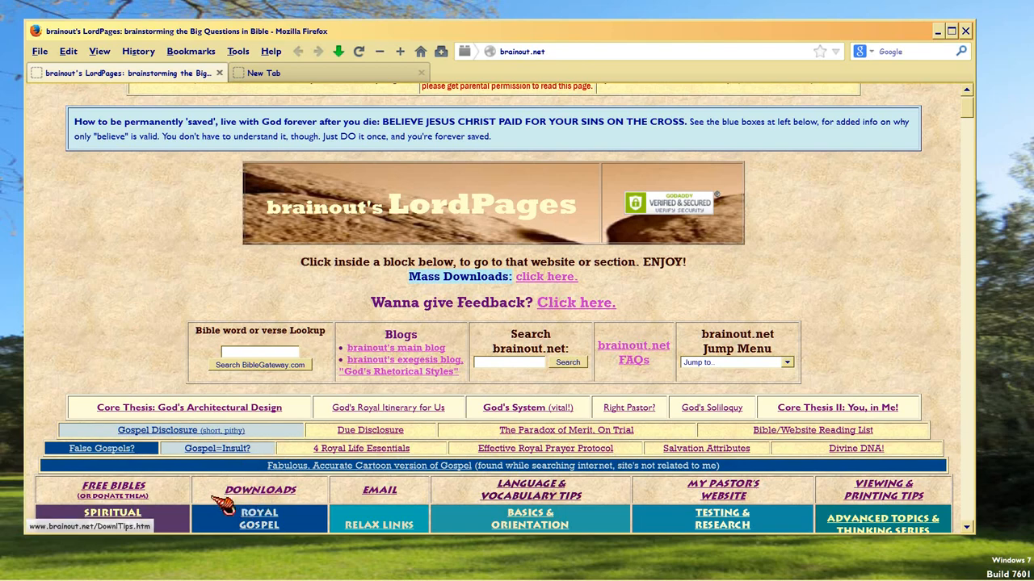
# Open the Mass Downloads 'click here.' link's Download Links and Tips page in a new background tab
pyautogui.scroll(-3)
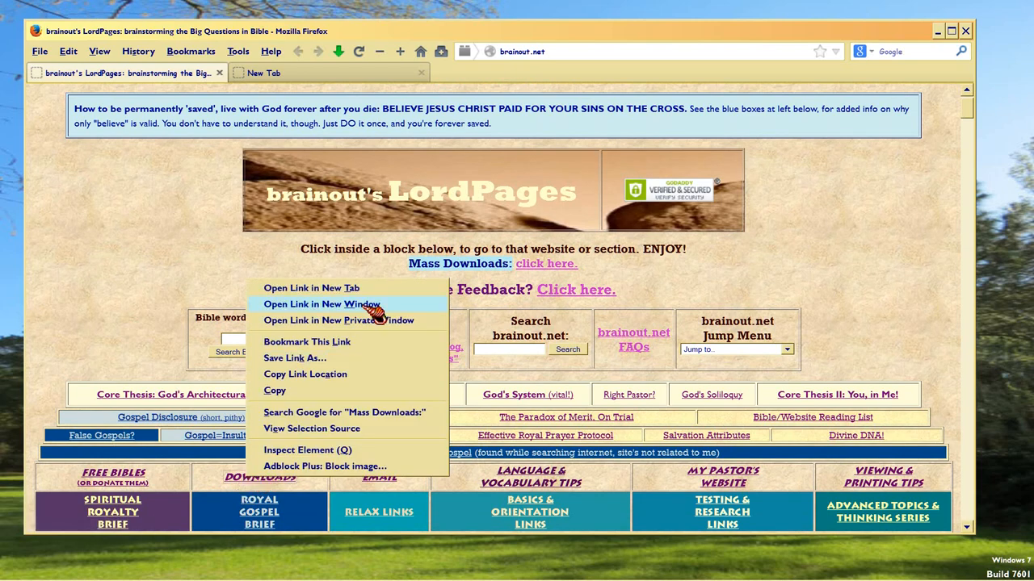
pyautogui.click(312, 289)
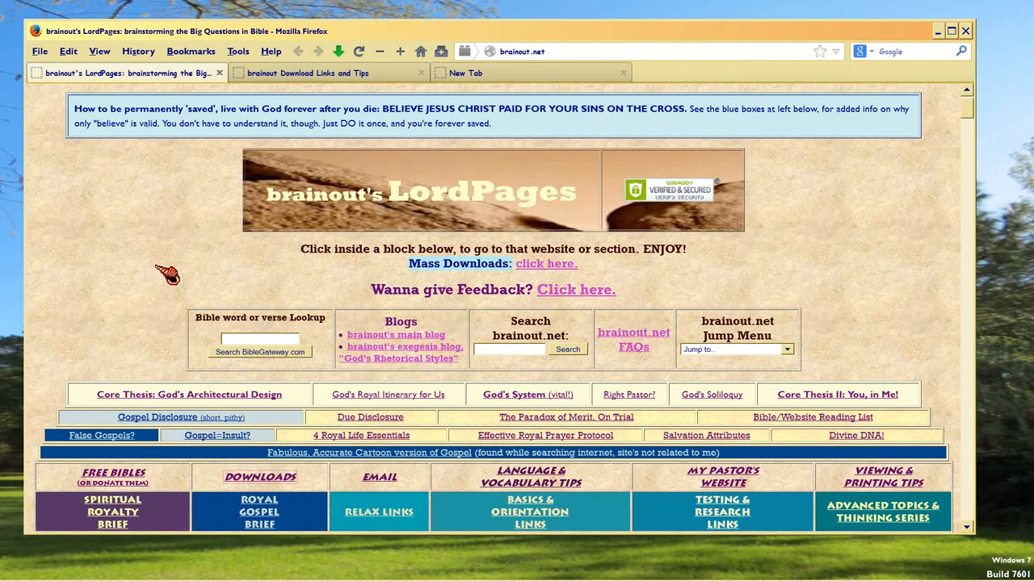
pyautogui.moveTo(541, 275)
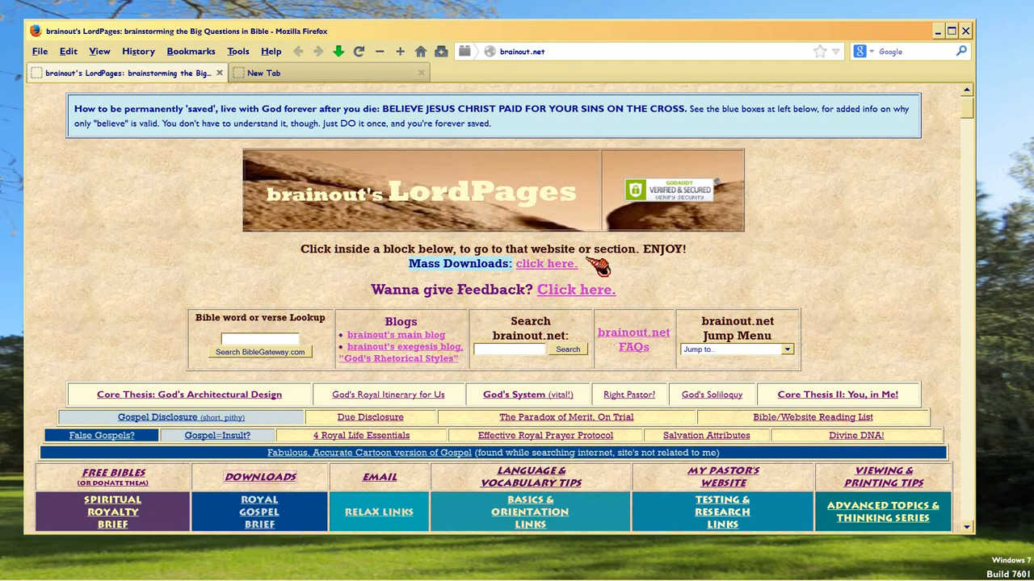
pyautogui.rightClick(546, 263)
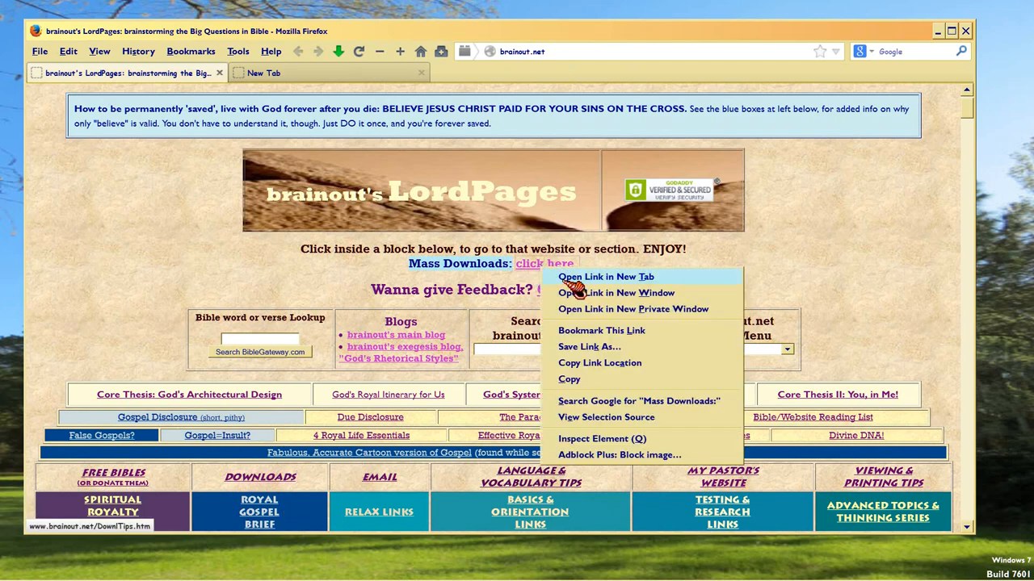
pyautogui.click(605, 276)
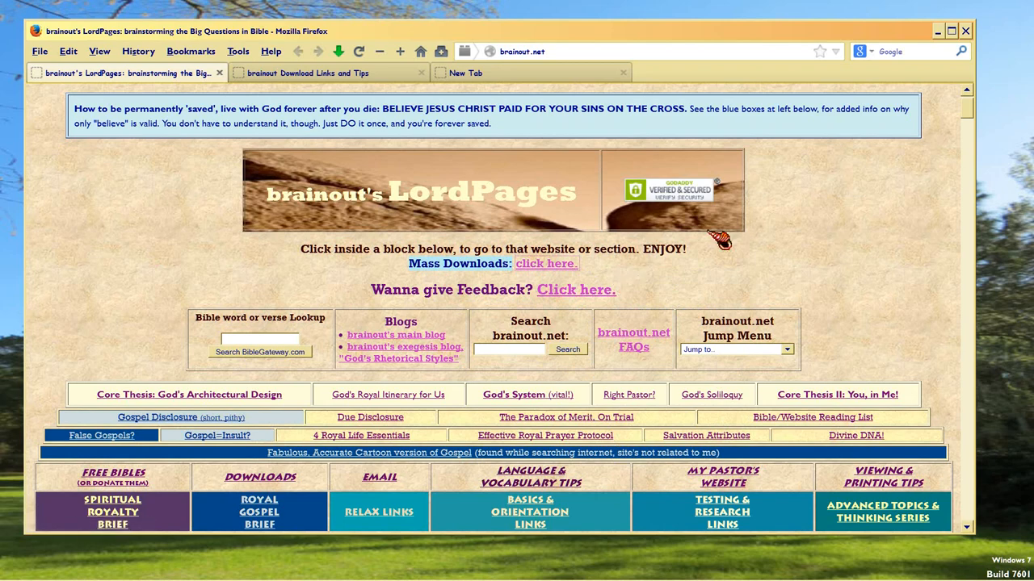
# Show the Download Links and Tips tab and right-click the brainout.net/downloads link for its options
pyautogui.click(327, 73)
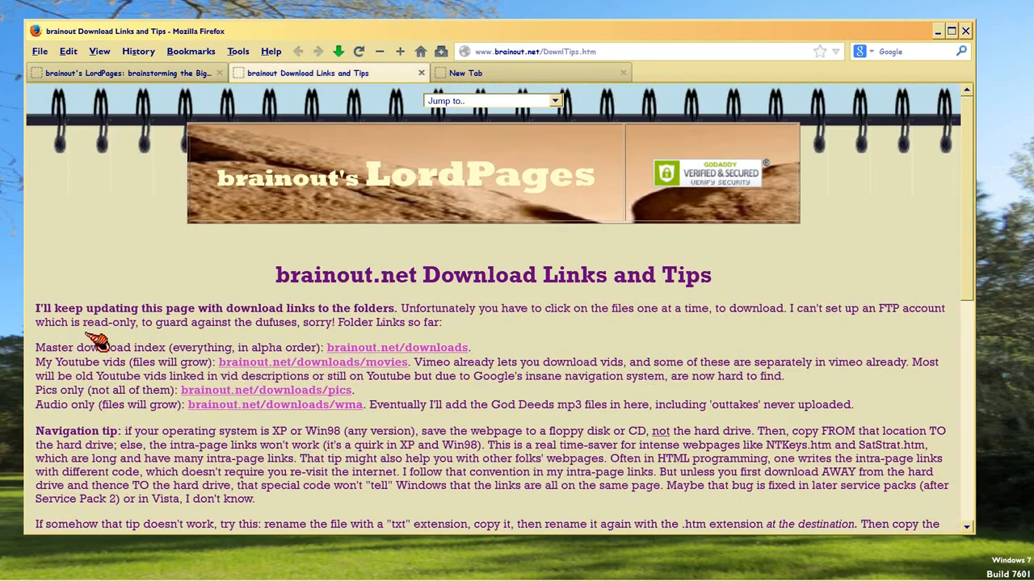
pyautogui.moveTo(602, 125)
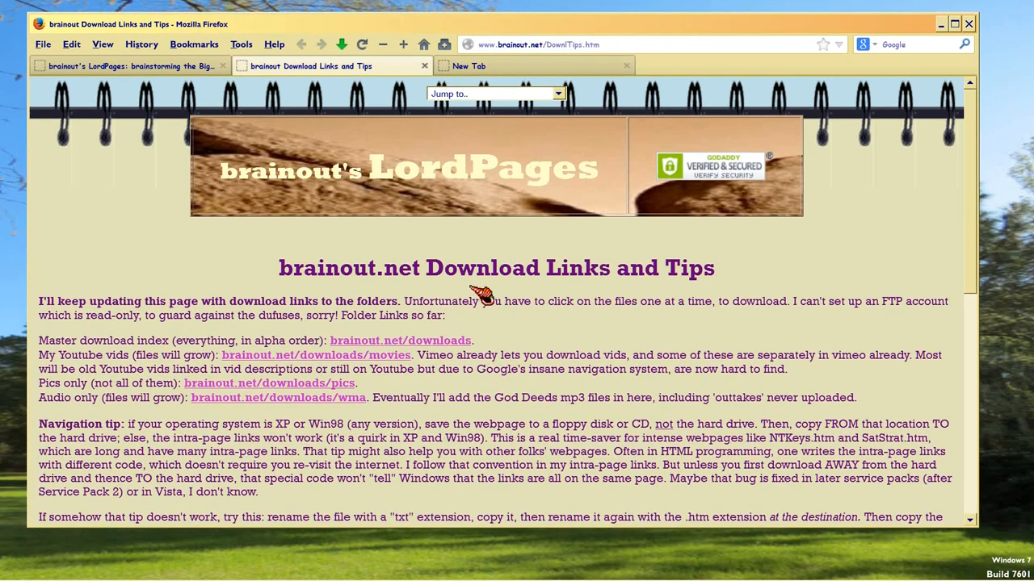
pyautogui.moveTo(66, 354)
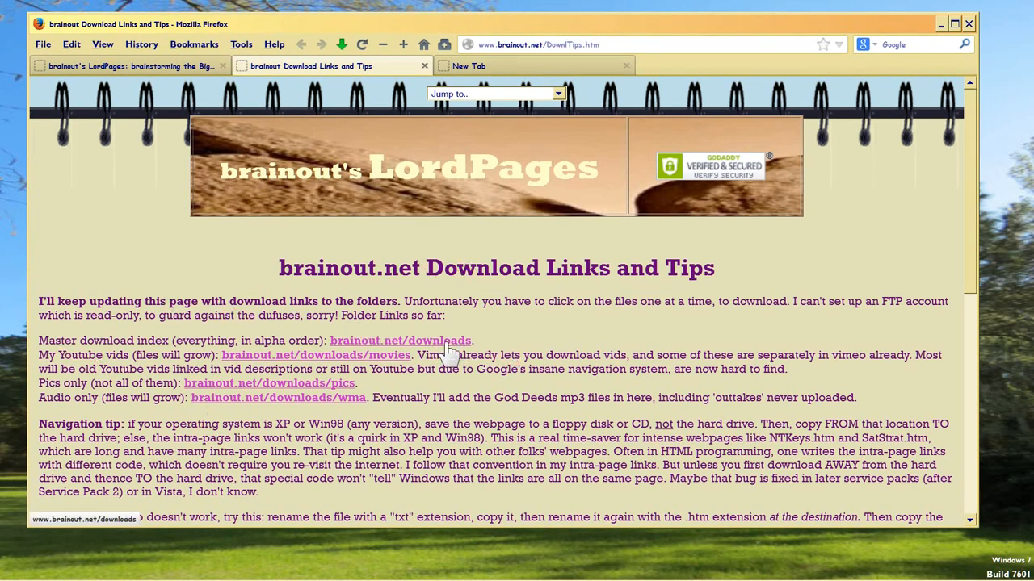
pyautogui.rightClick(400, 340)
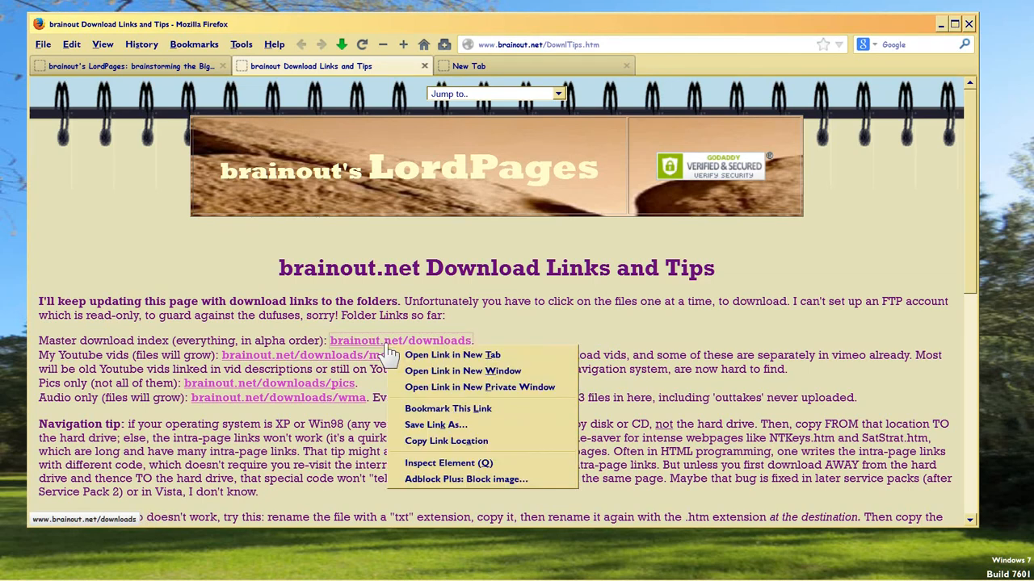
pyautogui.click(451, 355)
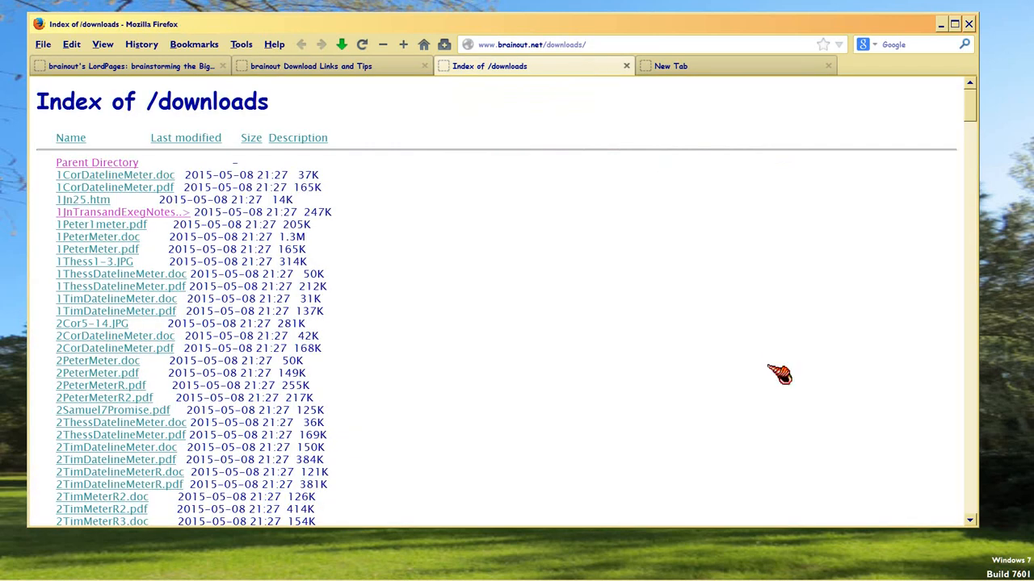
pyautogui.moveTo(449, 268)
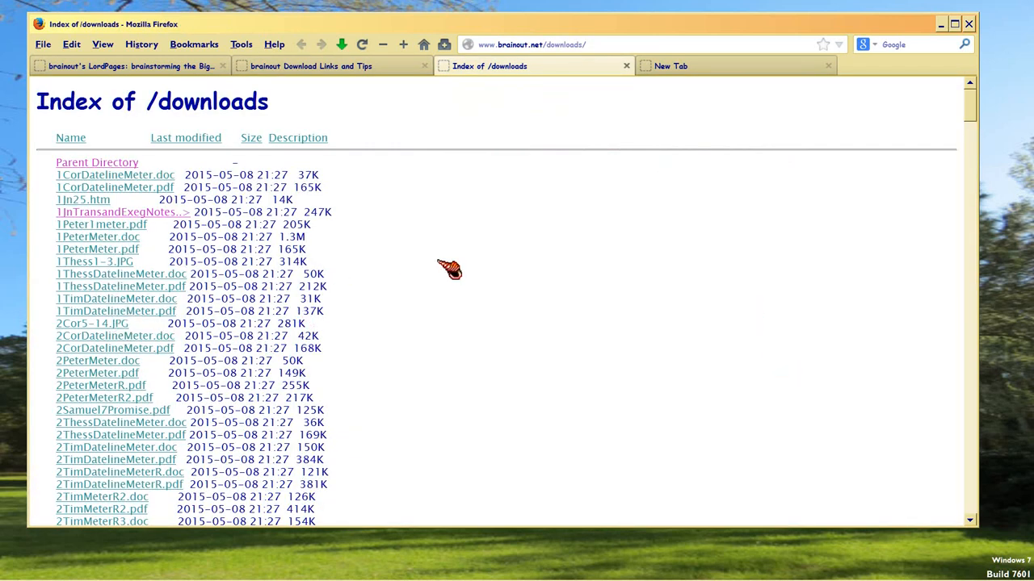
pyautogui.moveTo(271, 234)
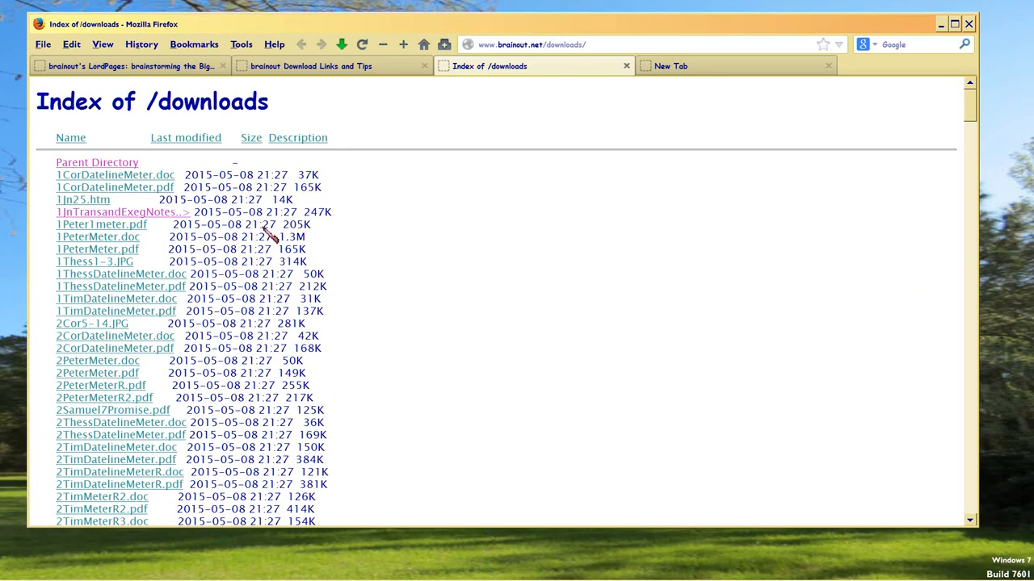
pyautogui.moveTo(214, 347)
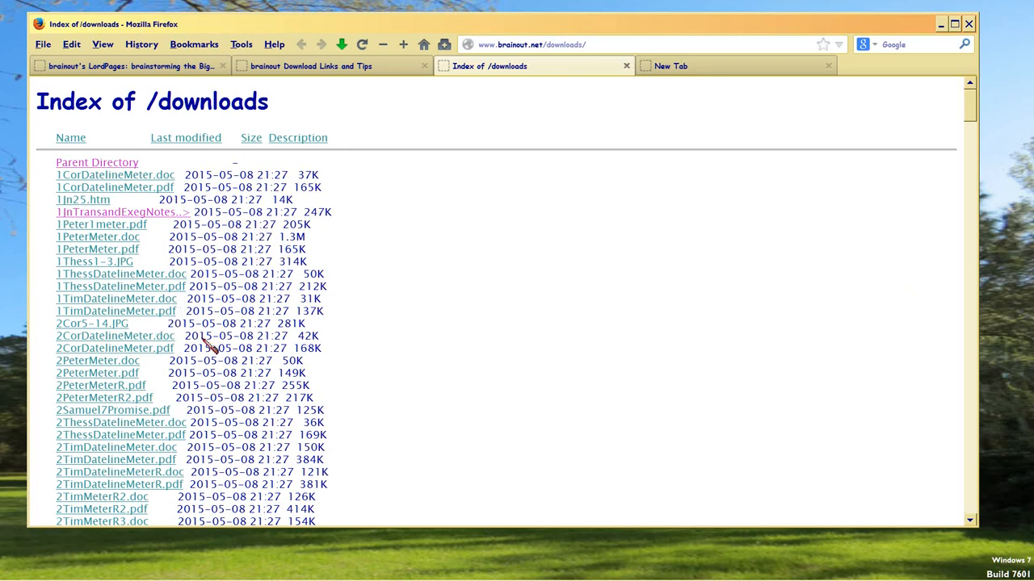
pyautogui.scroll(-3)
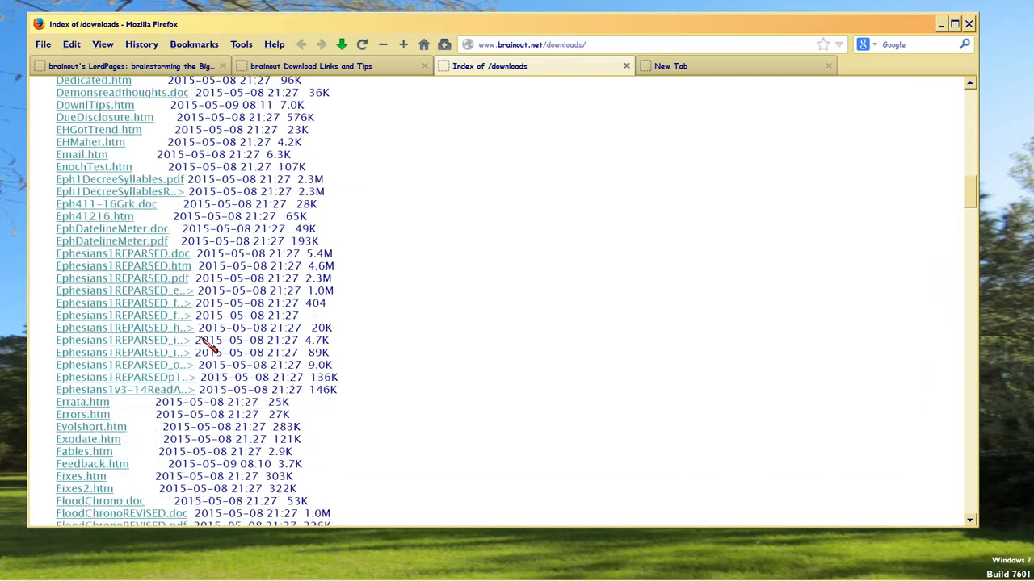
pyautogui.scroll(-3)
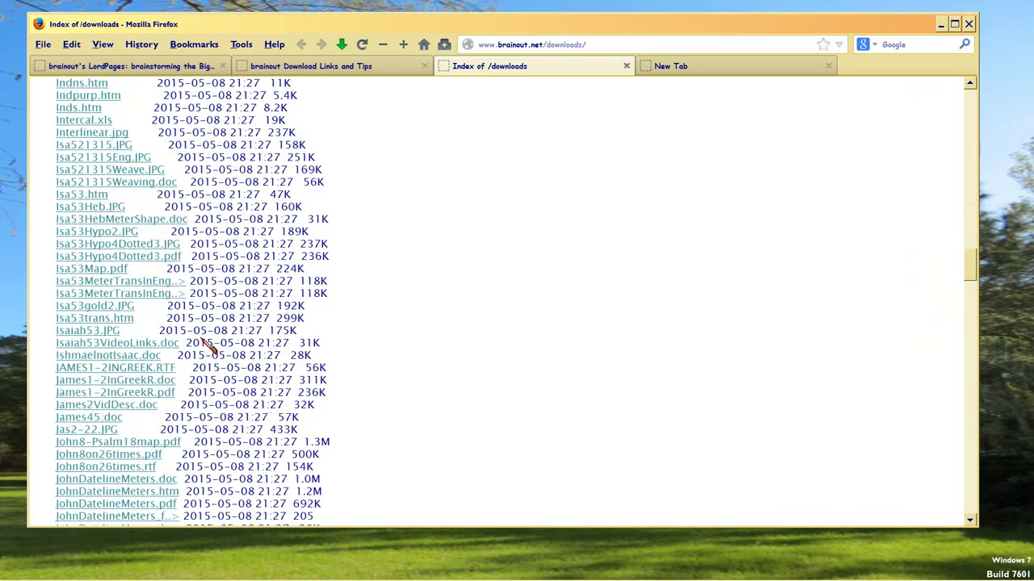
pyautogui.scroll(-3)
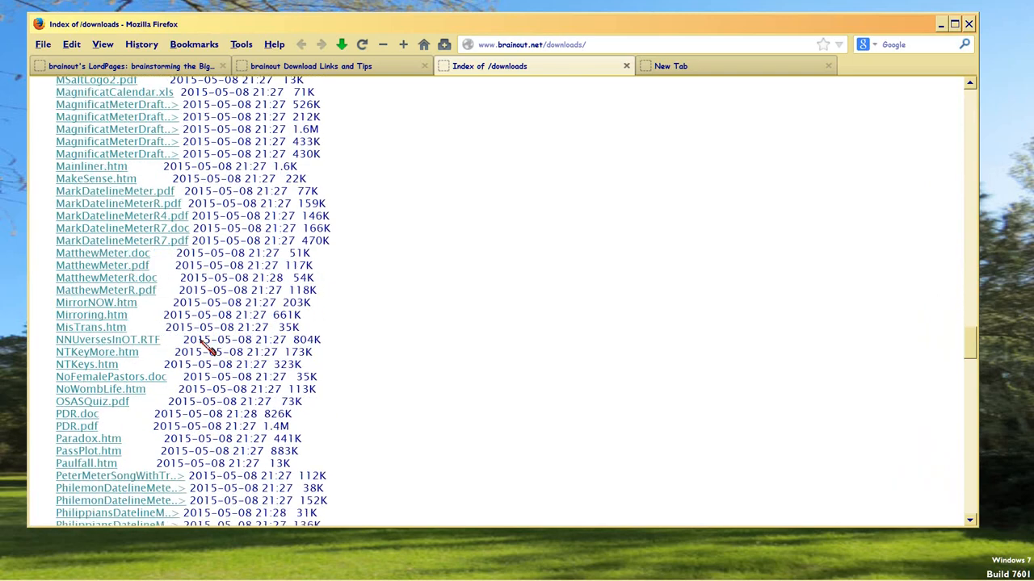
pyautogui.scroll(-3)
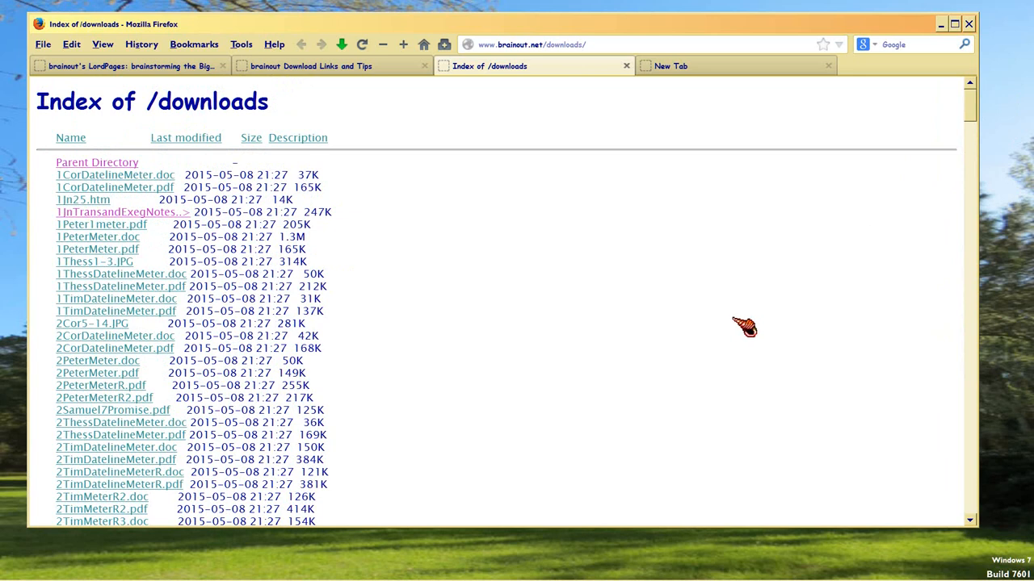
pyautogui.moveTo(735, 327)
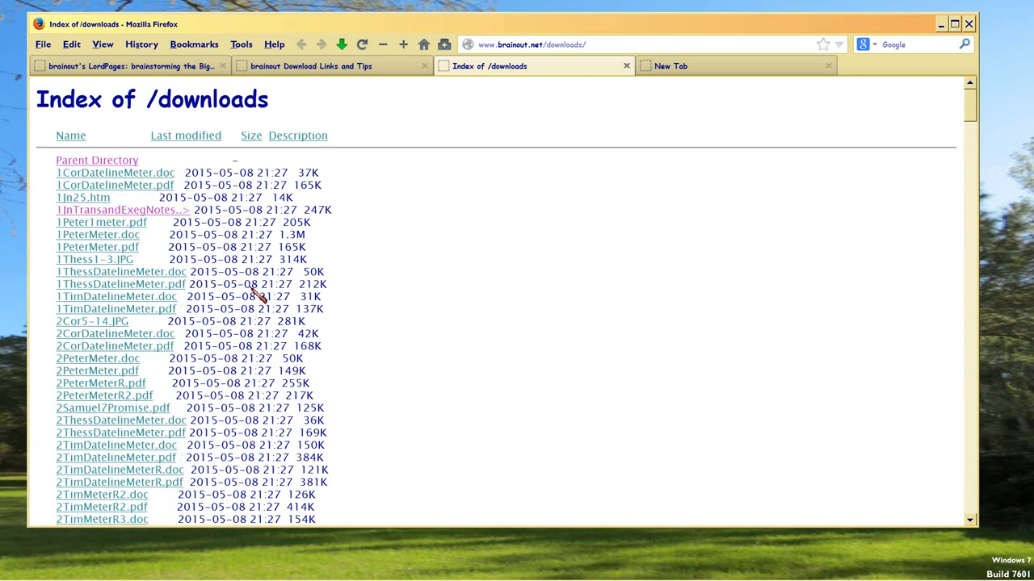
pyautogui.scroll(-3)
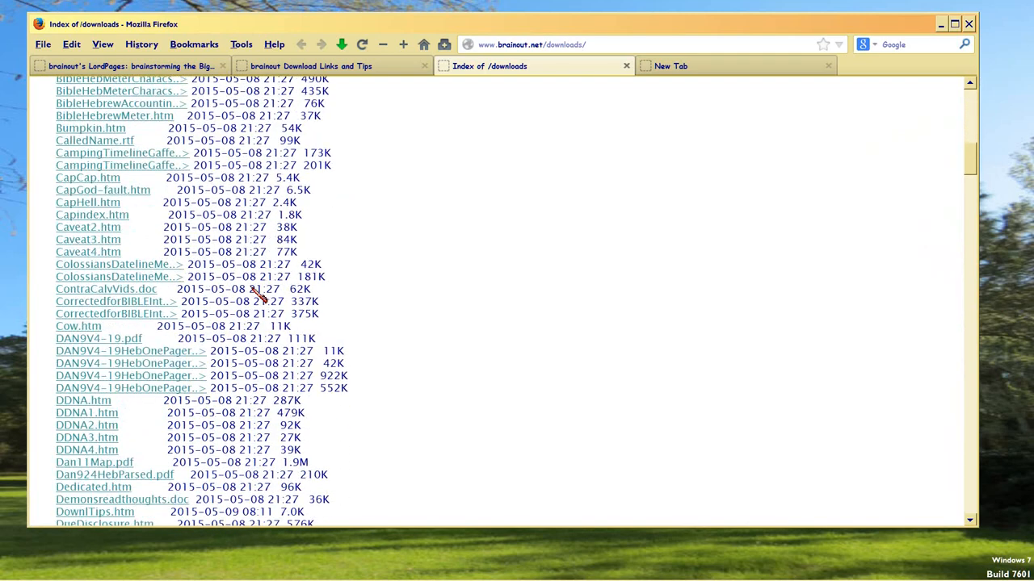
pyautogui.scroll(-3)
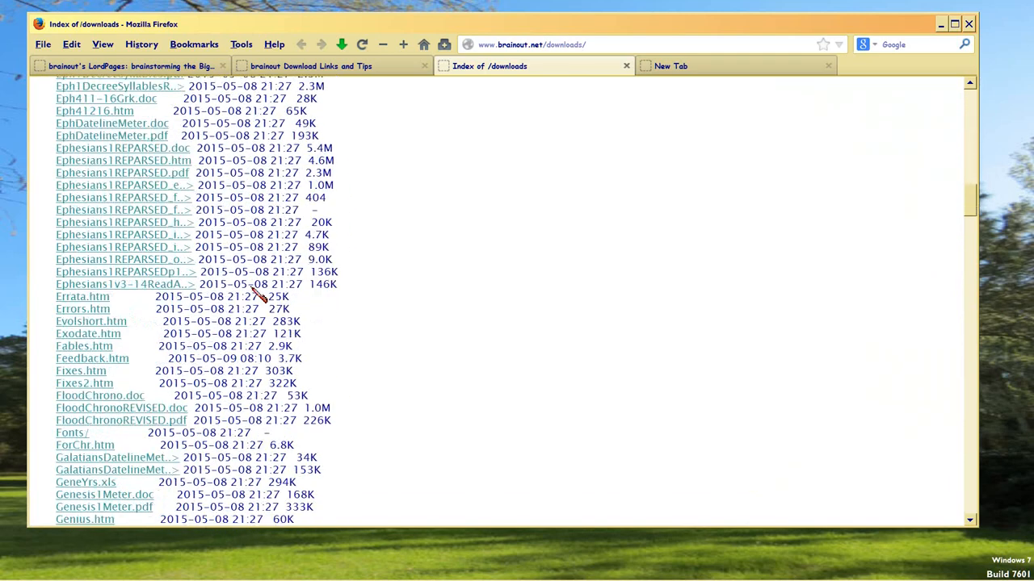
# Open the Fonts/ folder listing, then return to the Download Links and Tips tab
pyautogui.scroll(-3)
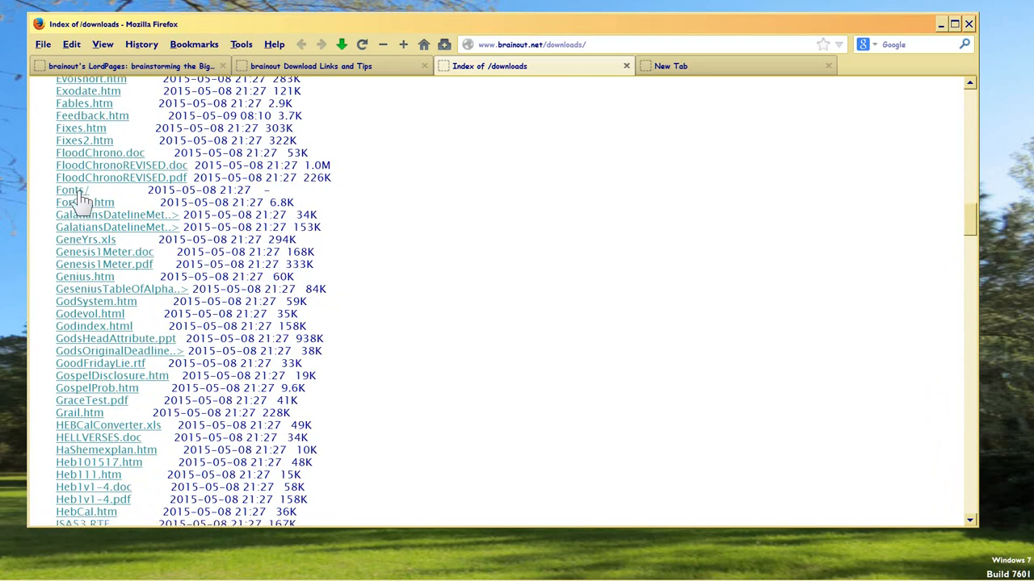
pyautogui.click(71, 190)
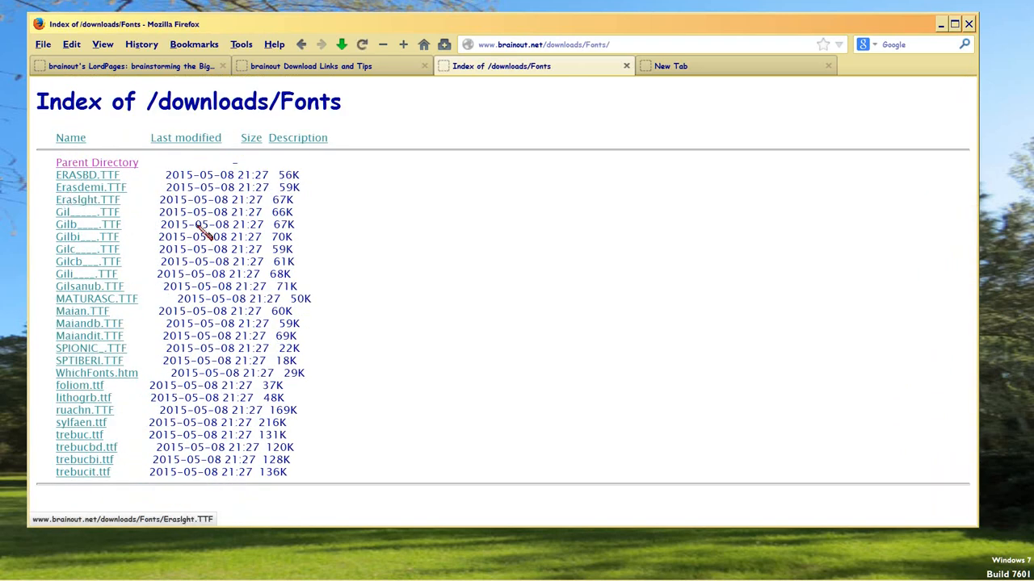
pyautogui.moveTo(489, 281)
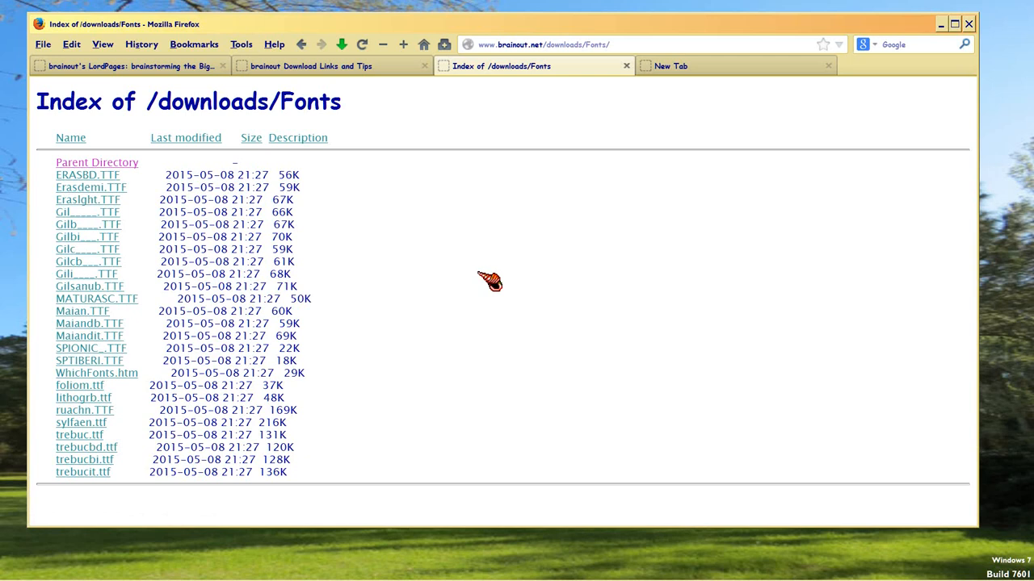
pyautogui.moveTo(505, 271)
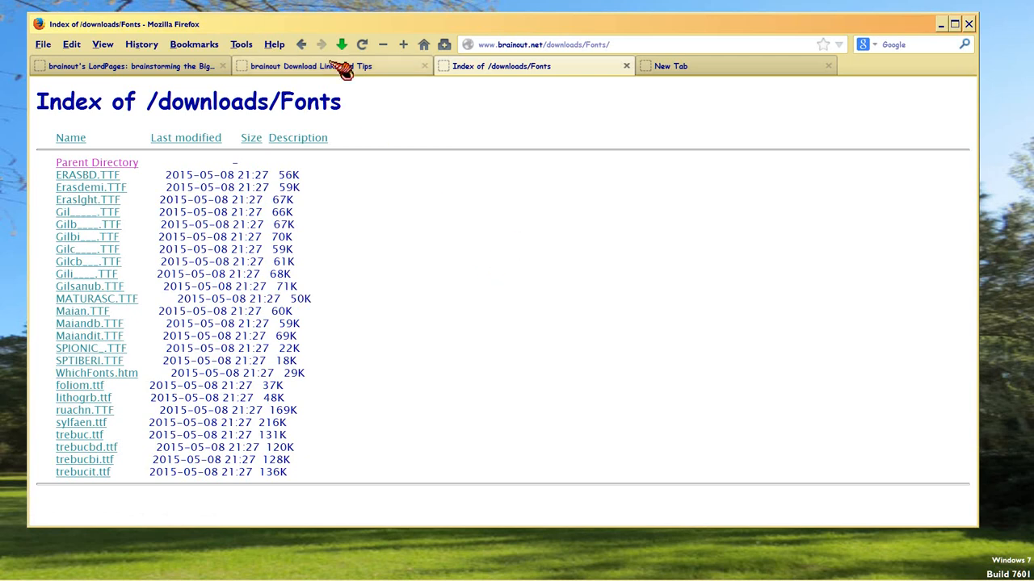
pyautogui.click(309, 65)
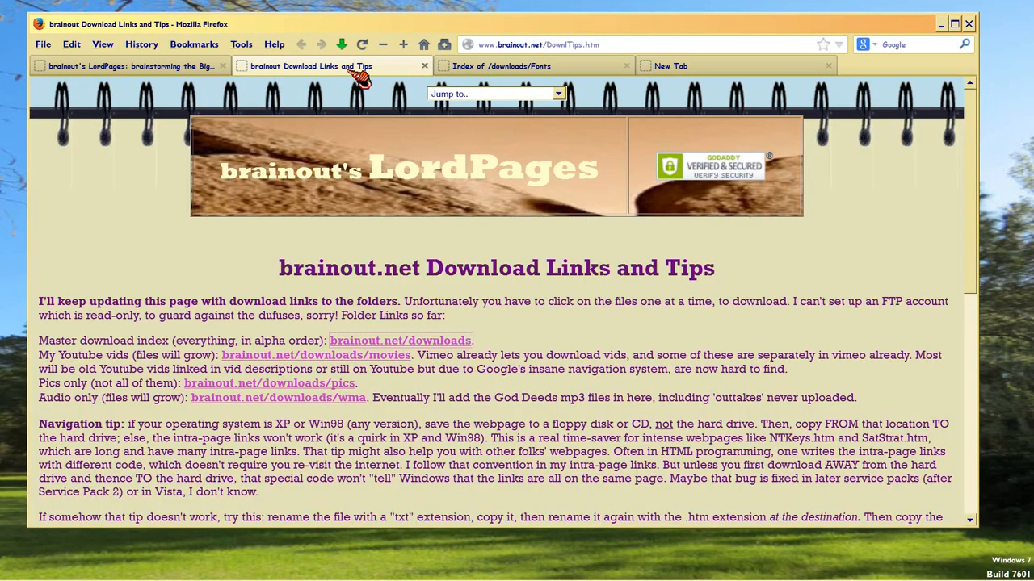
pyautogui.moveTo(153, 359)
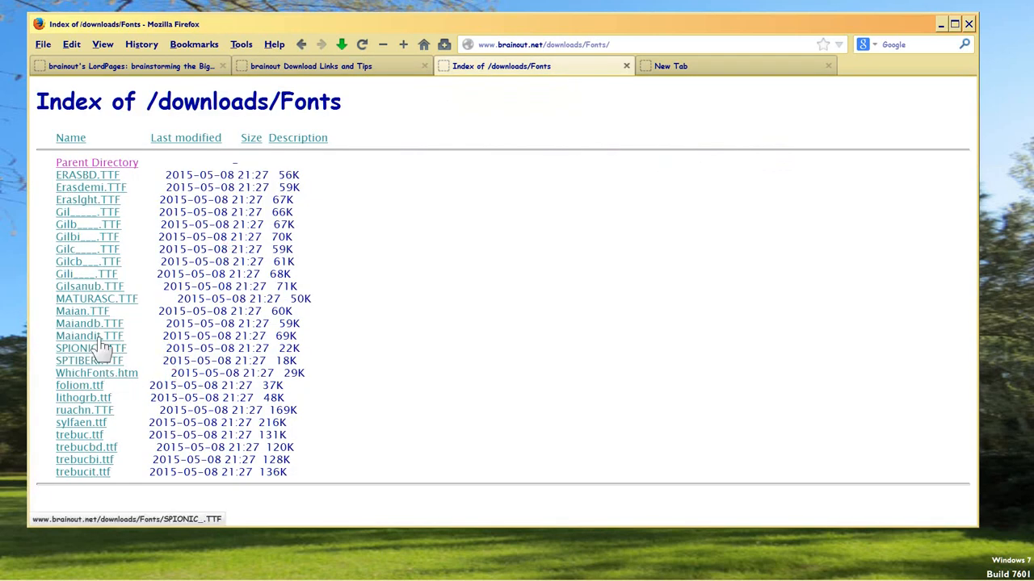
pyautogui.moveTo(82, 472)
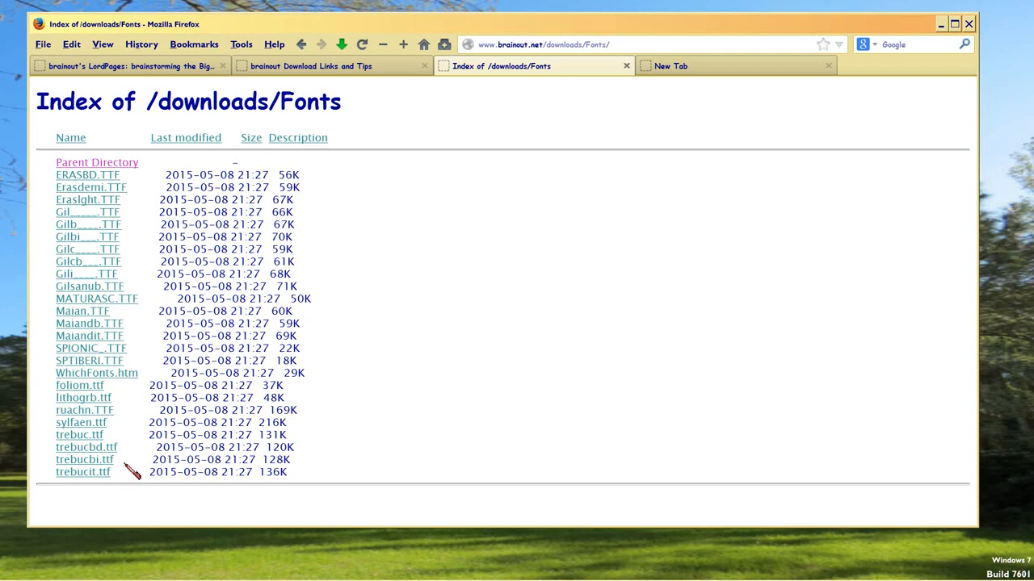
pyautogui.moveTo(132, 482)
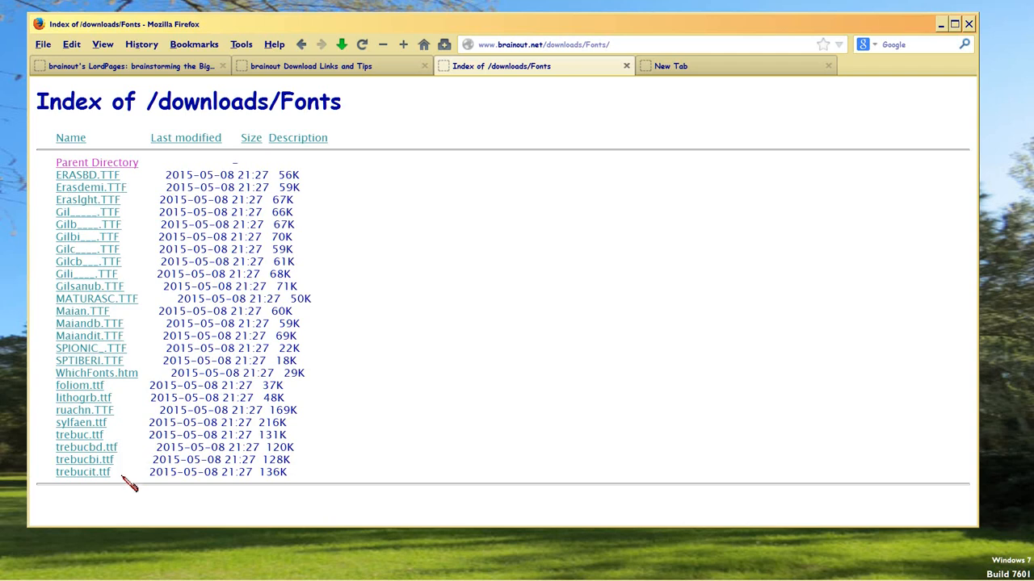
pyautogui.moveTo(109, 480)
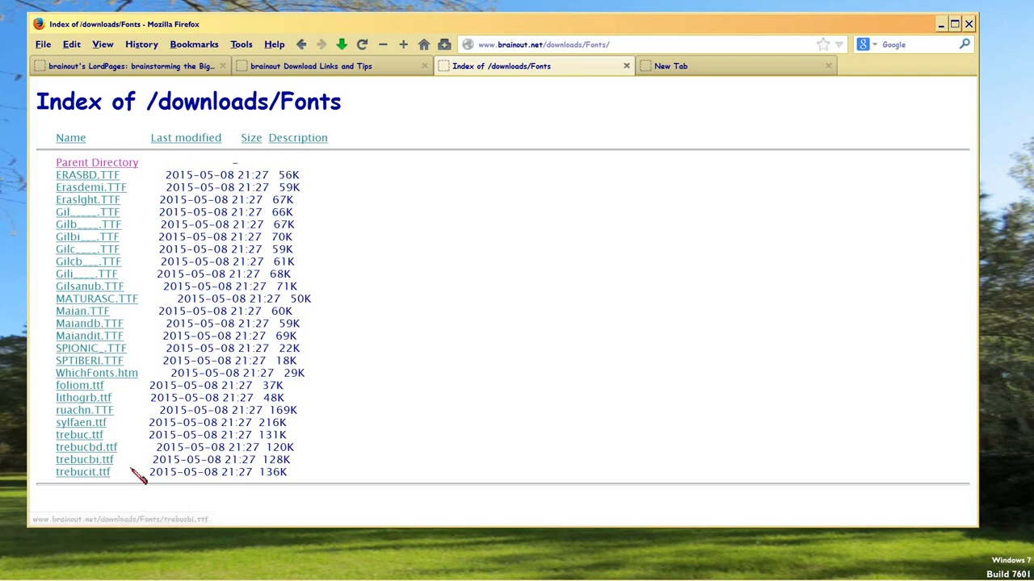
pyautogui.moveTo(144, 428)
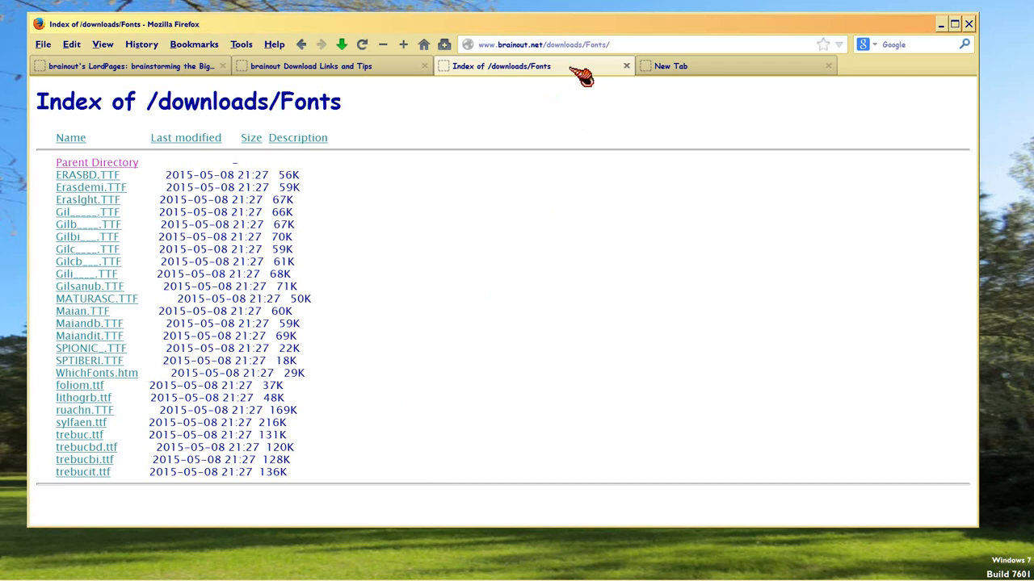
pyautogui.moveTo(637, 75)
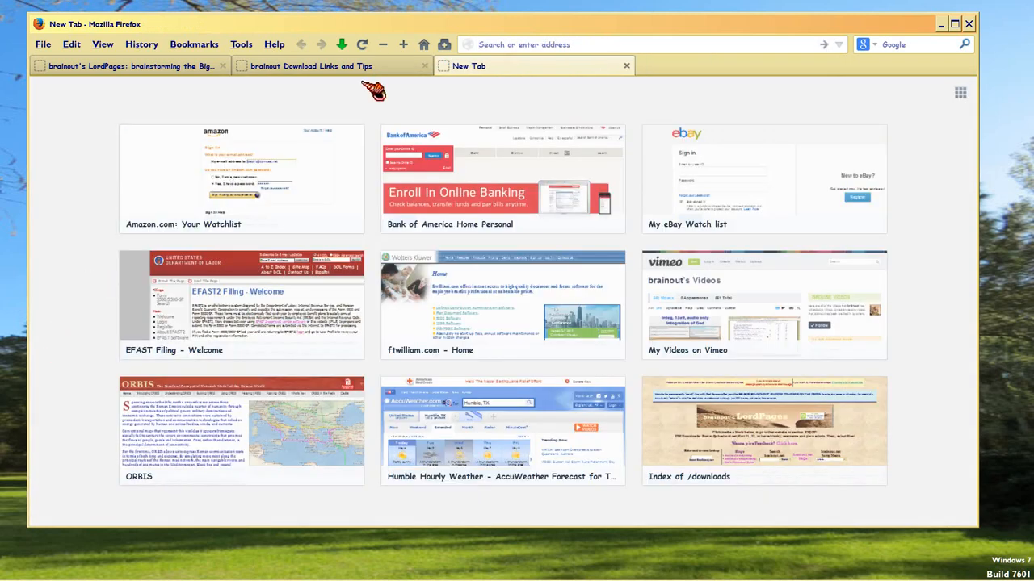
# Open the brainout.net/downloads index from Download Links and Tips in a new tab
pyautogui.click(311, 65)
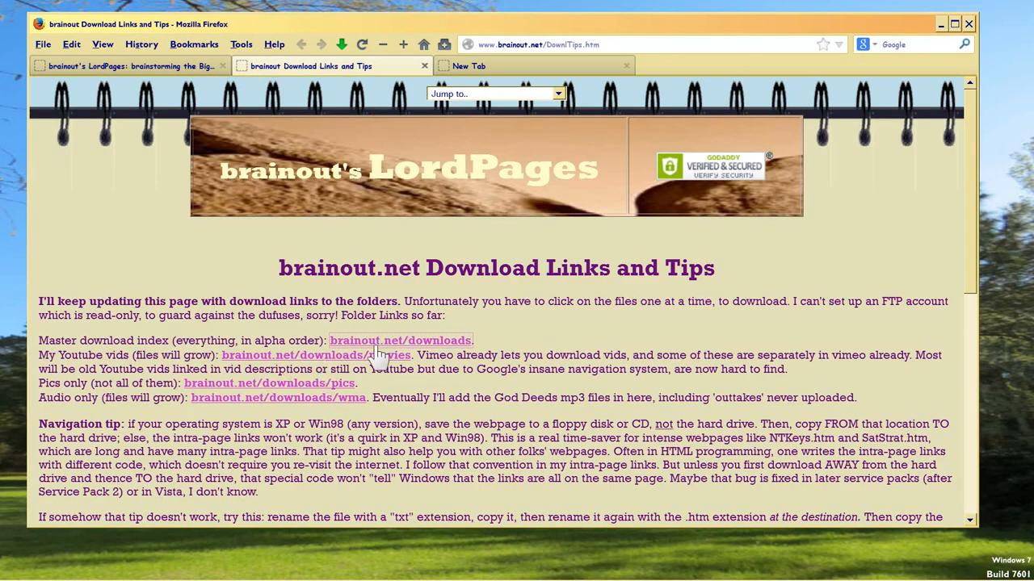
pyautogui.rightClick(399, 340)
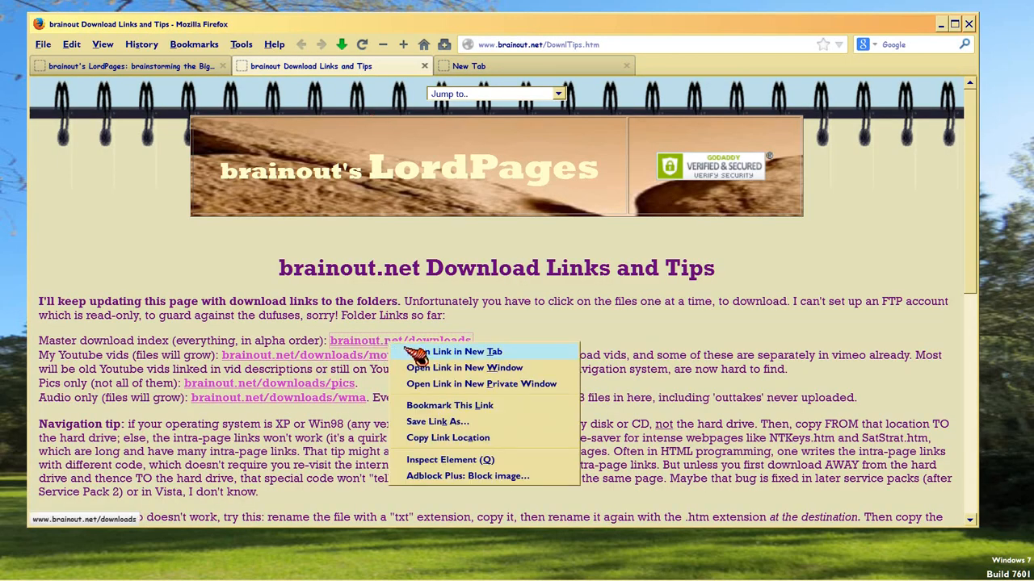
pyautogui.click(466, 351)
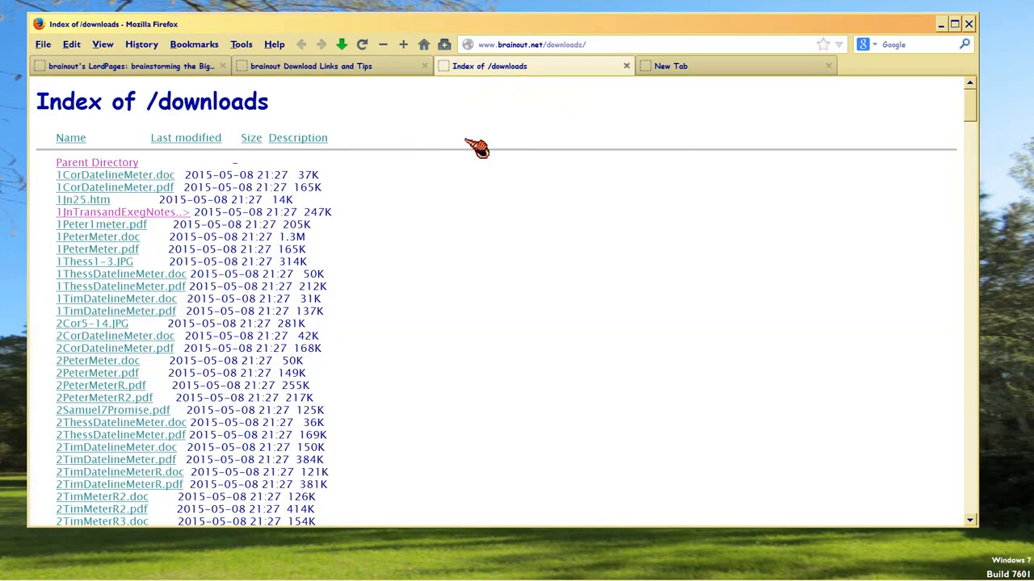
pyautogui.moveTo(957, 281)
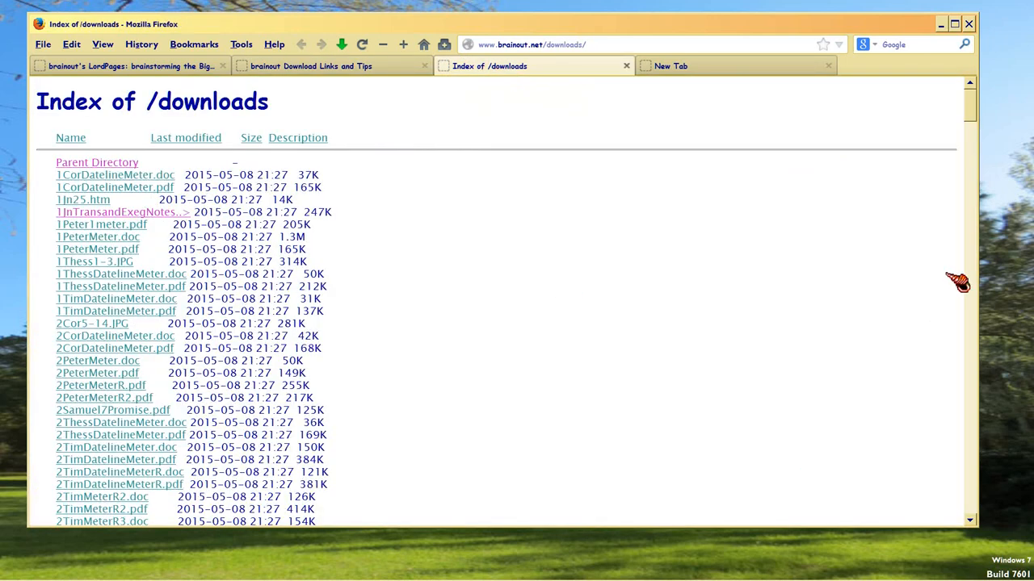
# Scroll down the downloads index and open the Fonts/ folder
pyautogui.scroll(-3)
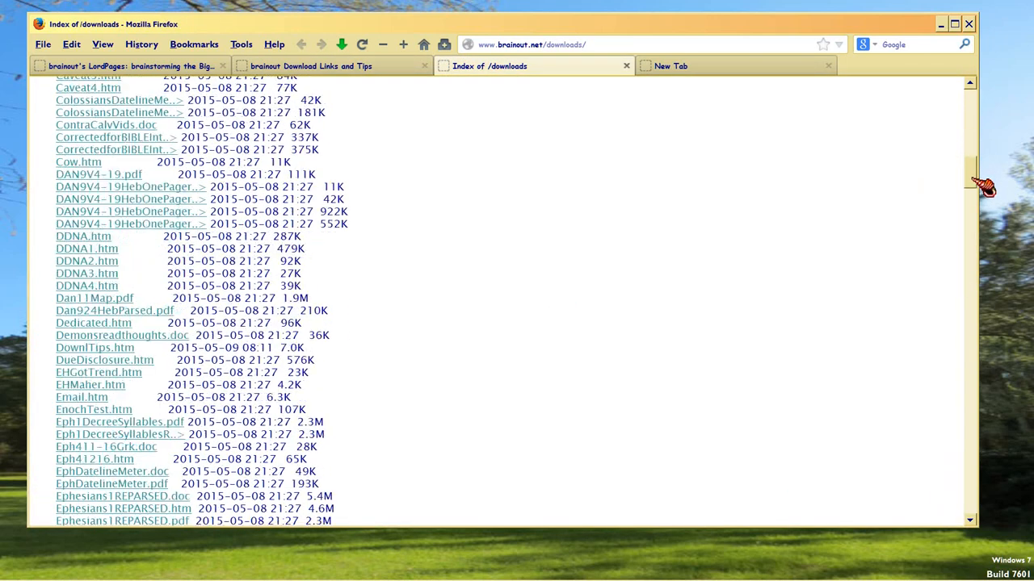
pyautogui.scroll(-3)
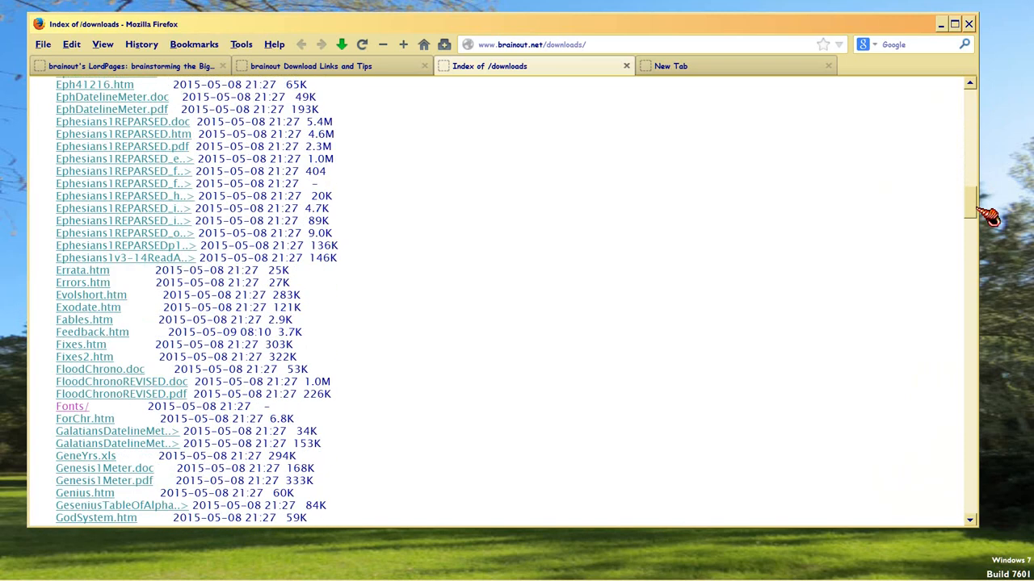
pyautogui.scroll(-3)
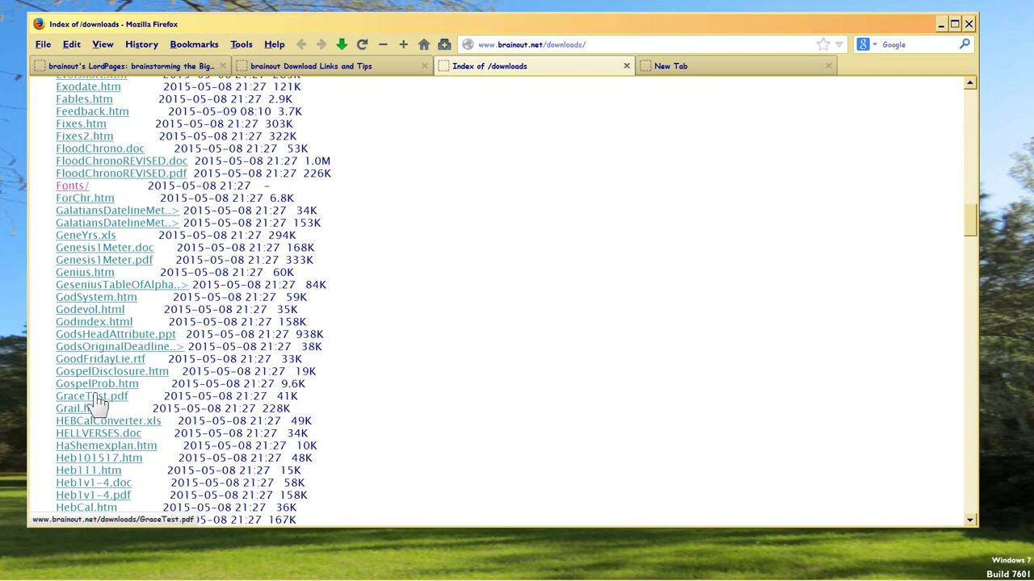
pyautogui.scroll(-3)
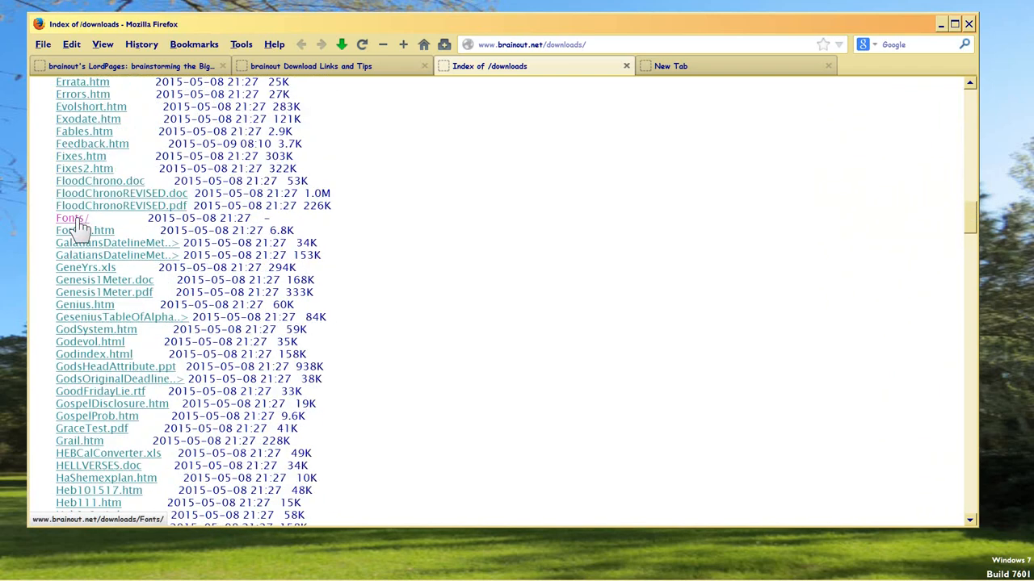
pyautogui.click(71, 218)
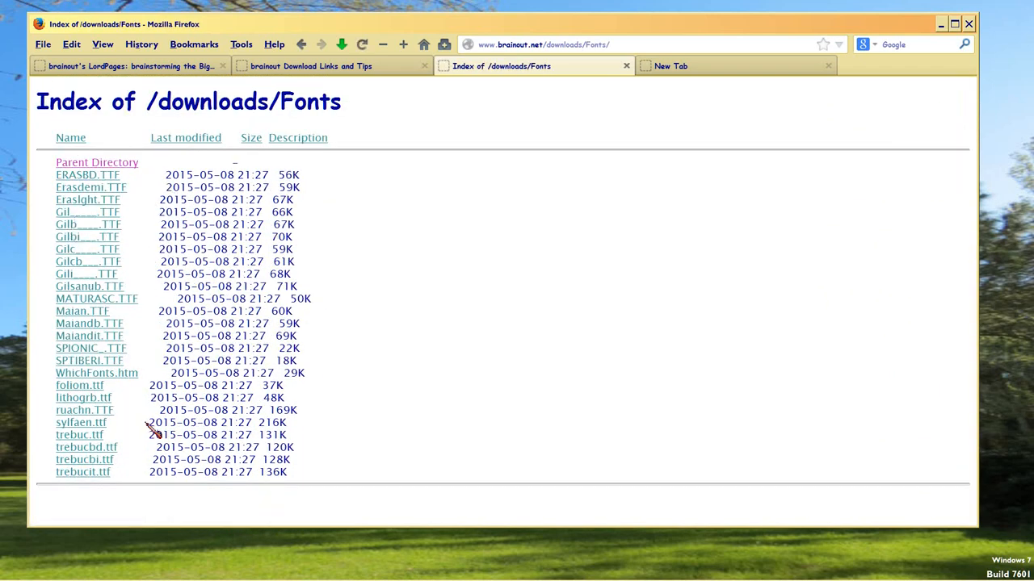
pyautogui.moveTo(266, 125)
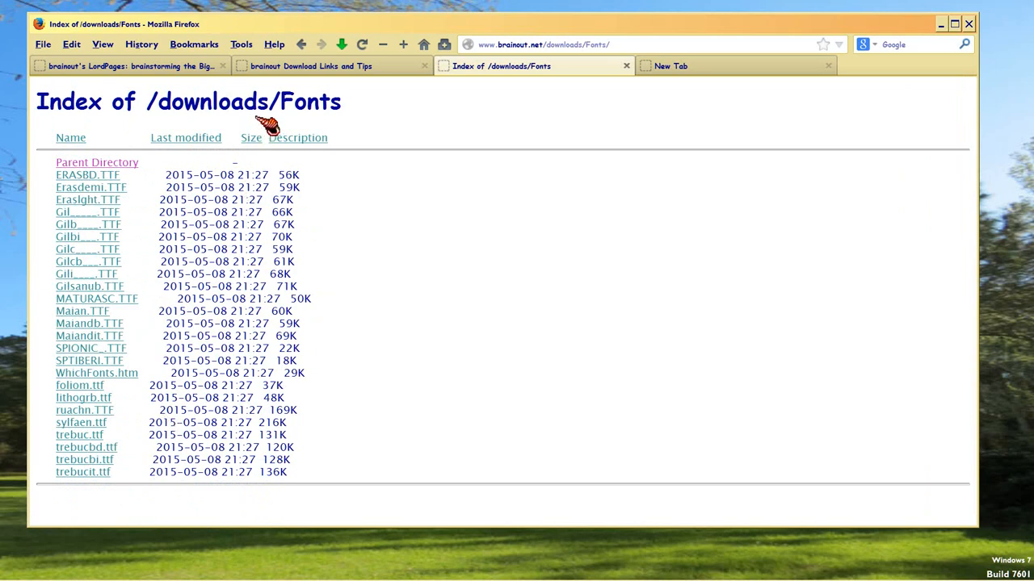
pyautogui.click(301, 44)
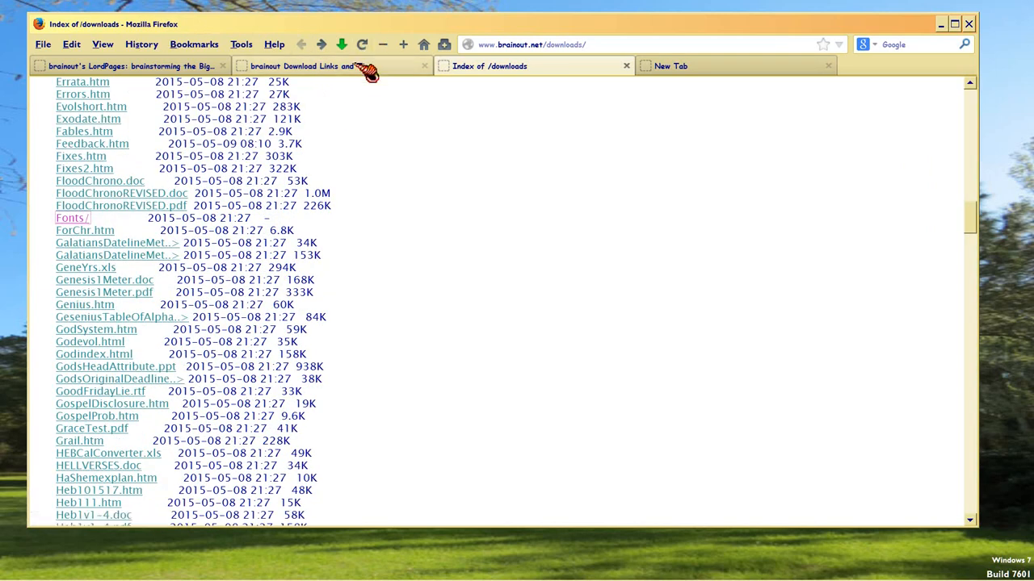
pyautogui.click(331, 66)
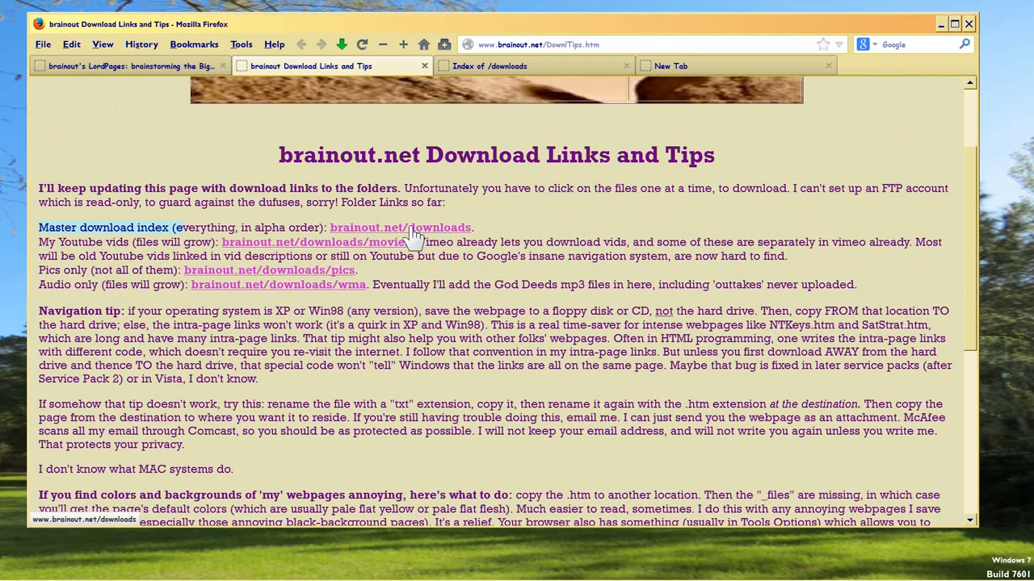
pyautogui.moveTo(319, 255)
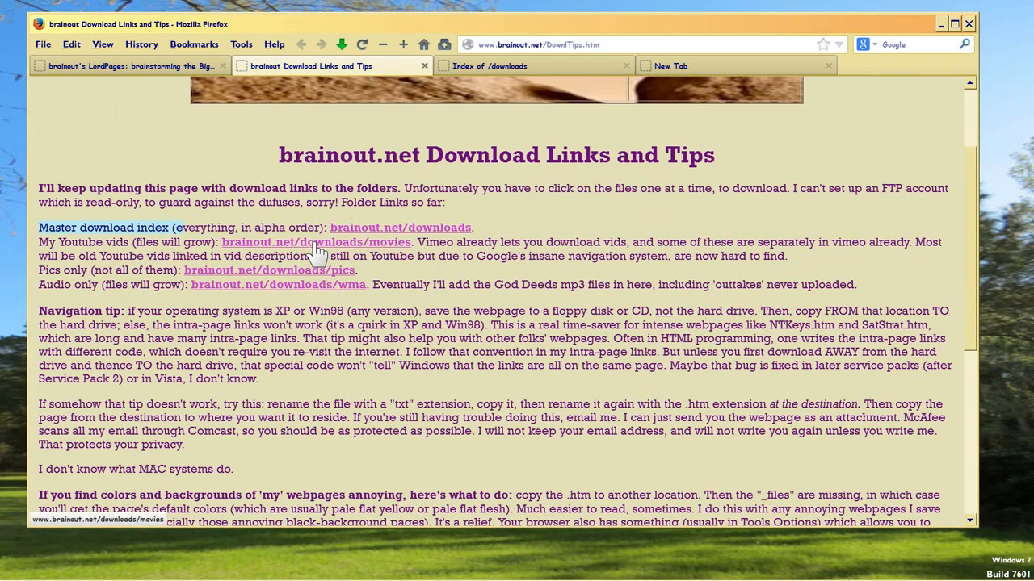
pyautogui.rightClick(316, 242)
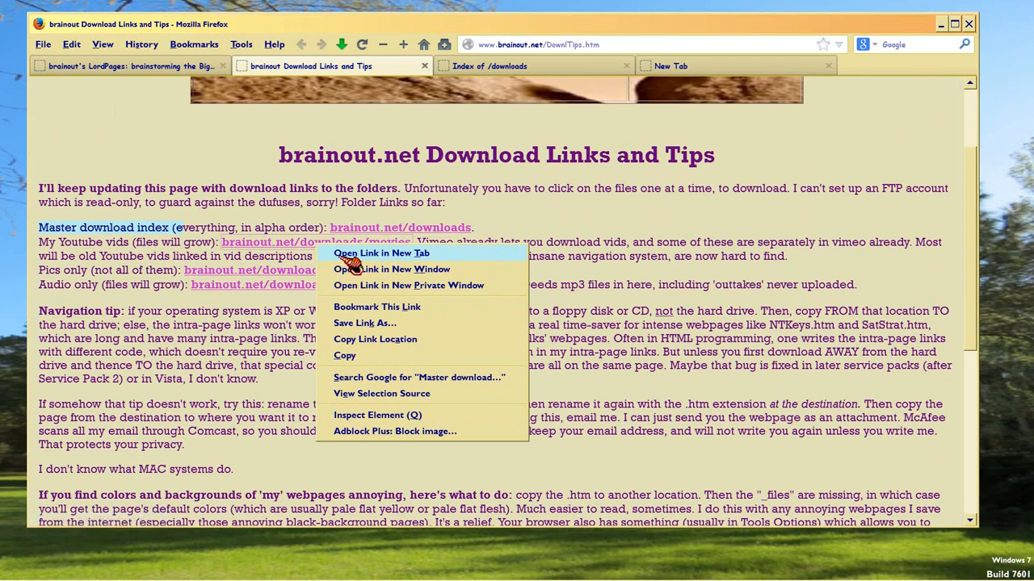
pyautogui.click(380, 253)
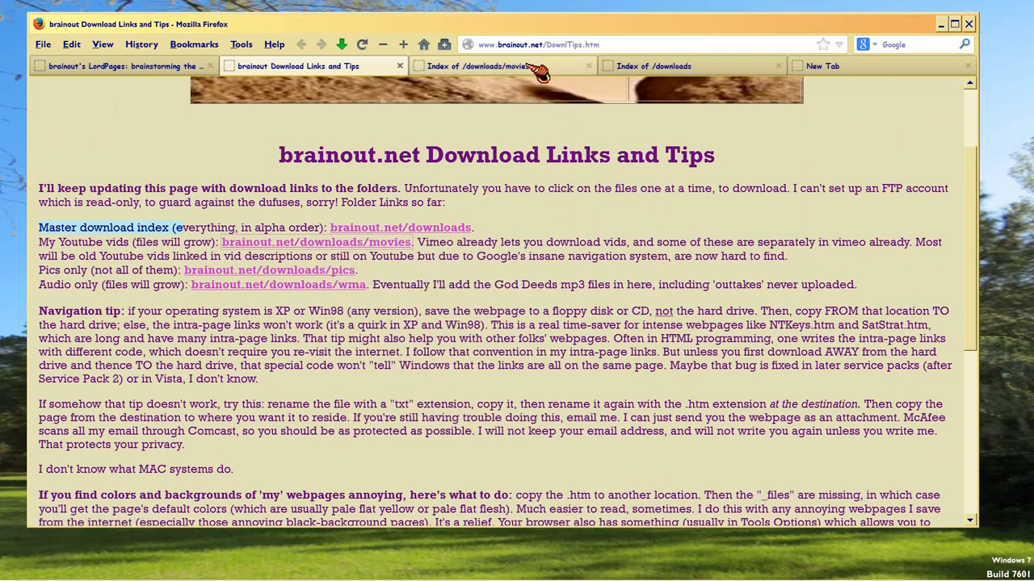
pyautogui.click(477, 65)
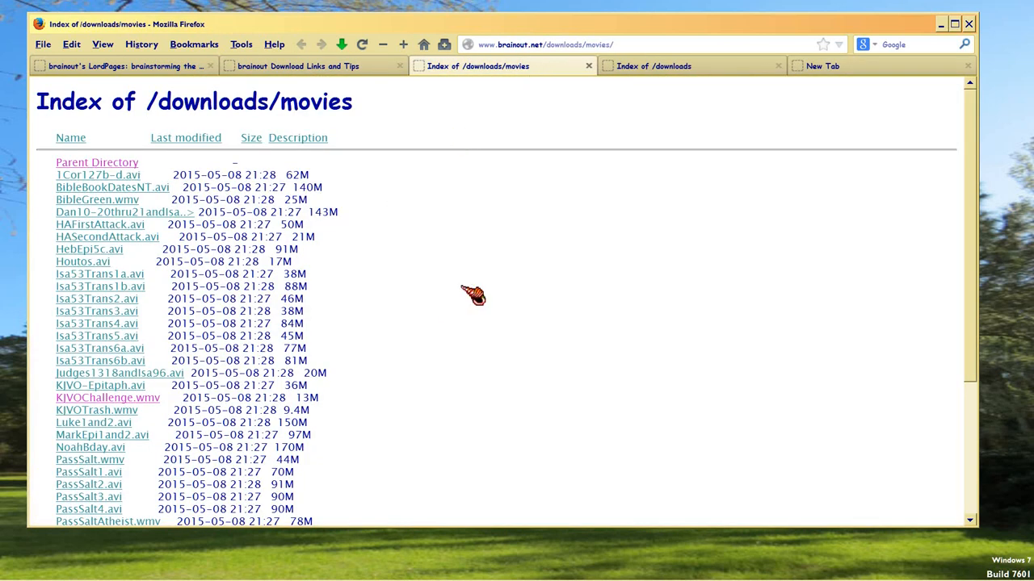
pyautogui.scroll(-3)
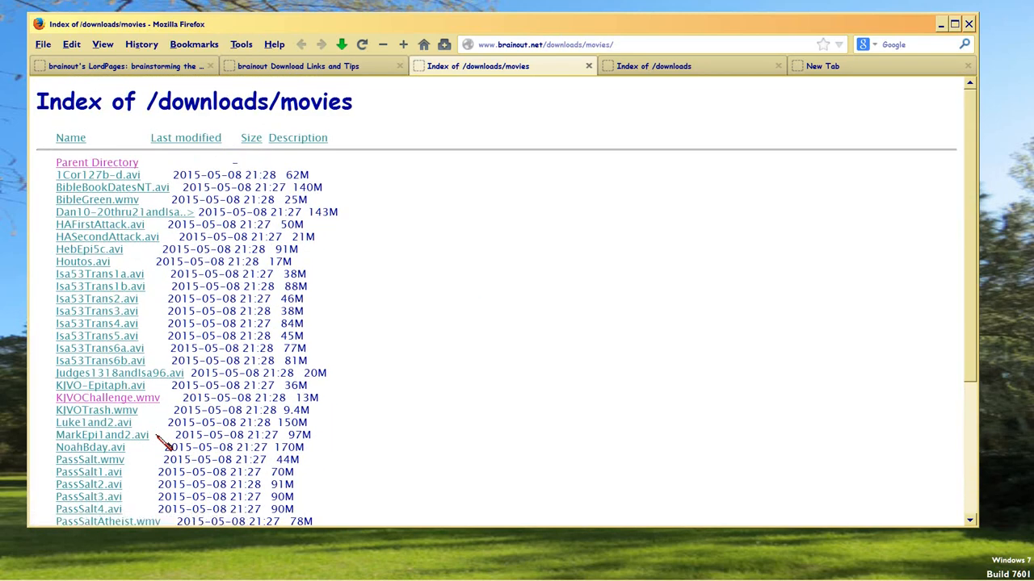
pyautogui.moveTo(172, 176)
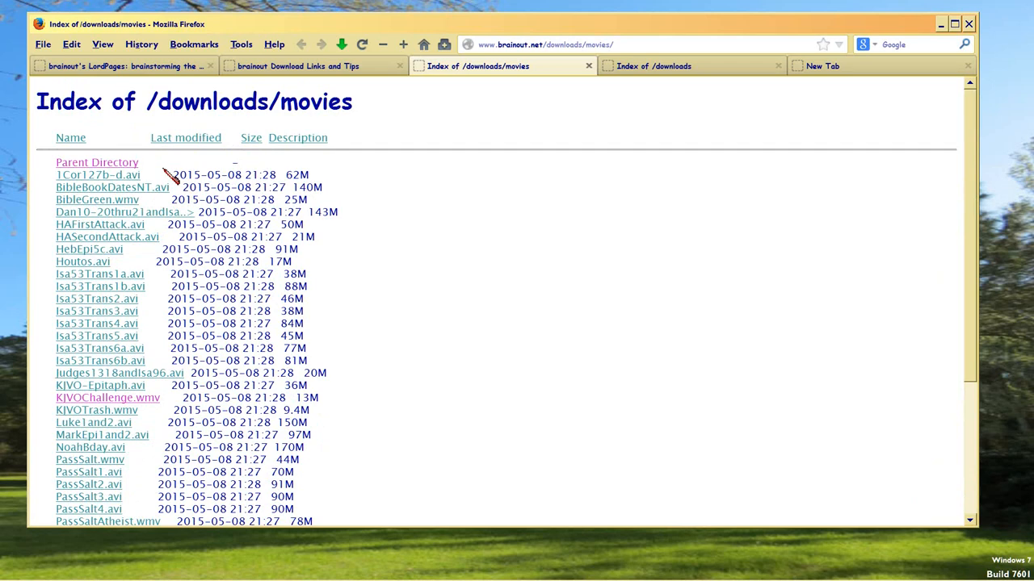
pyautogui.scroll(-3)
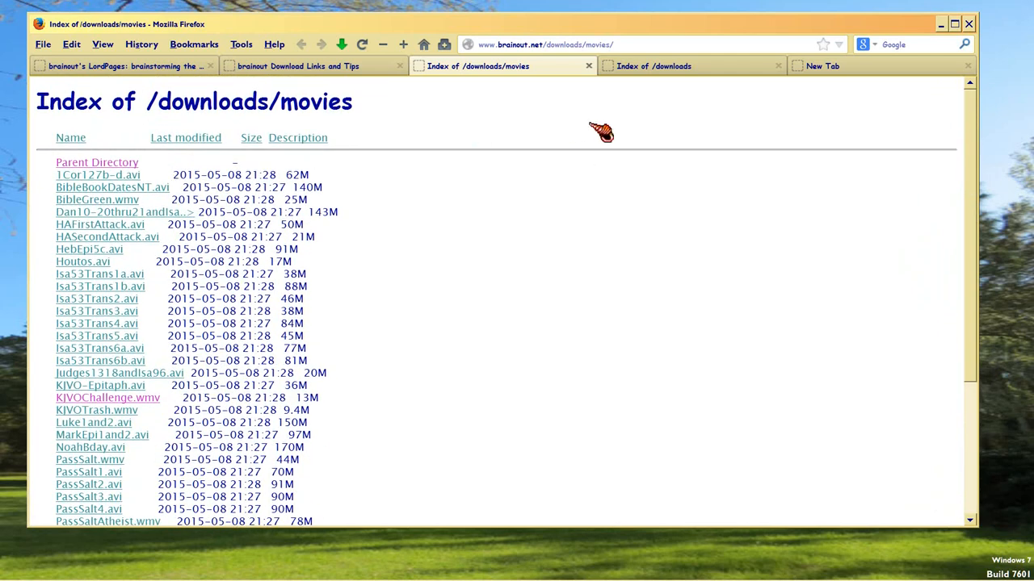
pyautogui.moveTo(153, 457)
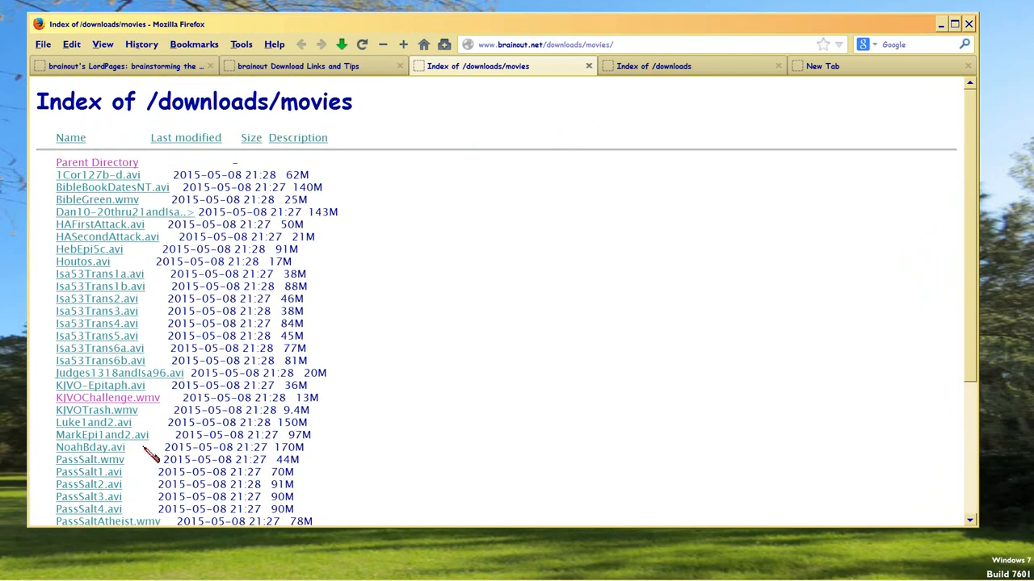
pyautogui.scroll(-3)
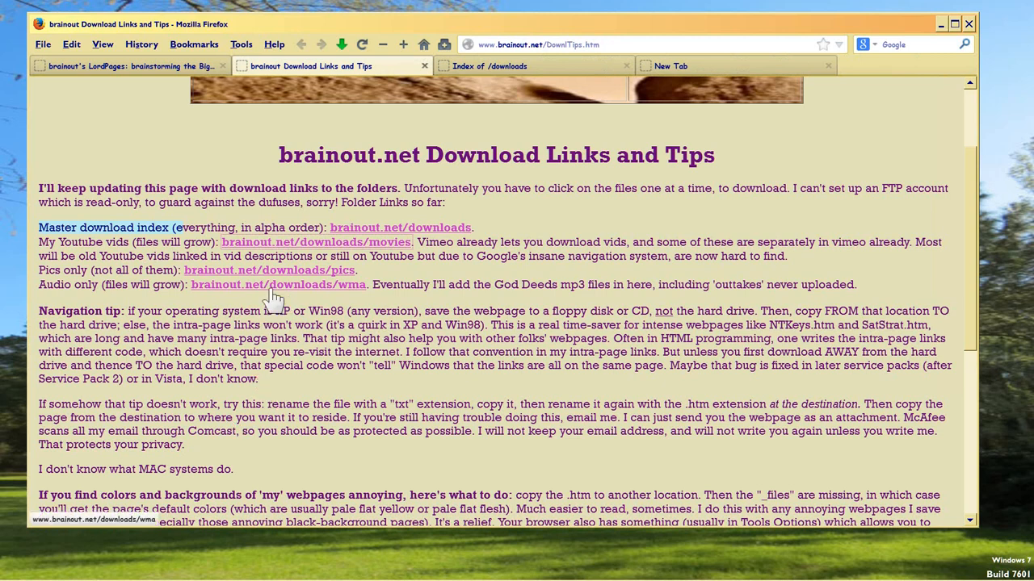
# Bring up the pics folder link options, then open and scroll through the wma audio index
pyautogui.rightClick(269, 270)
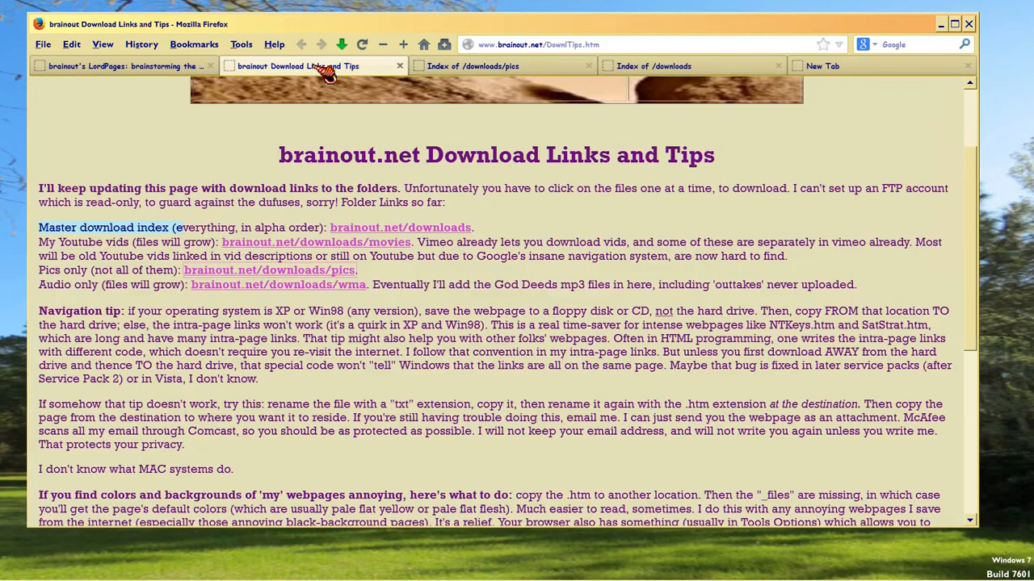
pyautogui.moveTo(420, 239)
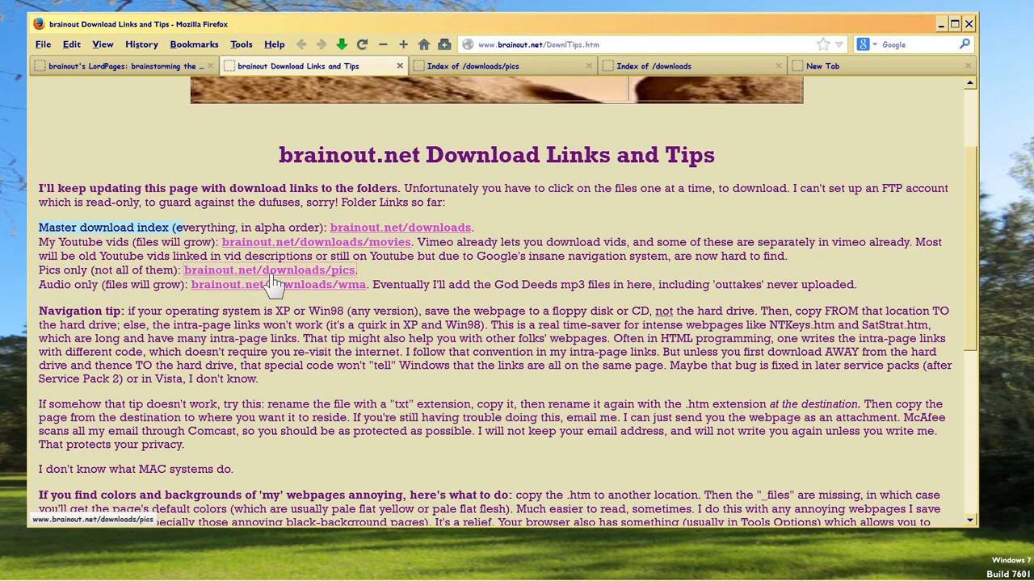
pyautogui.moveTo(391, 313)
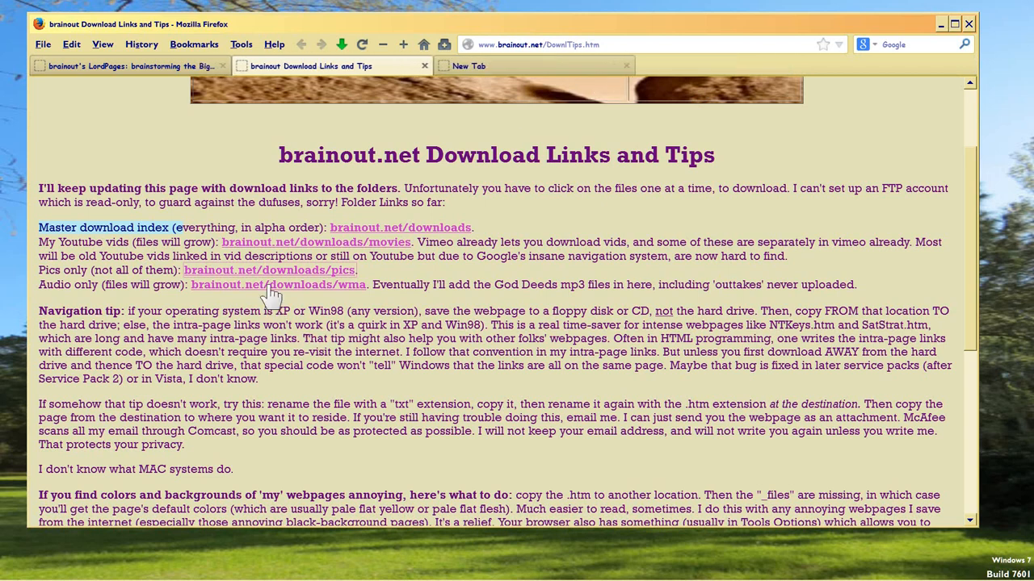
pyautogui.click(278, 285)
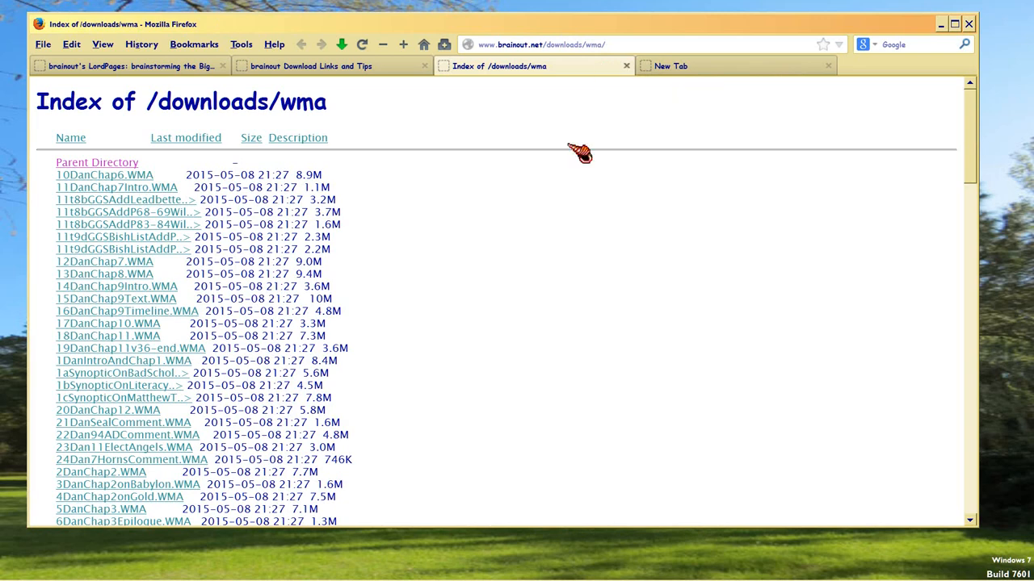
pyautogui.scroll(-3)
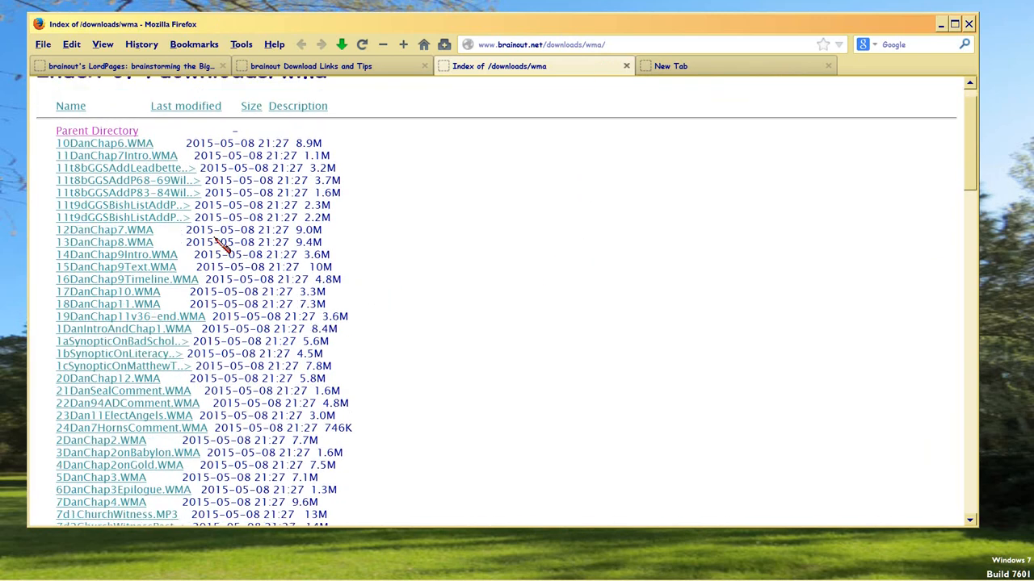
pyautogui.scroll(-3)
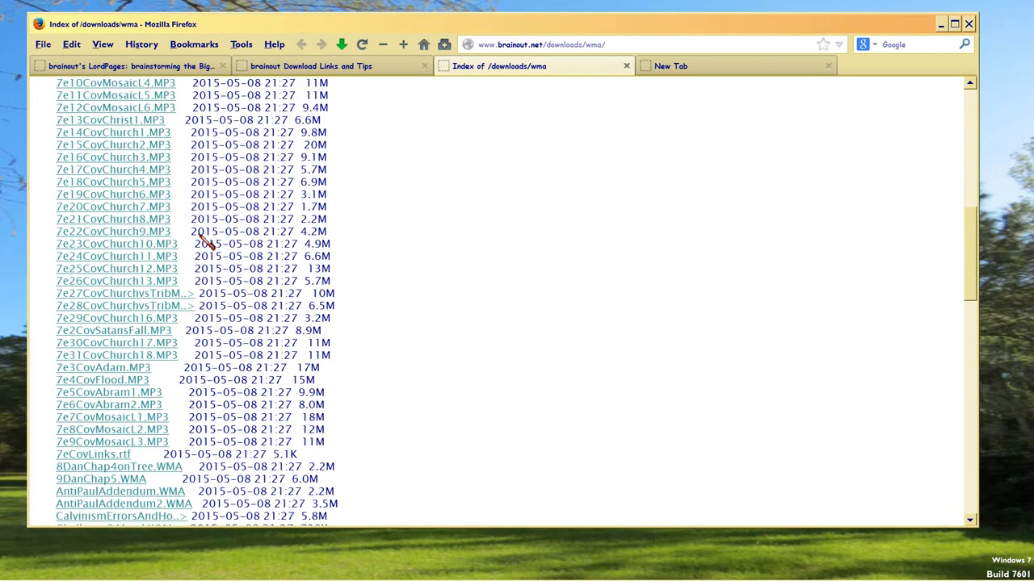
pyautogui.scroll(-3)
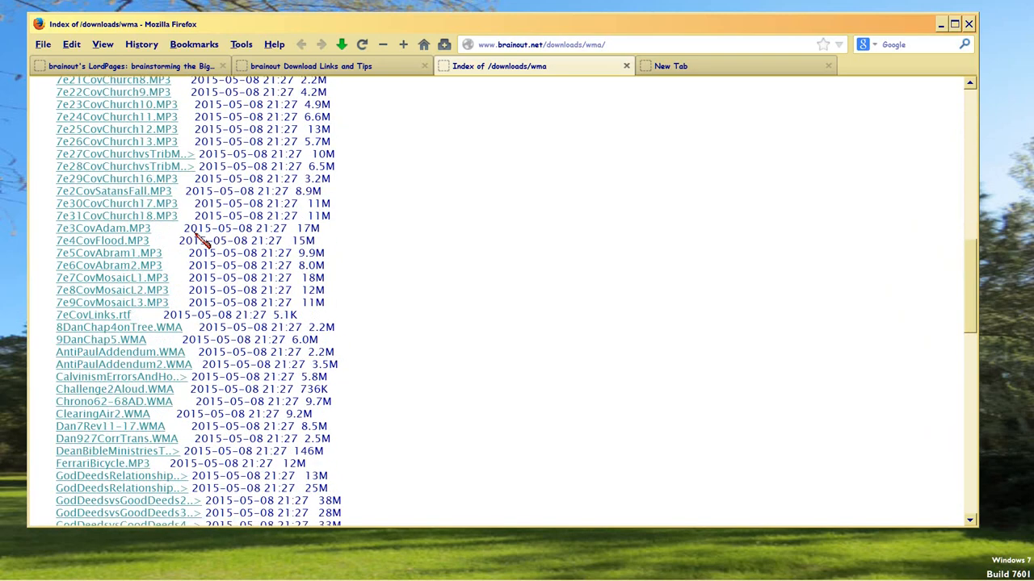
pyautogui.scroll(-3)
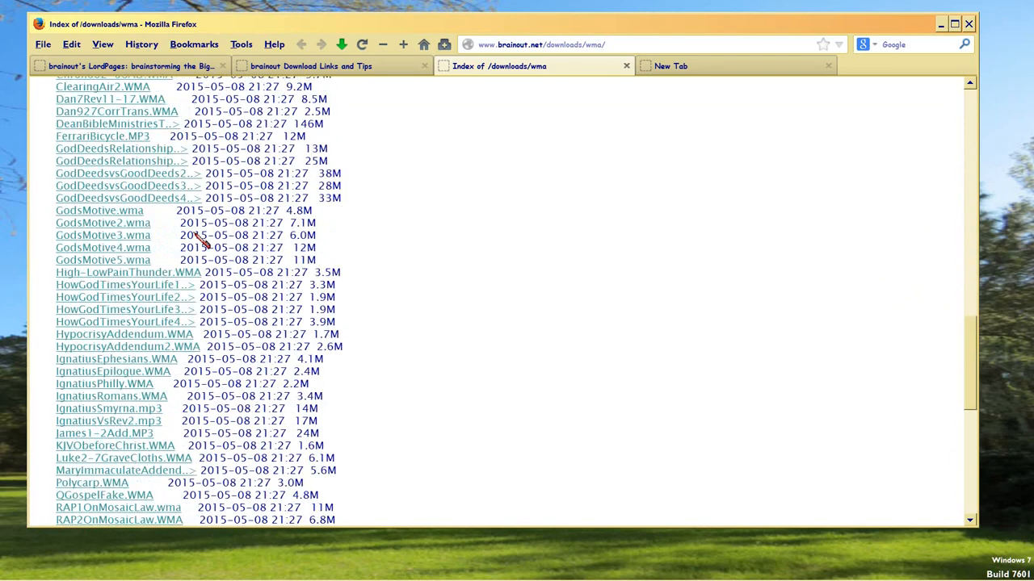
pyautogui.scroll(-3)
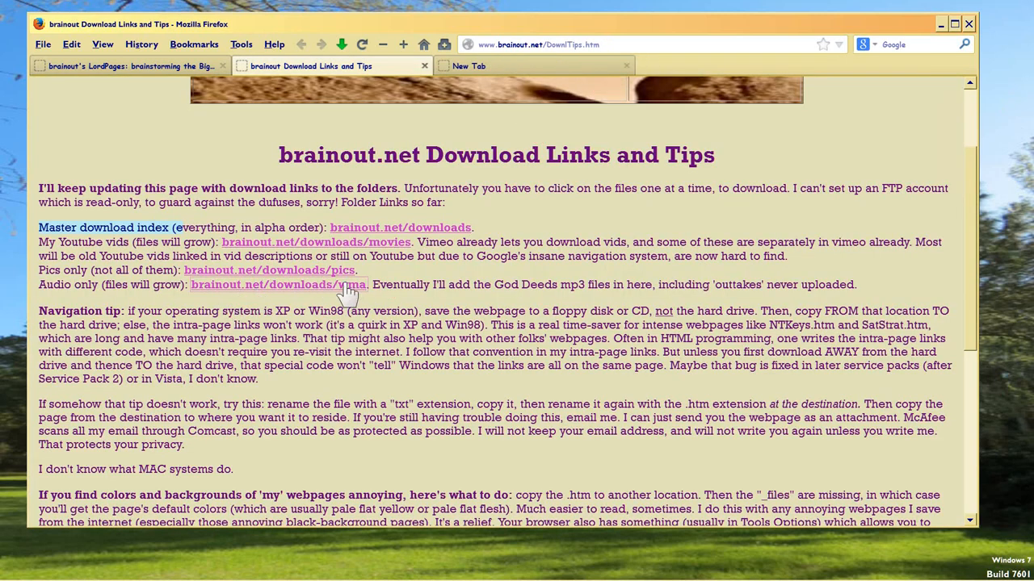
pyautogui.moveTo(321, 293)
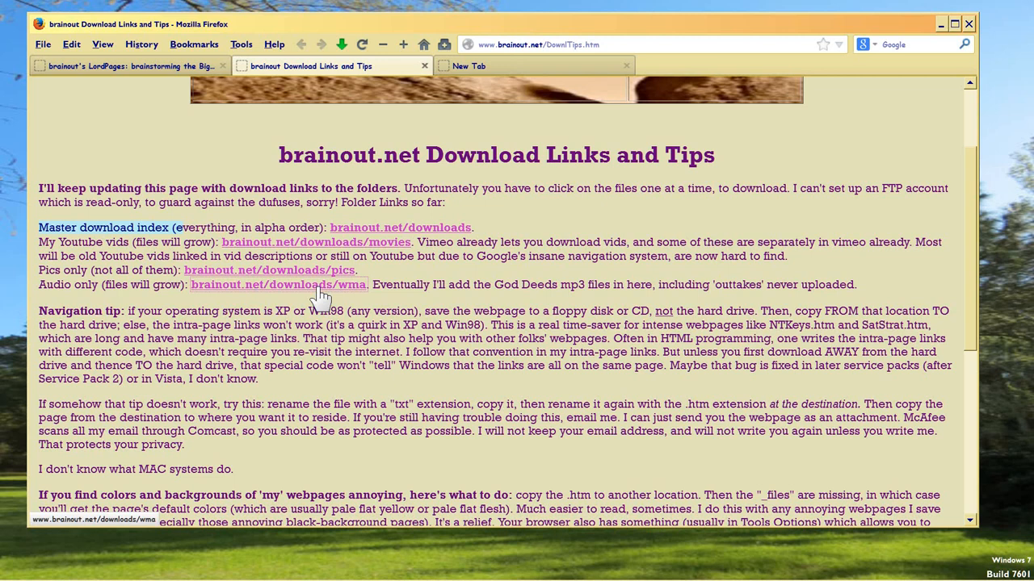
pyautogui.moveTo(244, 300)
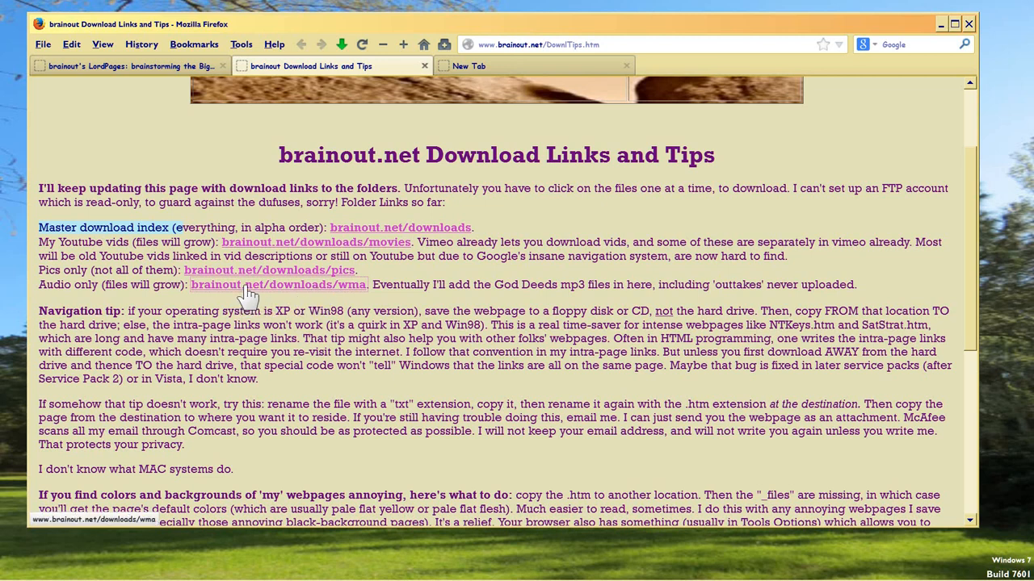
# Open the brainout.net/downloads/wma link in a new tab
pyautogui.rightClick(277, 284)
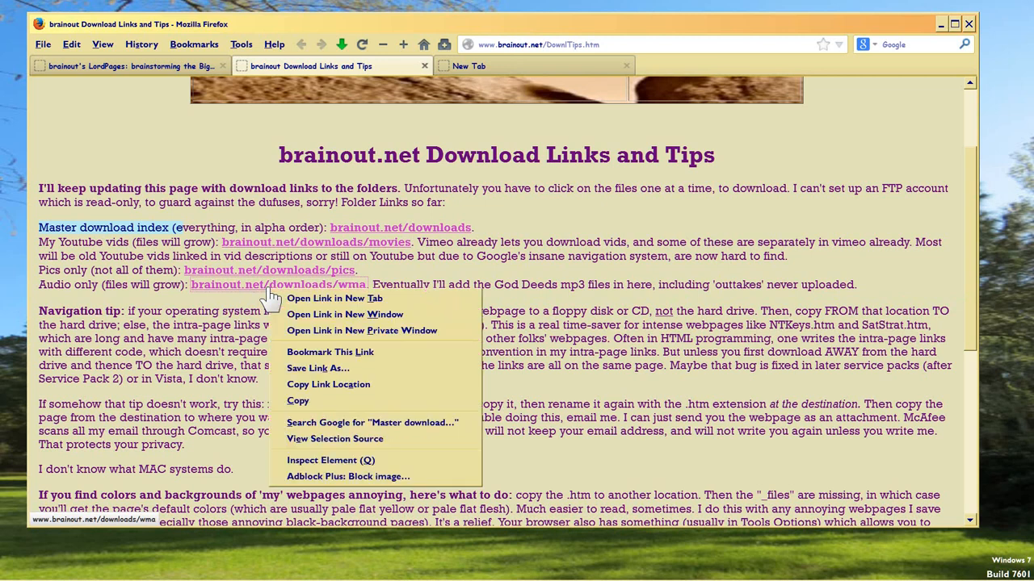
pyautogui.click(333, 298)
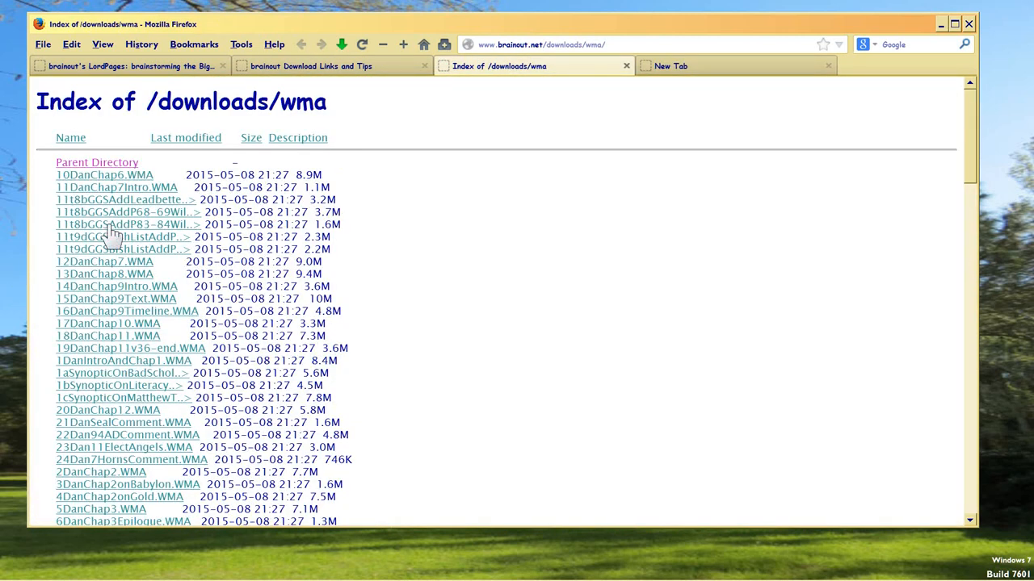
pyautogui.moveTo(388, 349)
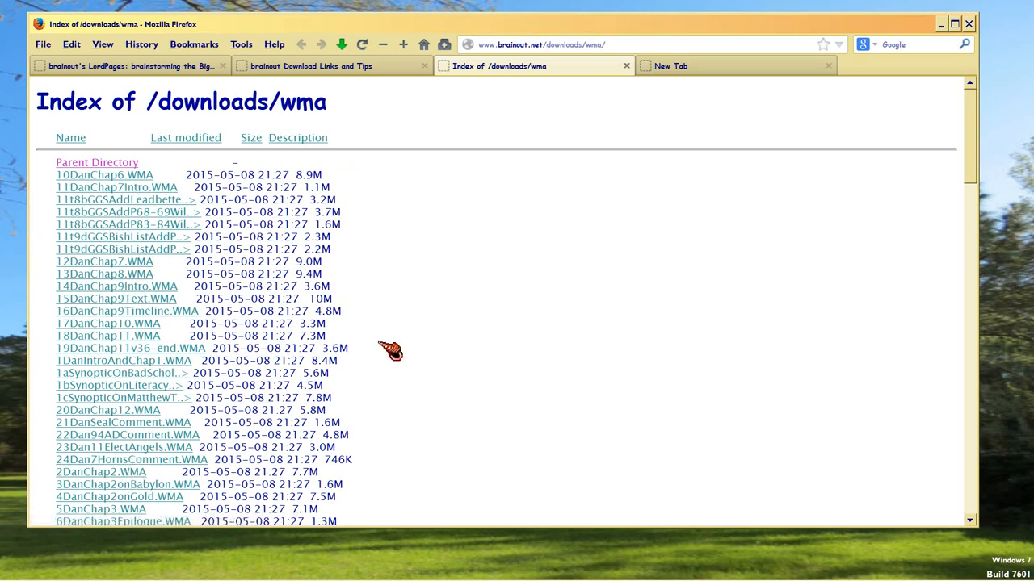
pyautogui.moveTo(410, 250)
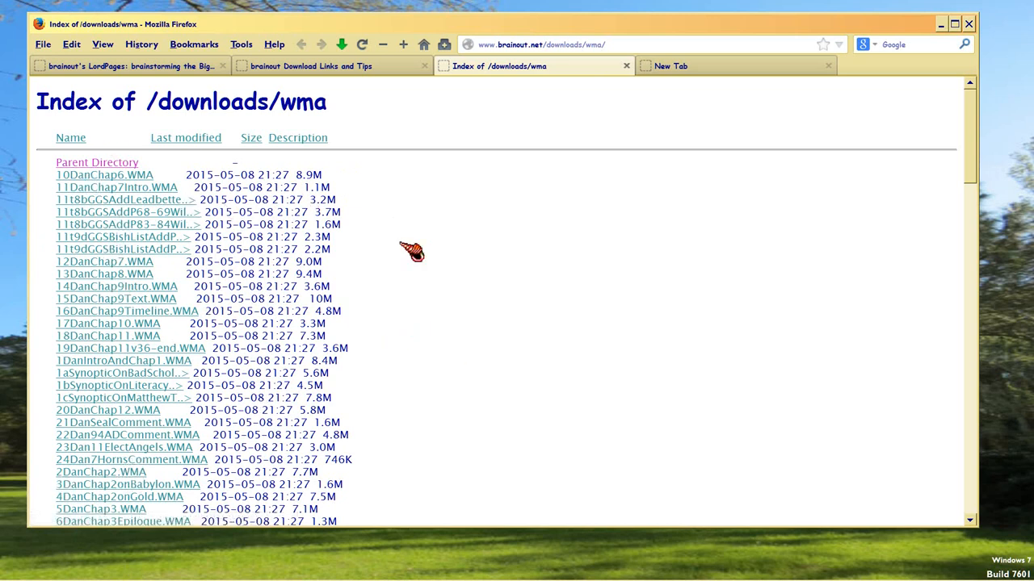
pyautogui.moveTo(230, 336)
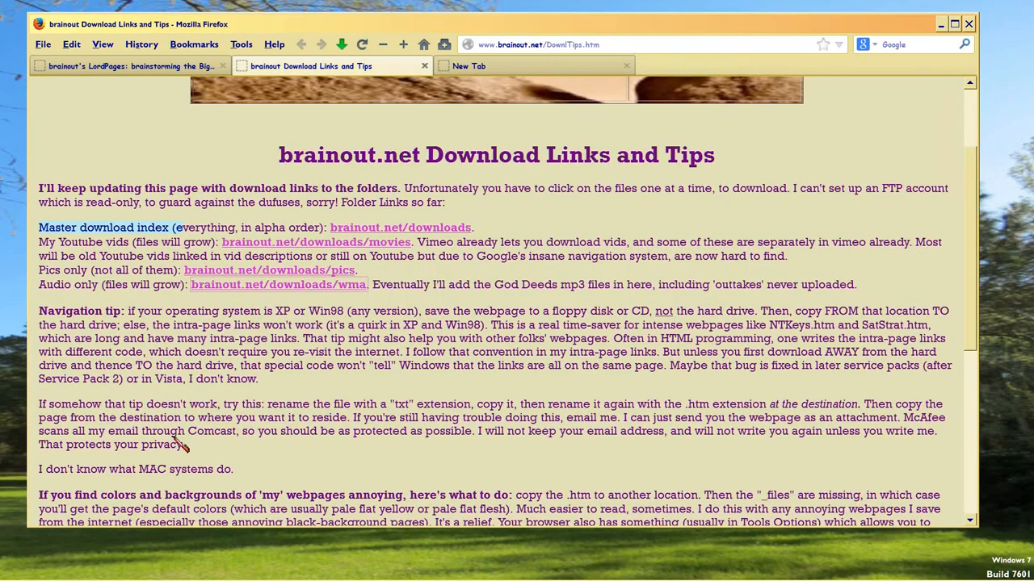
pyautogui.moveTo(291, 298)
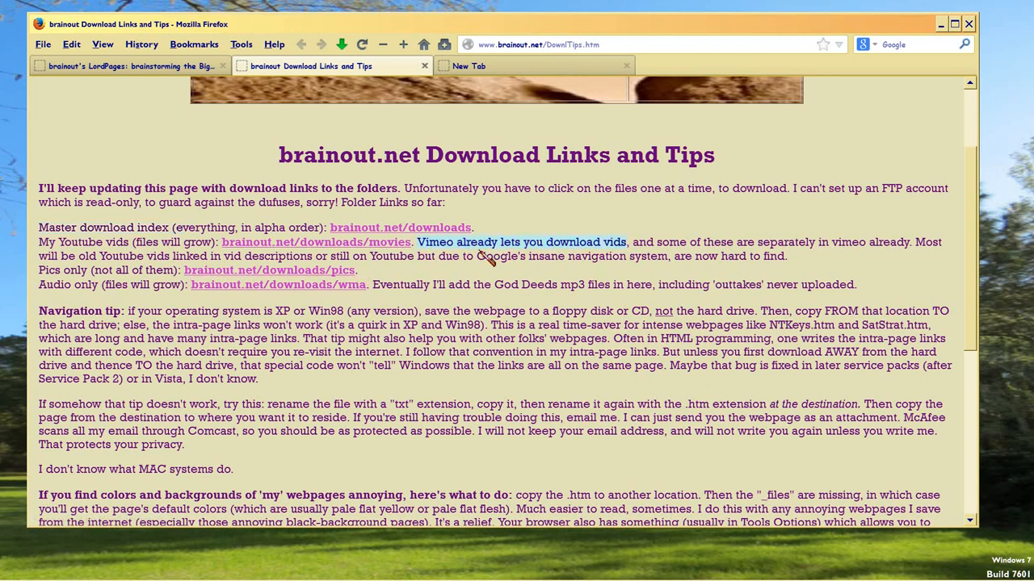
pyautogui.moveTo(452, 250)
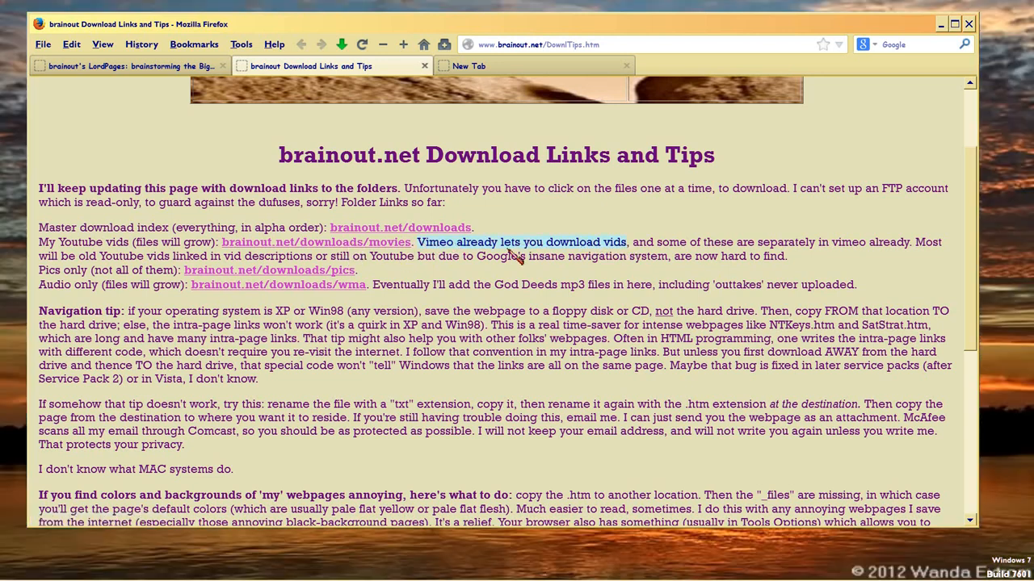
pyautogui.moveTo(477, 251)
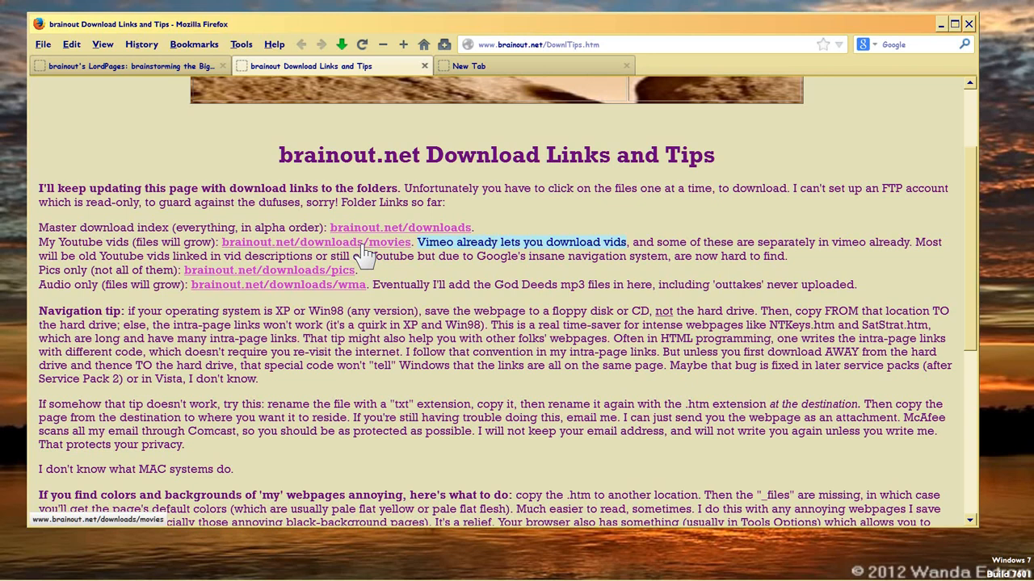
pyautogui.moveTo(387, 252)
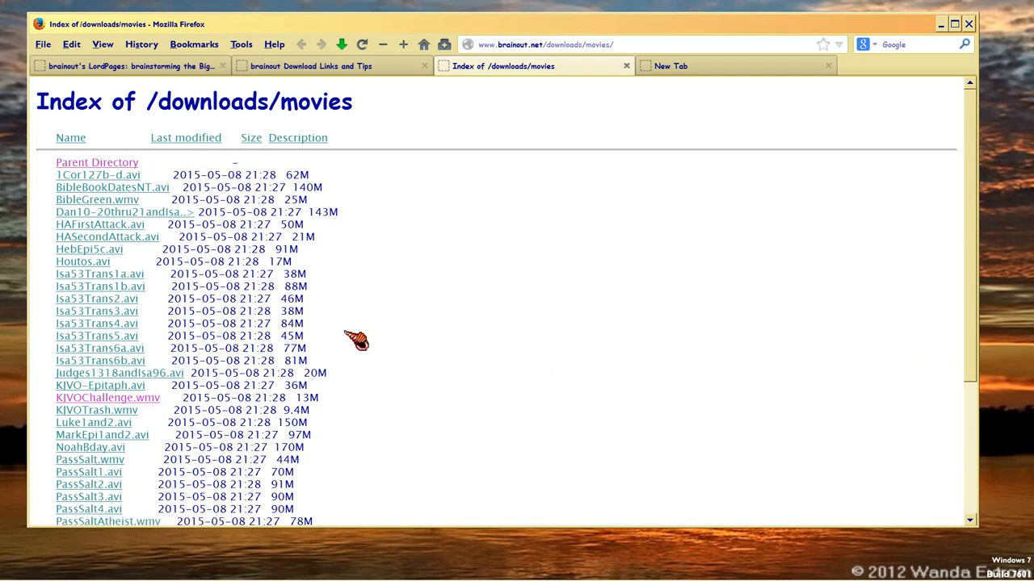
# Scroll the Index of /downloads/movies, then return to the Download Links and Tips tab
pyautogui.scroll(-3)
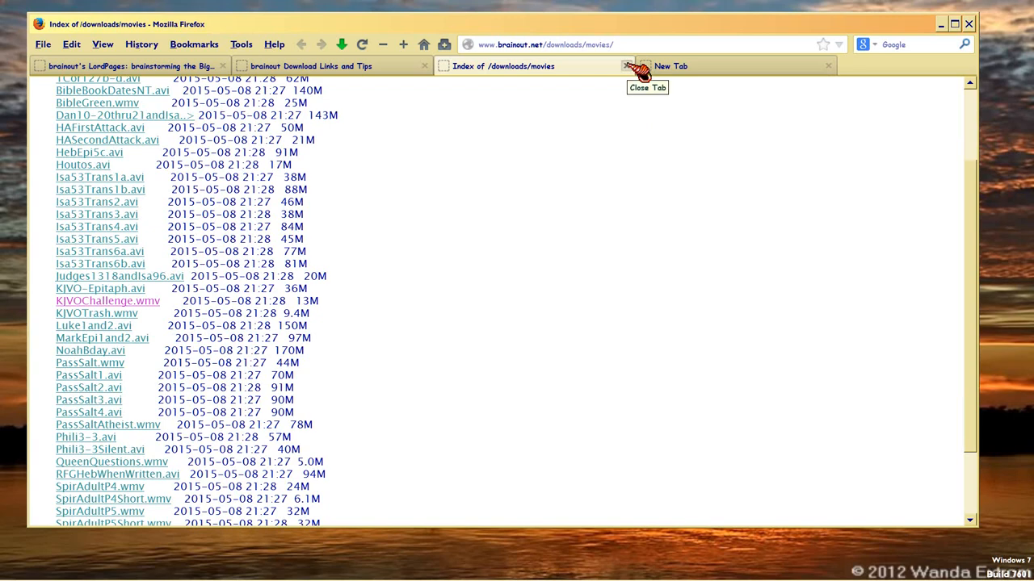
pyautogui.click(311, 65)
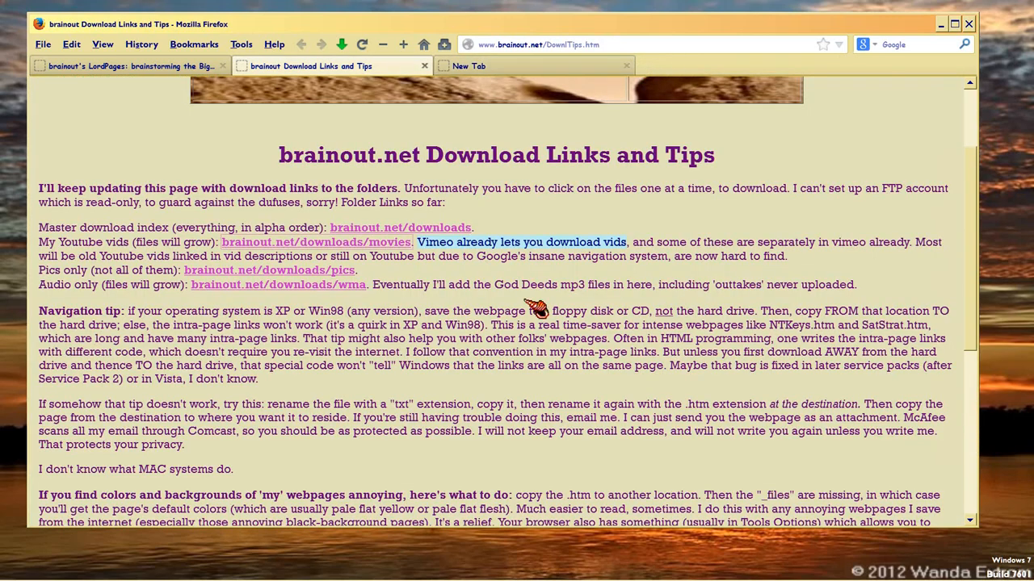
pyautogui.moveTo(279, 284)
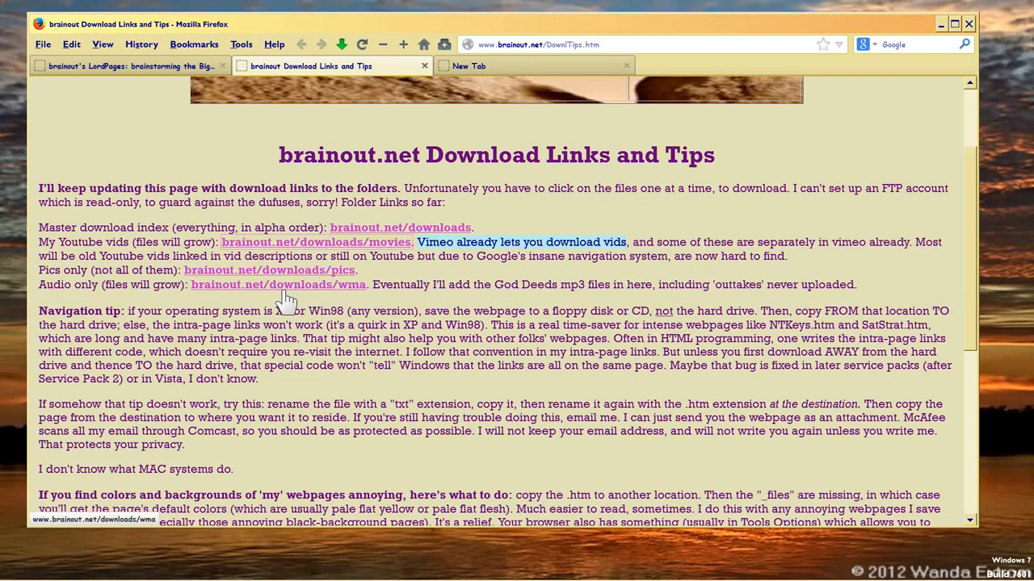
pyautogui.moveTo(387, 249)
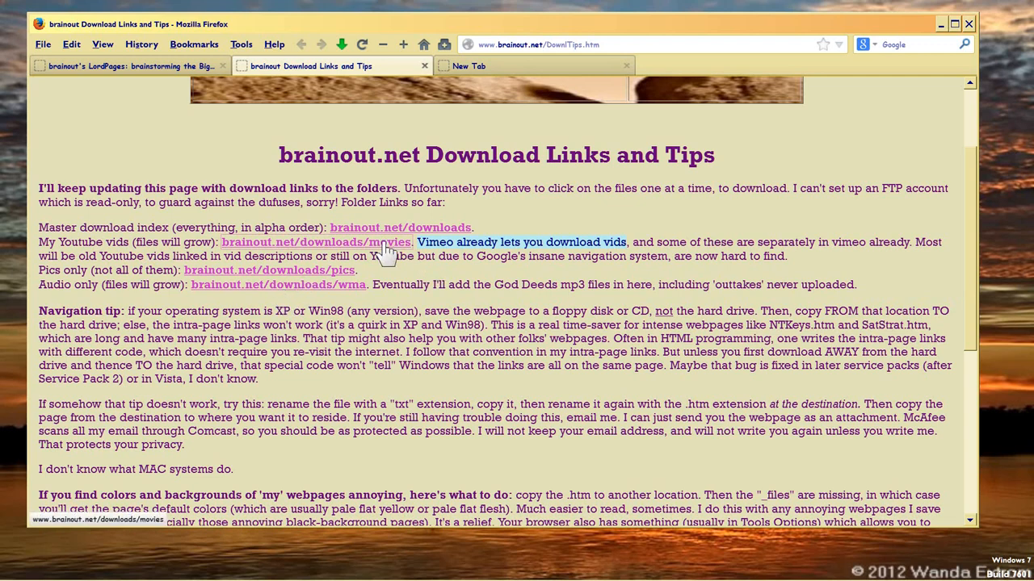
pyautogui.moveTo(386, 254)
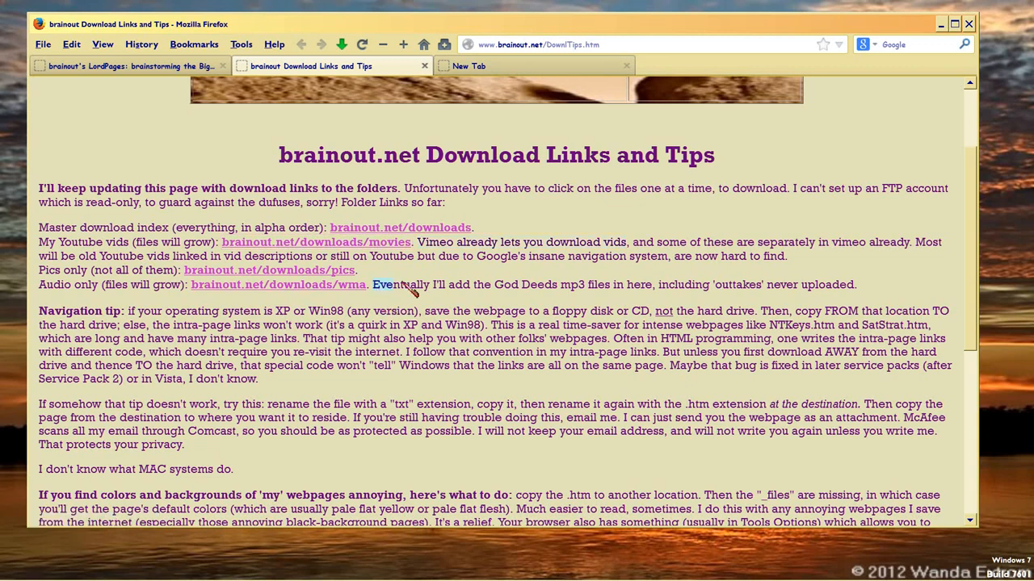
# Highlight the God Deeds mp3 sentence, then open the brainout.net/downloads/wma link
pyautogui.moveTo(372, 285); pyautogui.dragTo(588, 284)
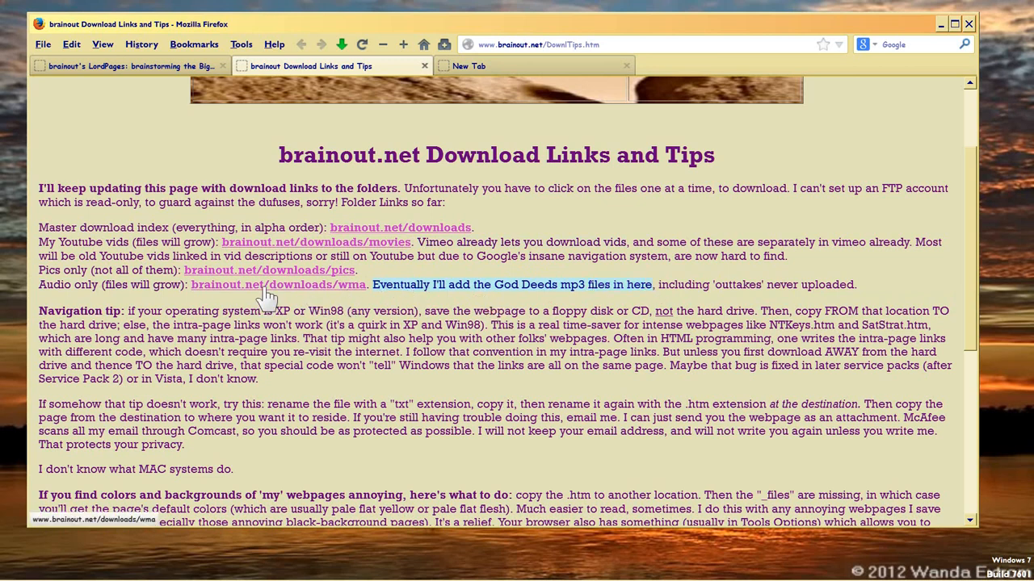
pyautogui.click(278, 284)
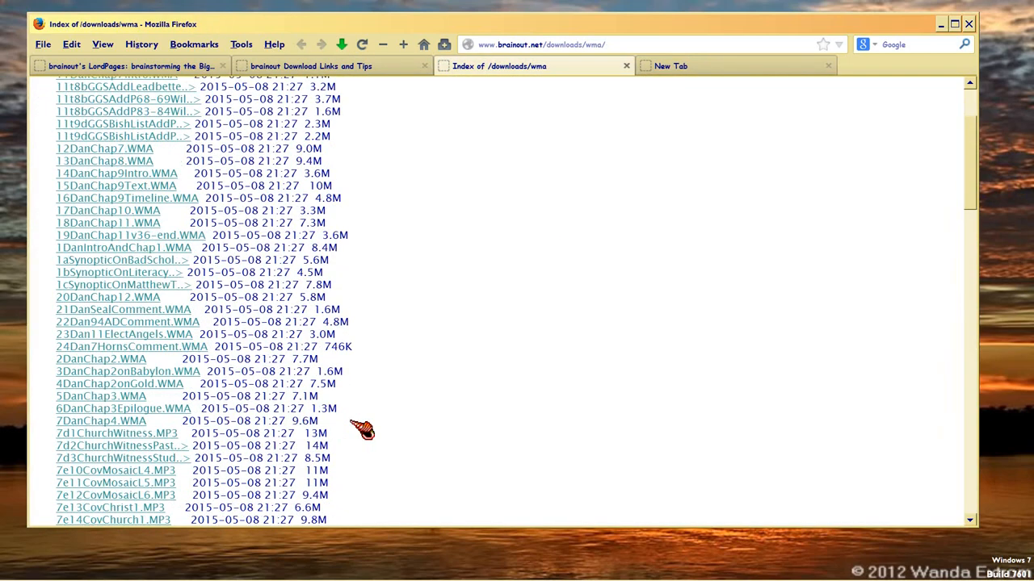
# Scroll through the Index of /downloads/wma, then close that tab
pyautogui.scroll(-3)
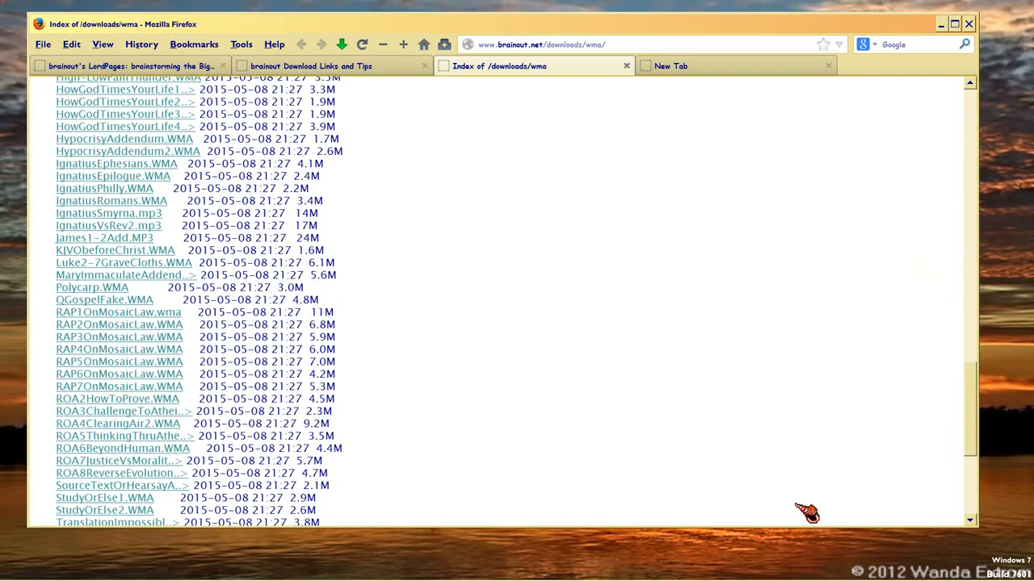
pyautogui.scroll(-3)
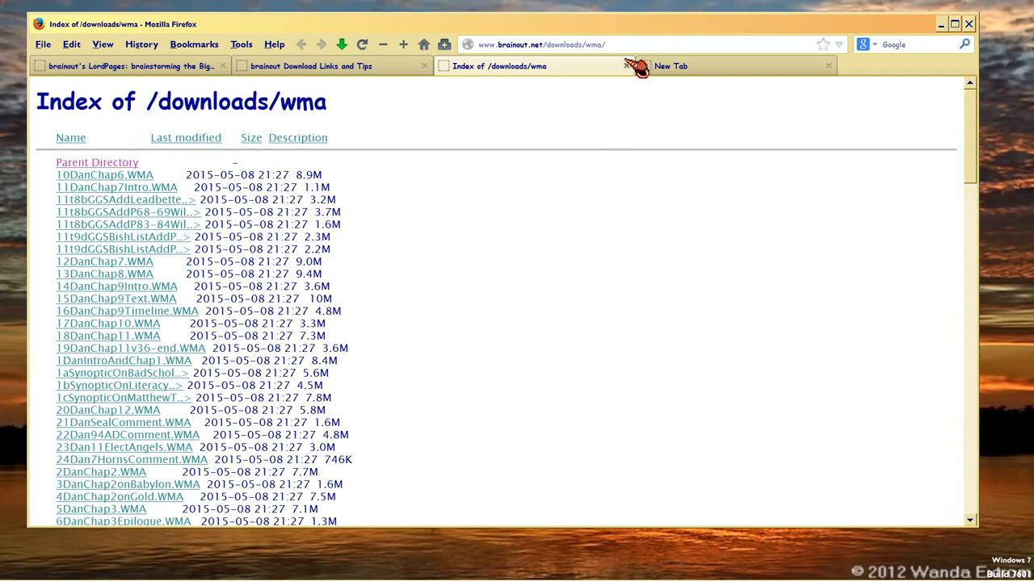
pyautogui.click(309, 66)
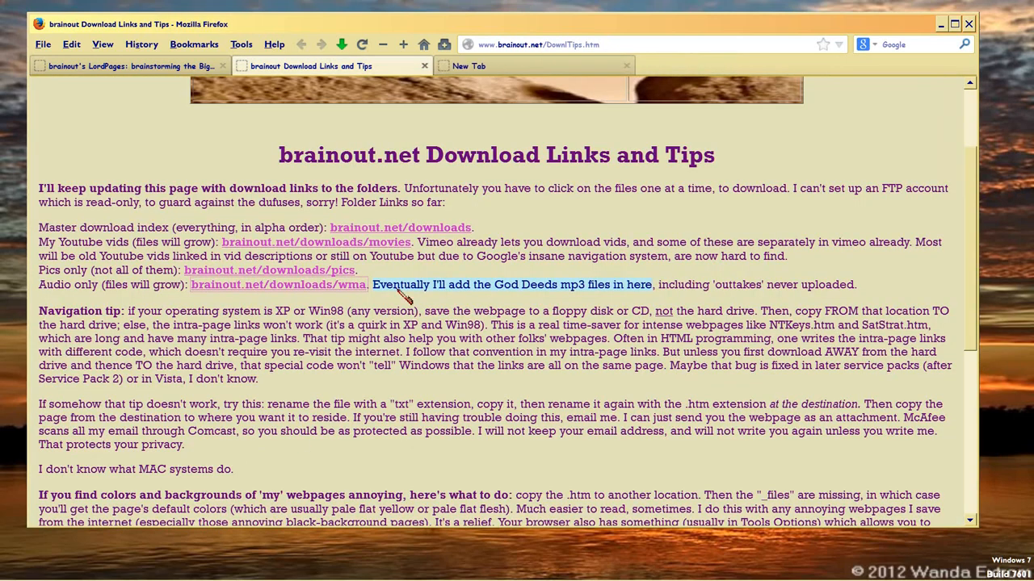
pyautogui.moveTo(481, 234)
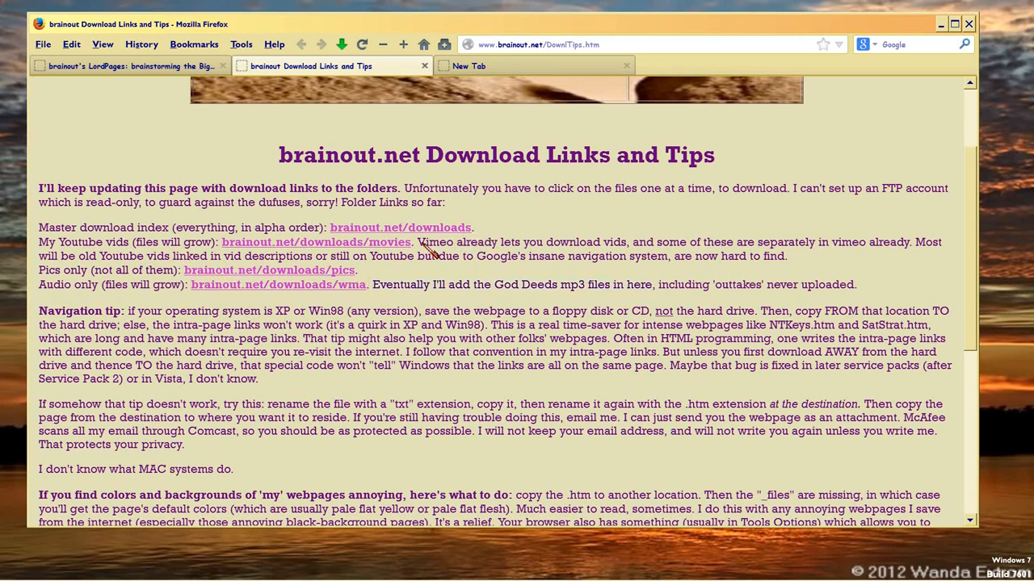
pyautogui.moveTo(420, 266)
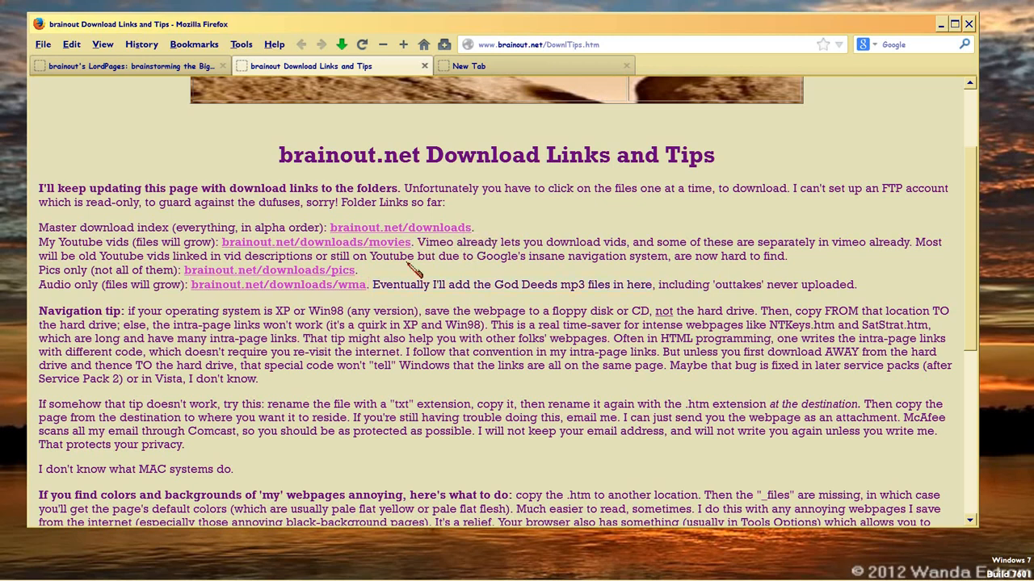
pyautogui.moveTo(348, 343)
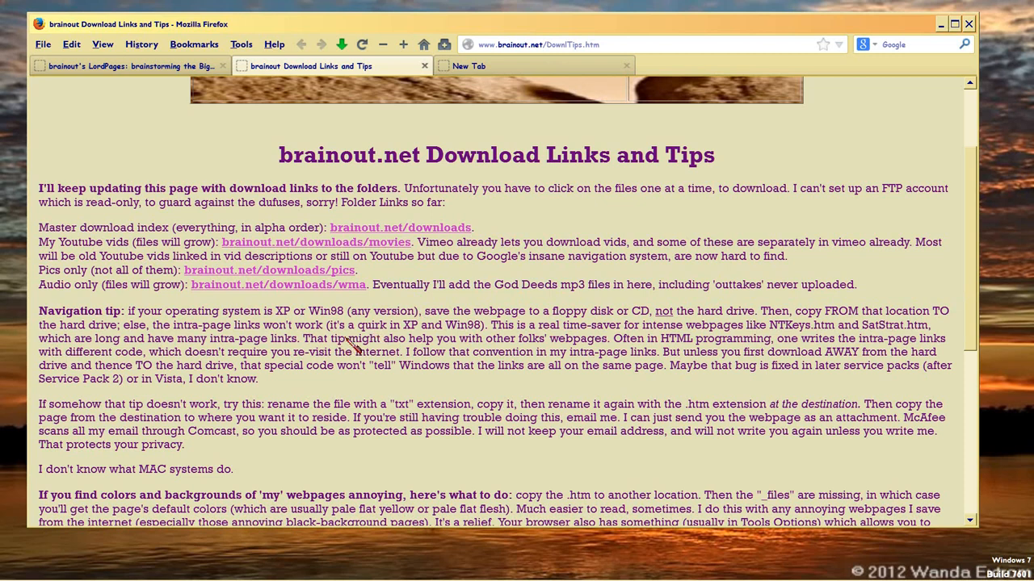
pyautogui.moveTo(436, 235)
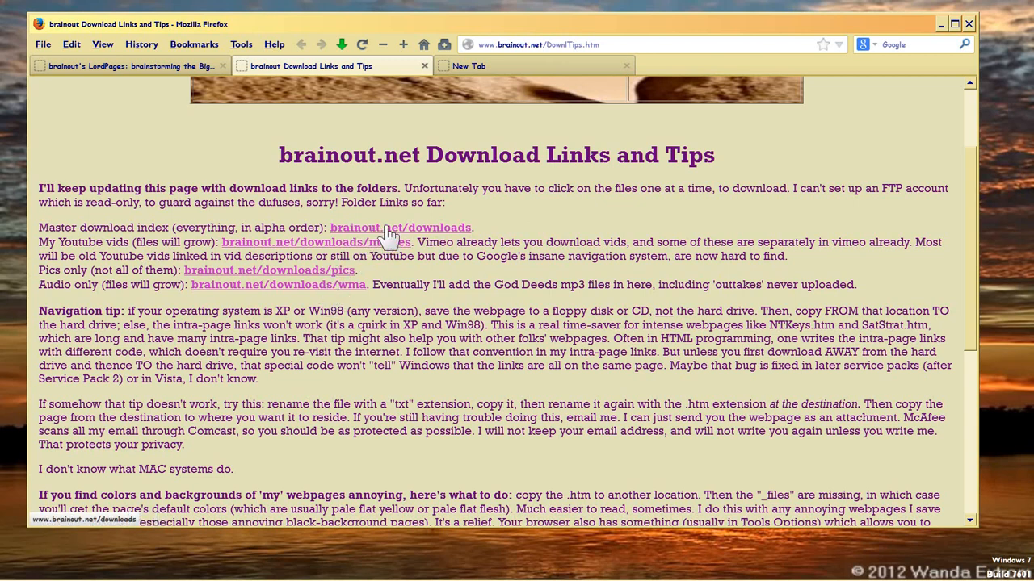
pyautogui.moveTo(345, 287)
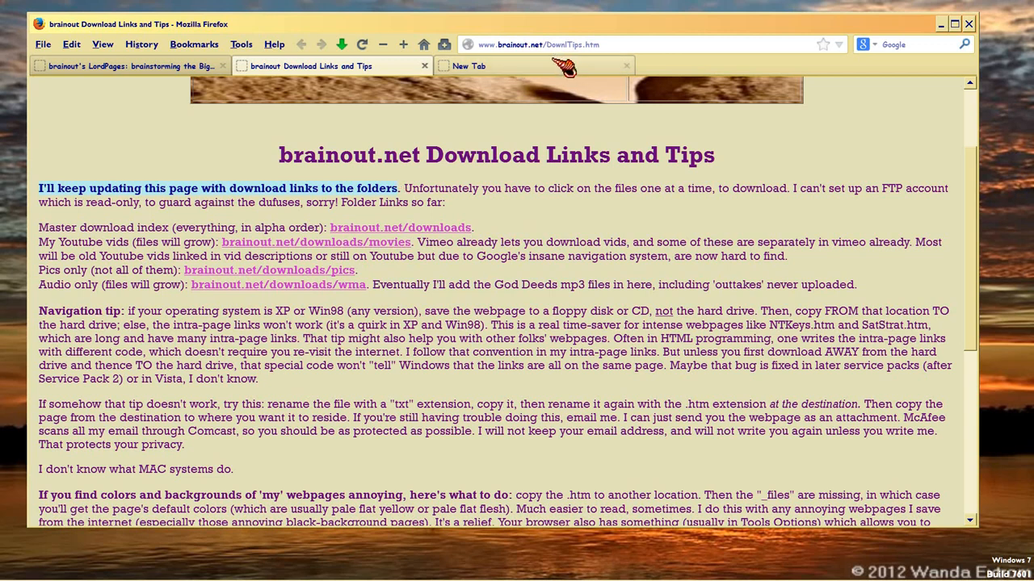
pyautogui.moveTo(618, 54)
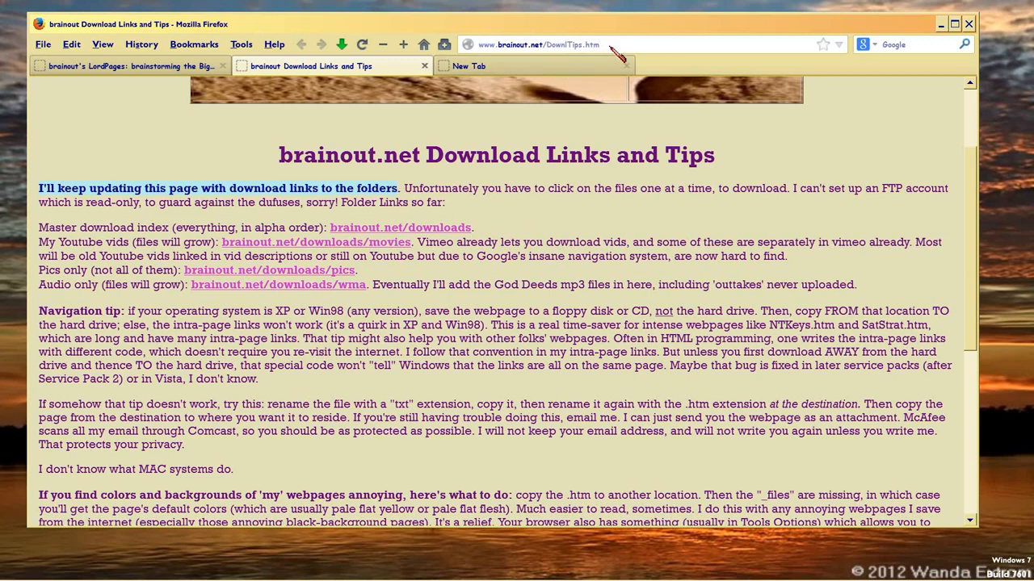
pyautogui.moveTo(549, 198)
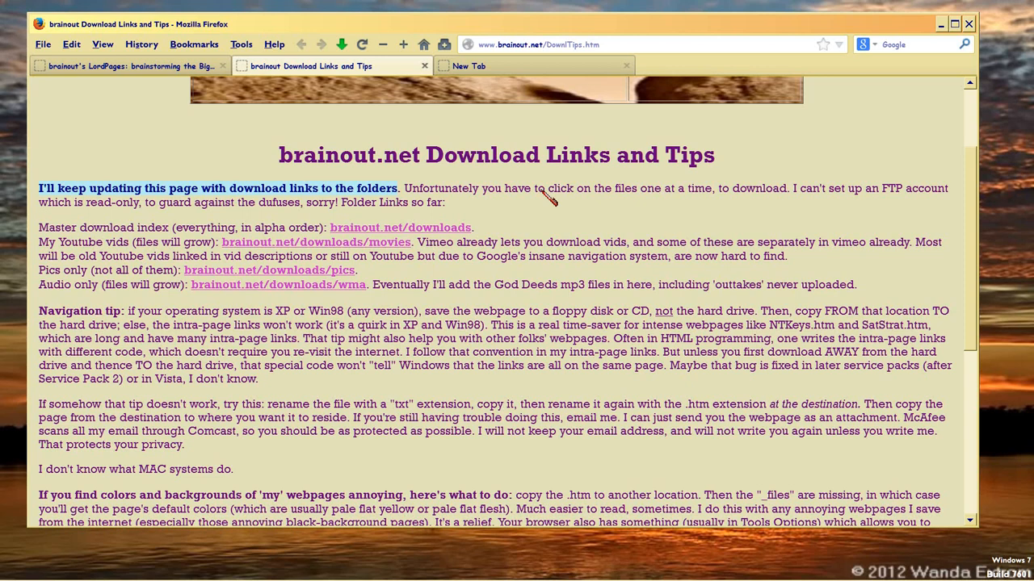
pyautogui.moveTo(448, 202)
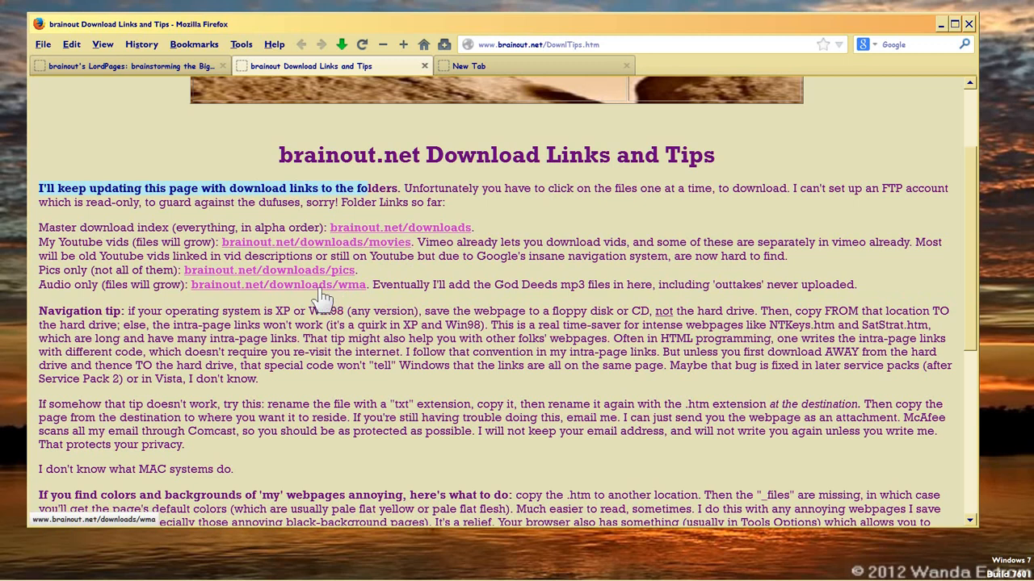
pyautogui.moveTo(313, 315)
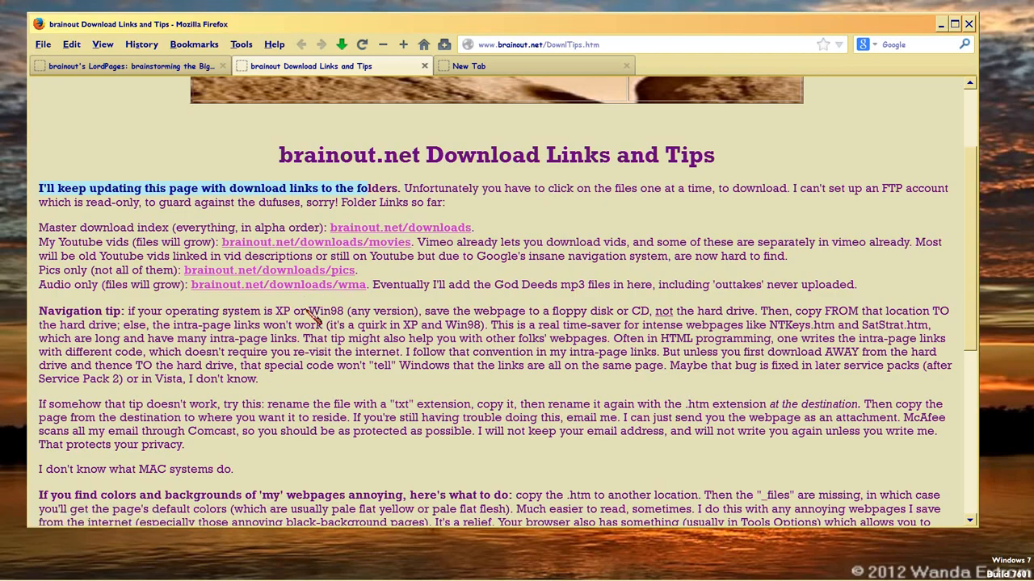
# Scroll down to review the download folder links on Download Links and Tips
pyautogui.scroll(-3)
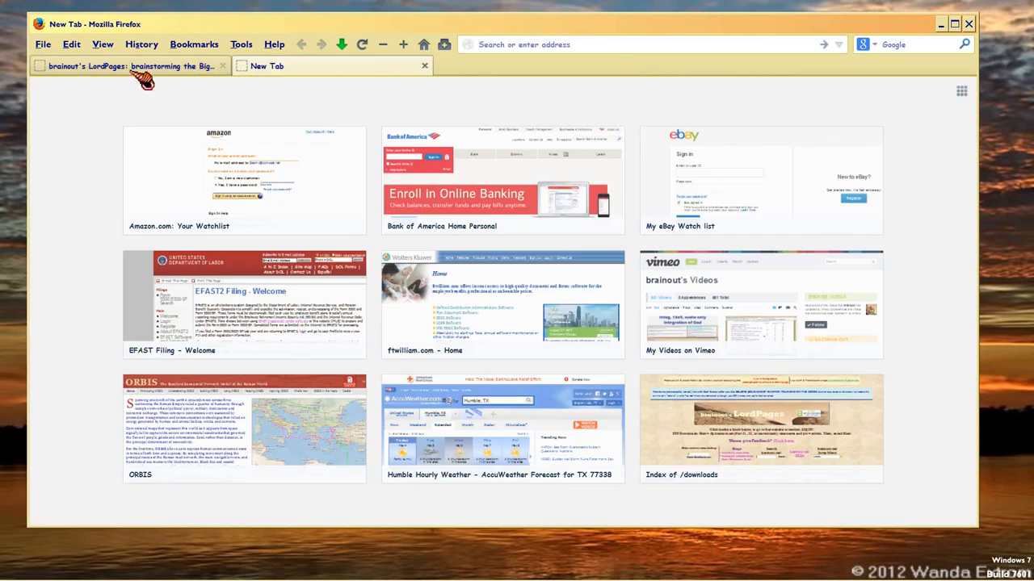
# Return to the brainout.net home page and open the Feedback link's context menu
pyautogui.click(129, 66)
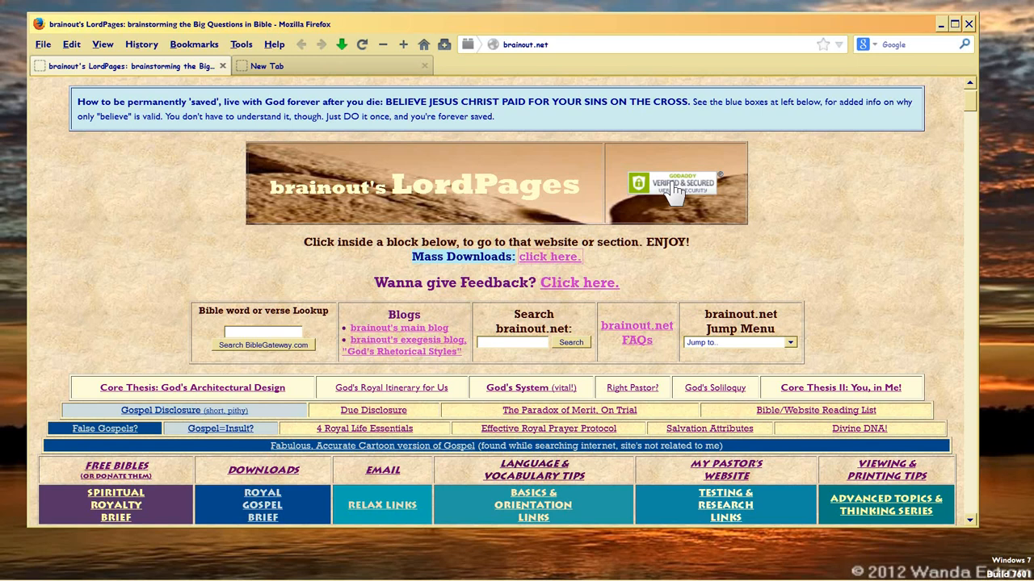
pyautogui.moveTo(537, 275)
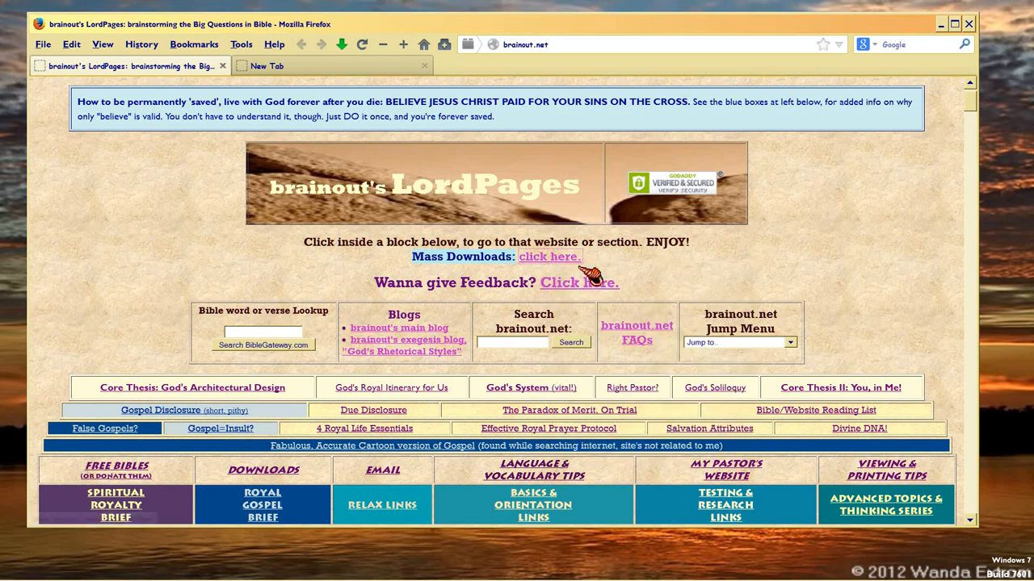
pyautogui.click(549, 256)
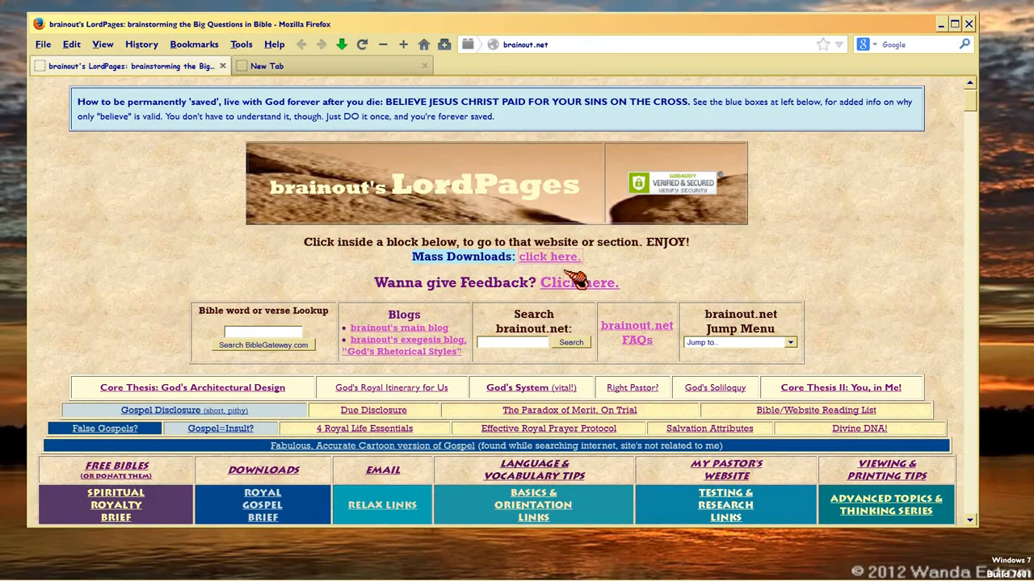
pyautogui.rightClick(578, 283)
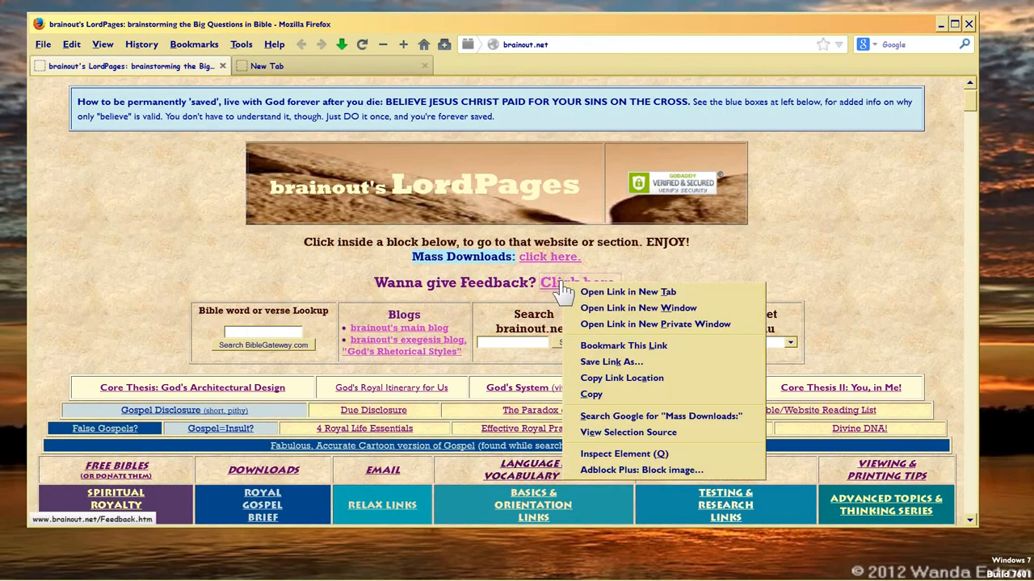
pyautogui.moveTo(630, 292)
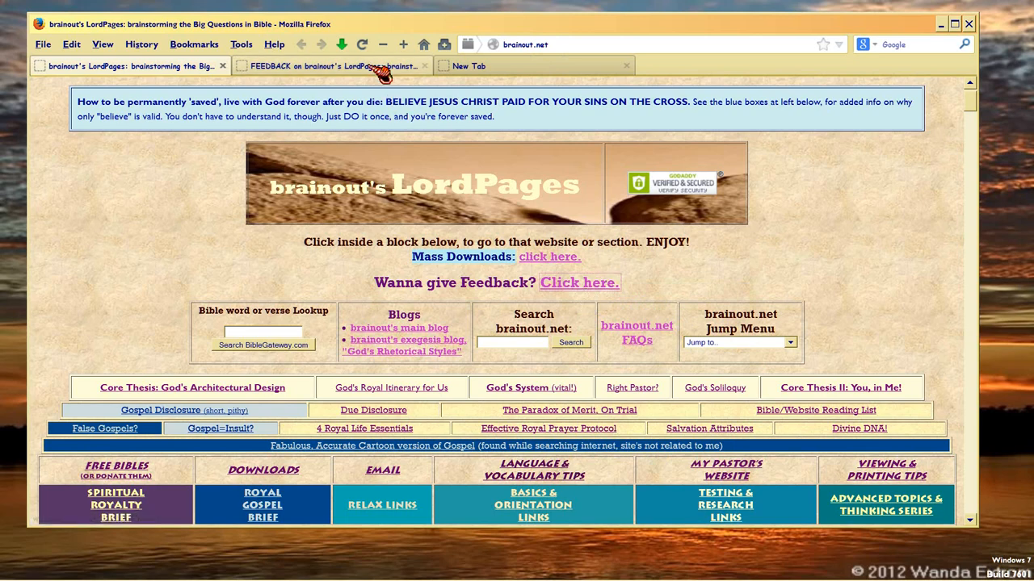
pyautogui.click(332, 66)
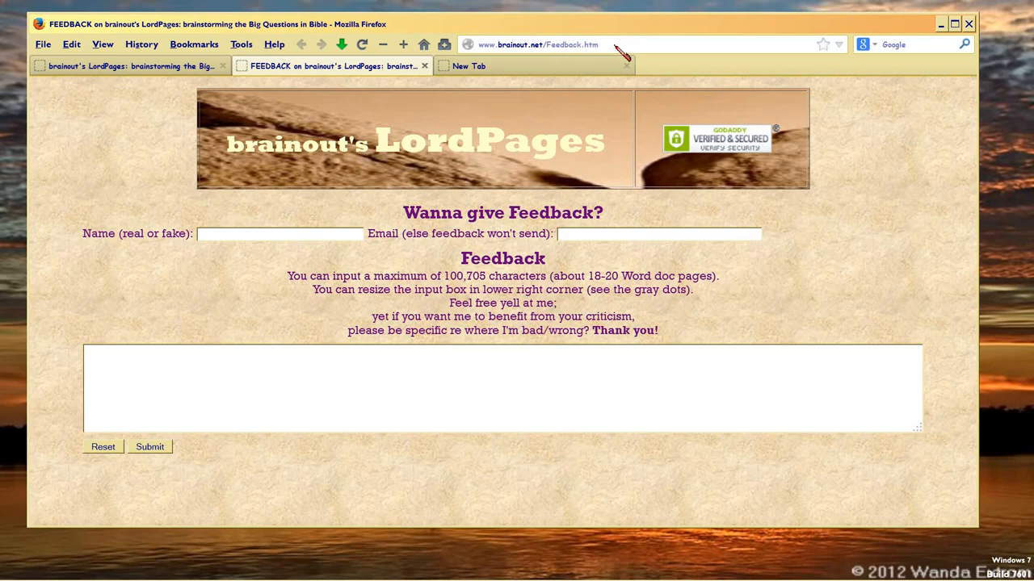
pyautogui.moveTo(501, 396)
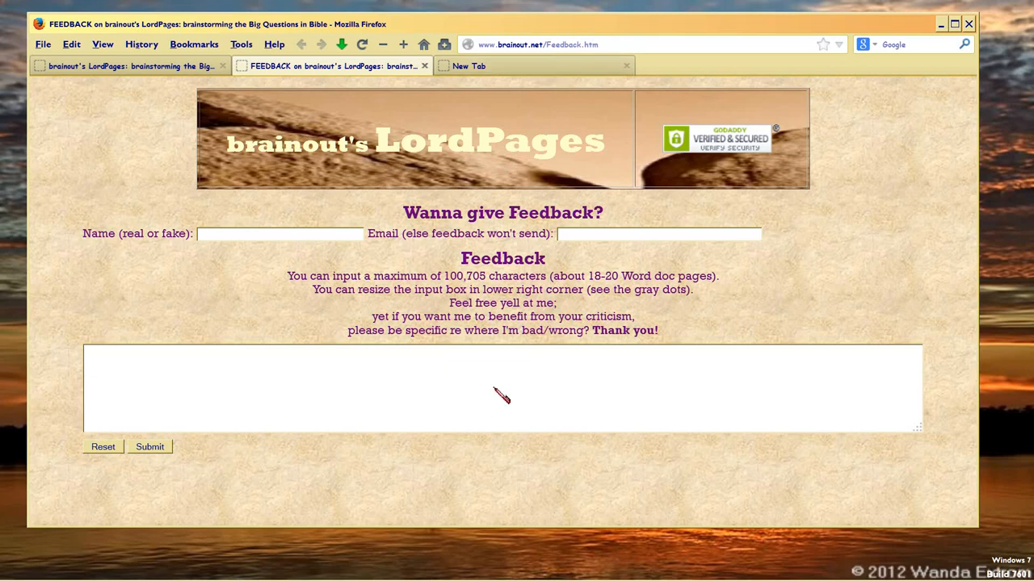
pyautogui.moveTo(248, 252)
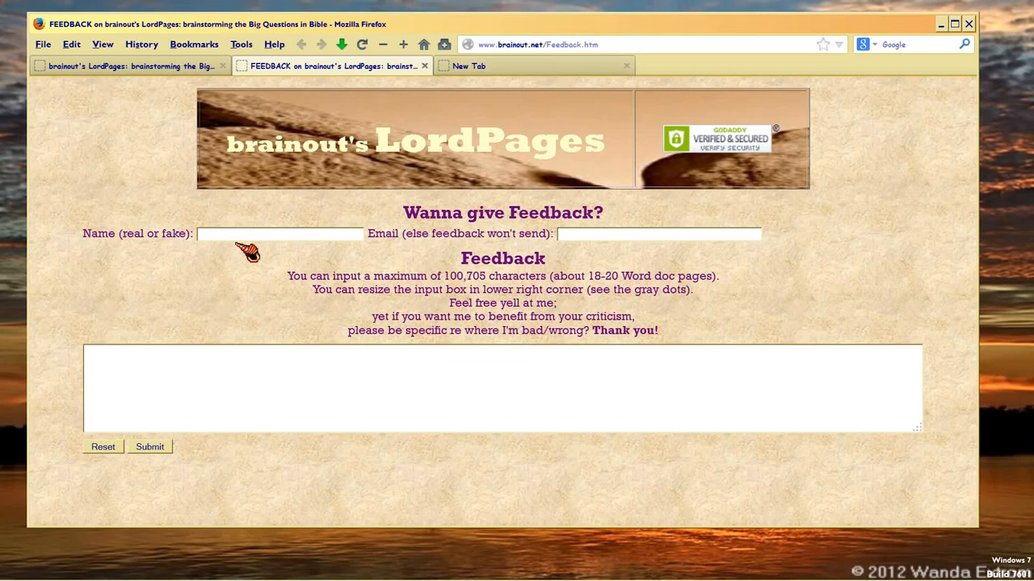
pyautogui.moveTo(257, 254)
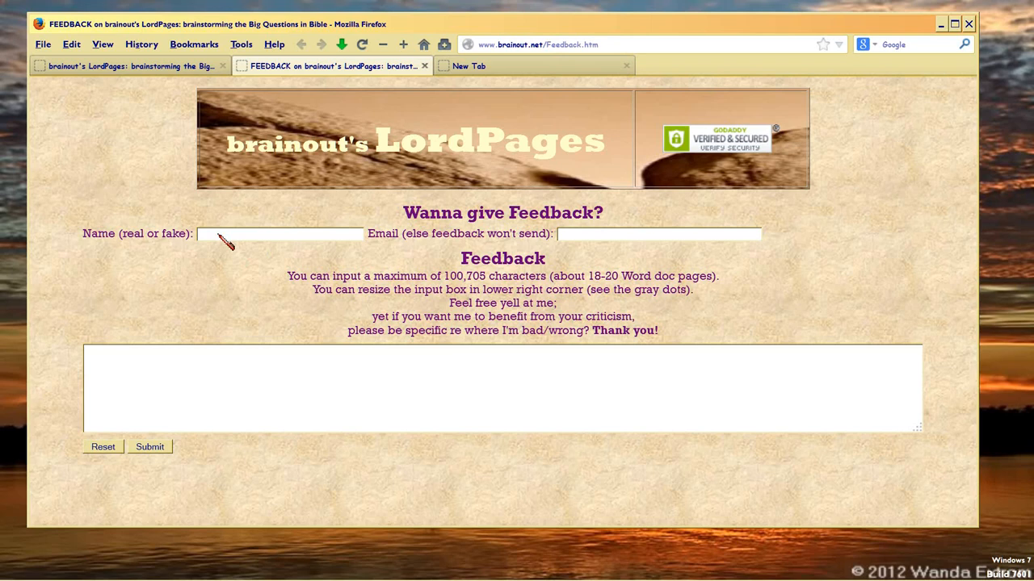
pyautogui.moveTo(570, 241)
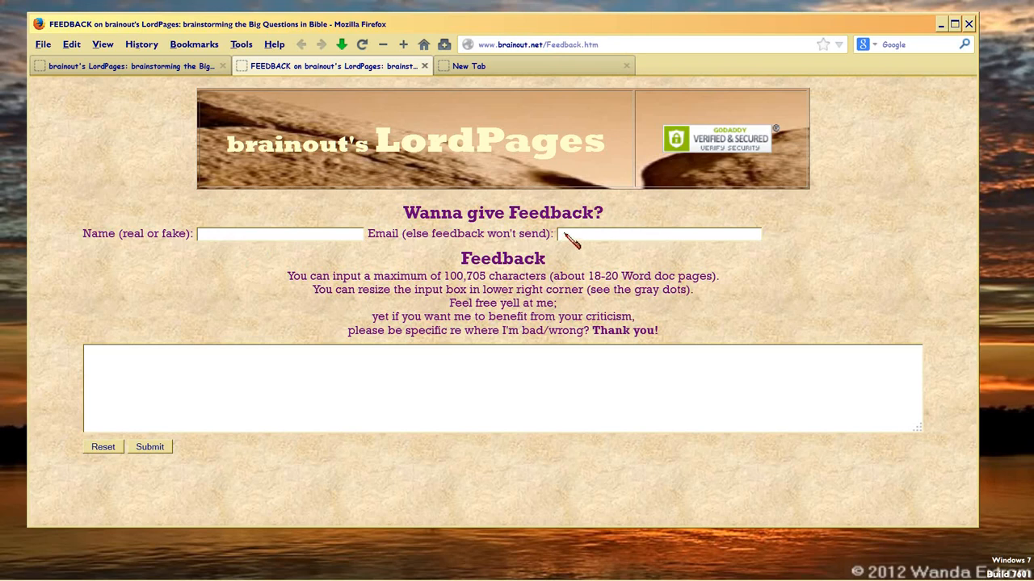
pyautogui.moveTo(558, 266)
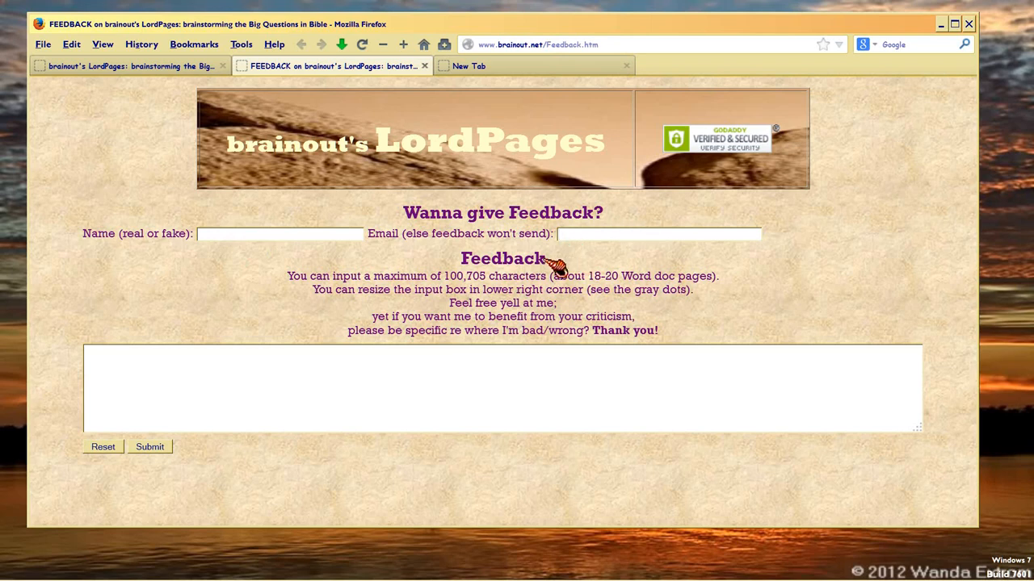
pyautogui.moveTo(597, 246)
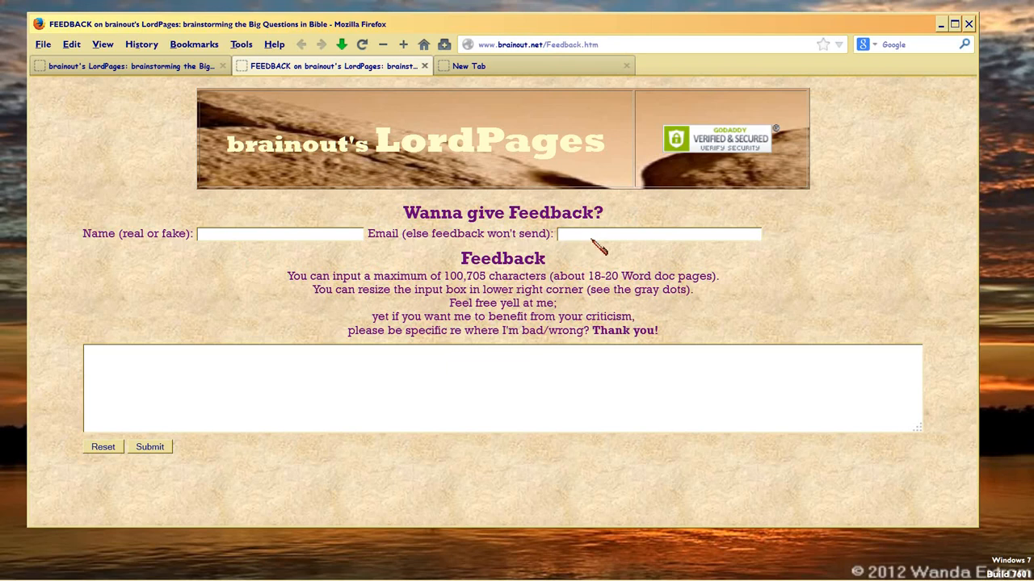
pyautogui.moveTo(723, 243)
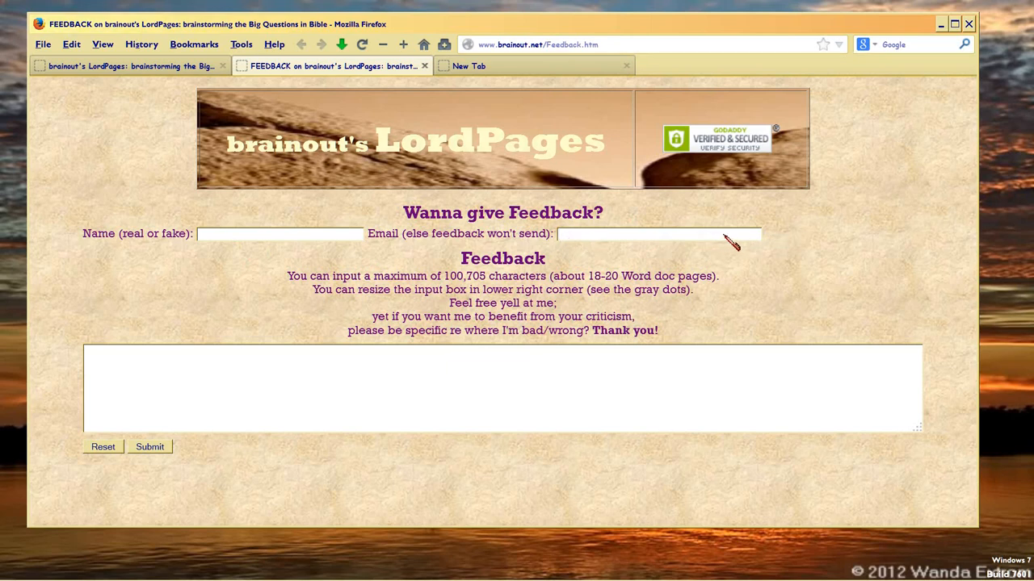
pyautogui.moveTo(567, 281)
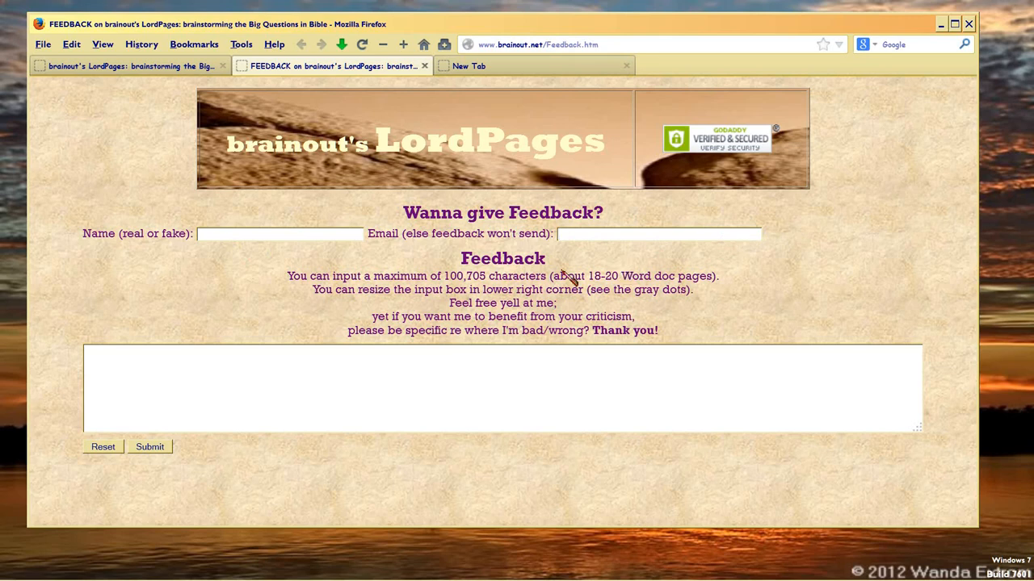
pyautogui.moveTo(505, 271)
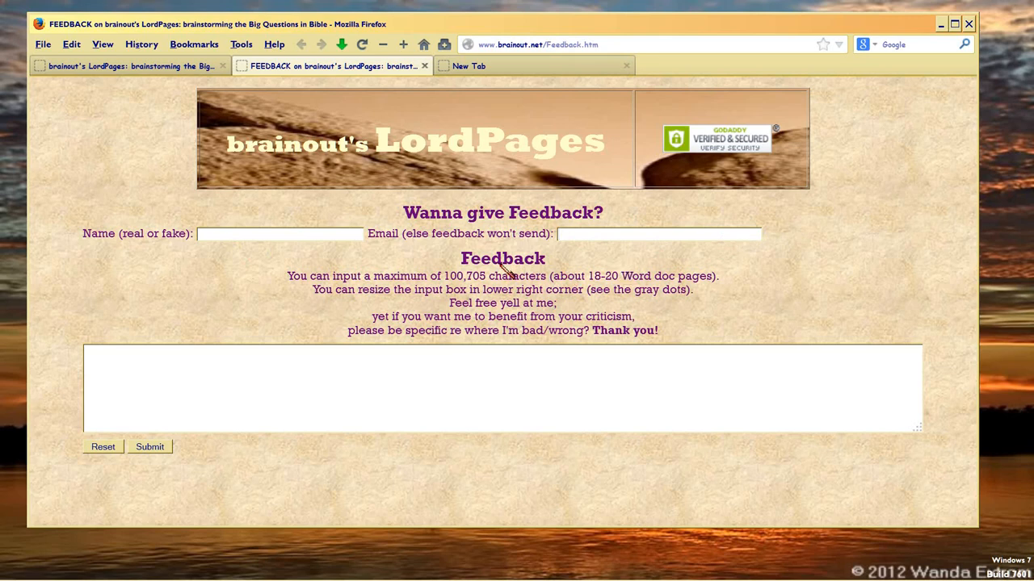
pyautogui.click(658, 234)
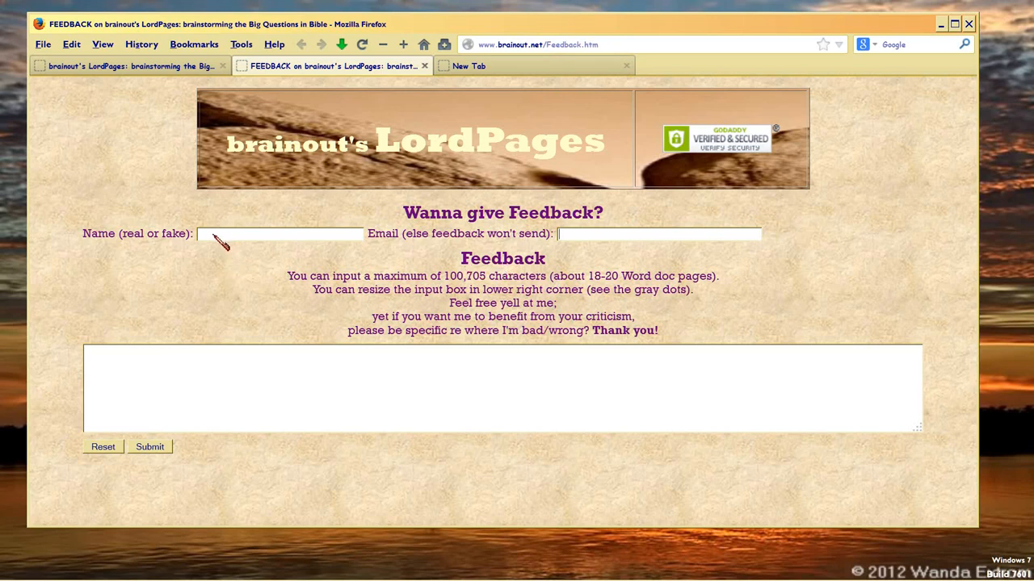
pyautogui.moveTo(565, 266)
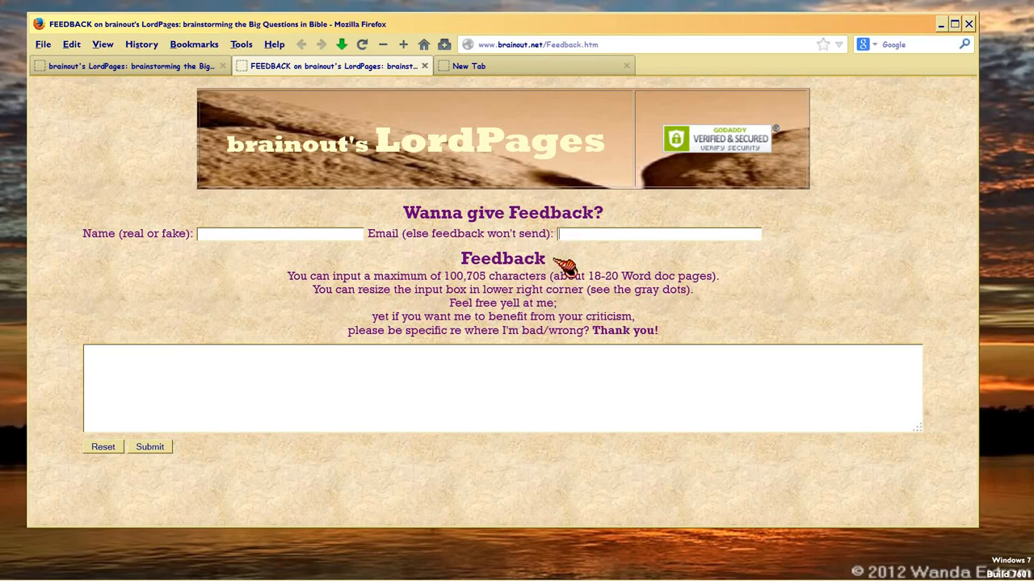
pyautogui.moveTo(238, 269)
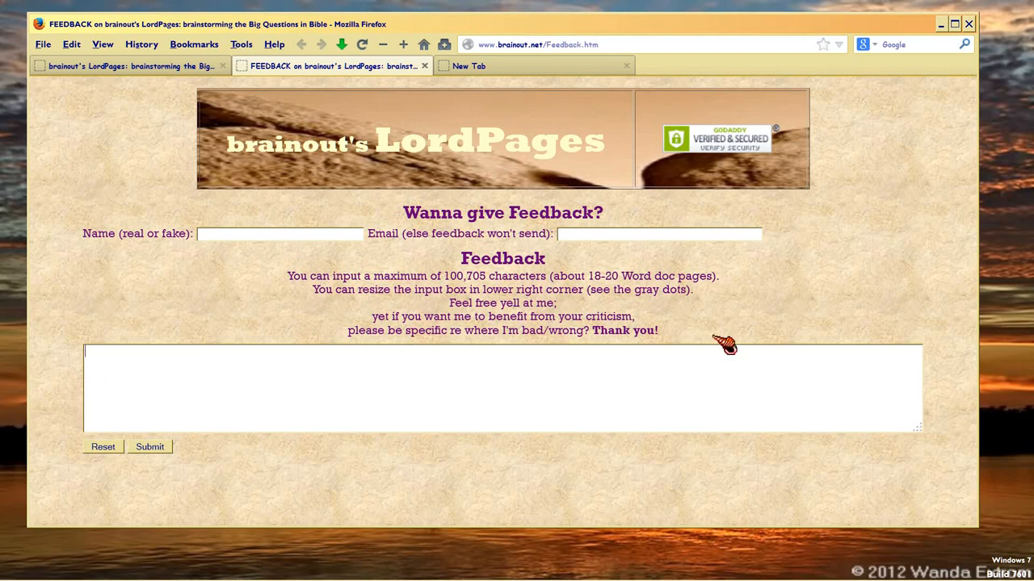
pyautogui.moveTo(557, 287)
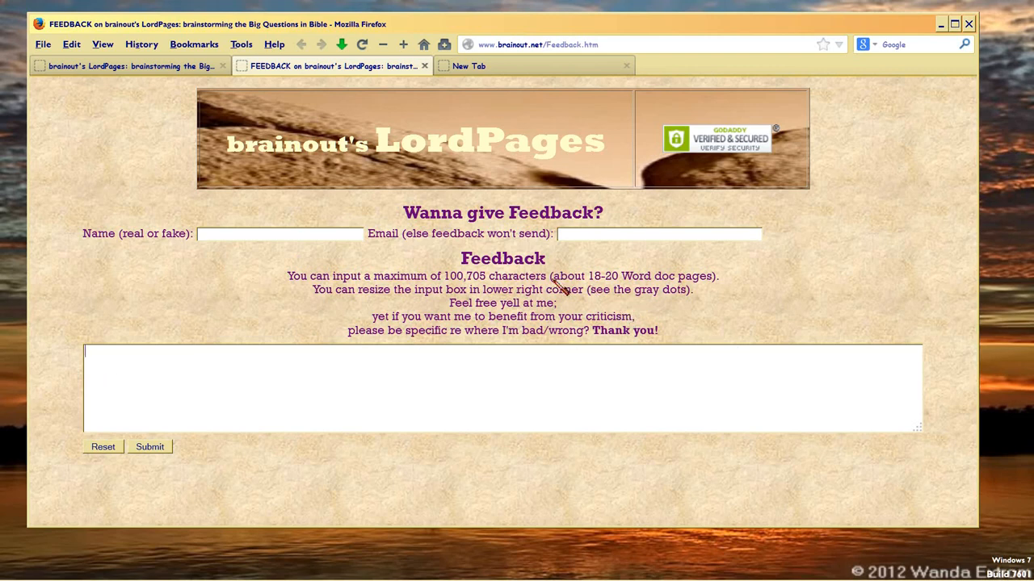
pyautogui.moveTo(553, 276); pyautogui.dragTo(714, 276)
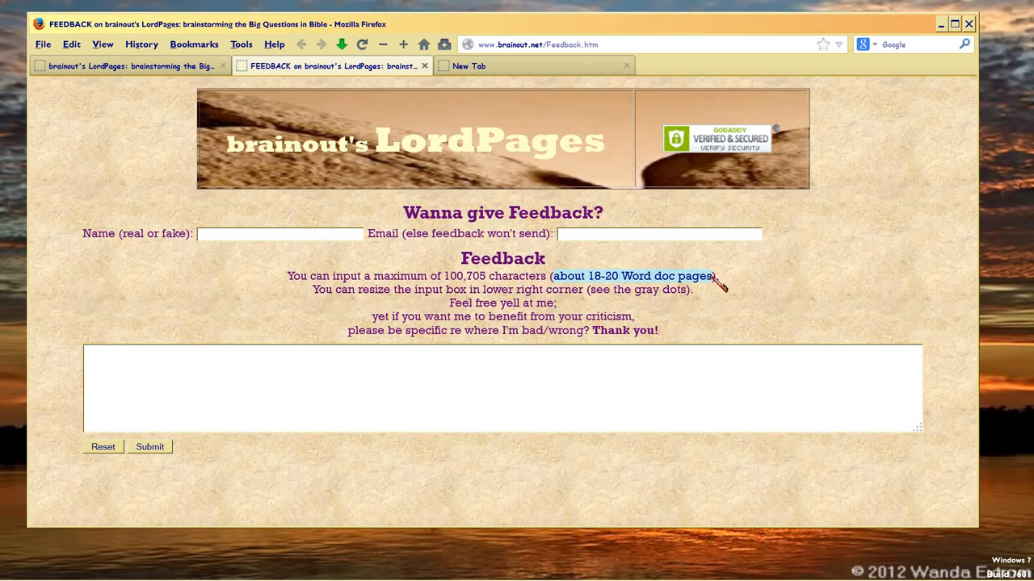
pyautogui.moveTo(796, 305)
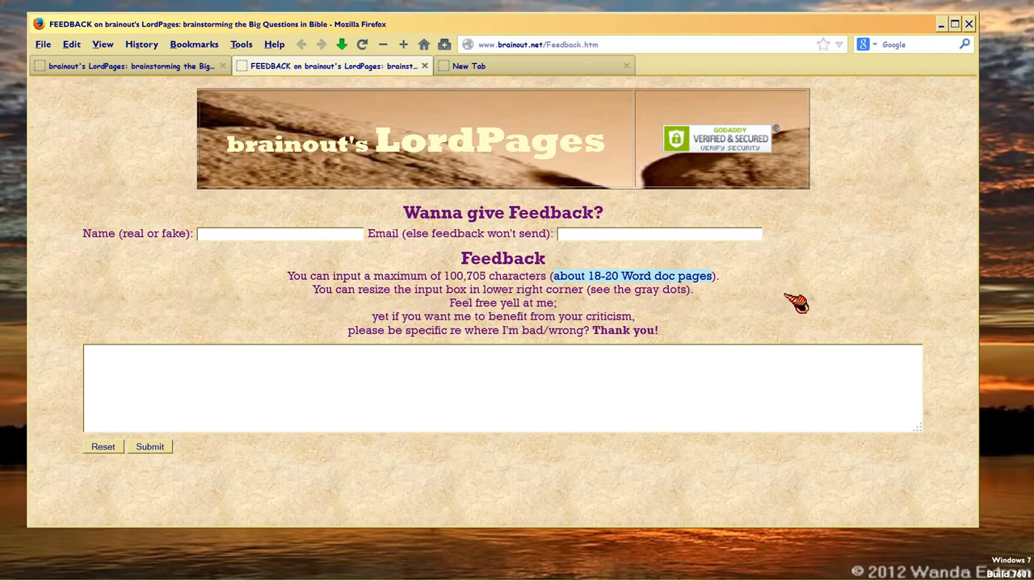
pyautogui.moveTo(452, 280)
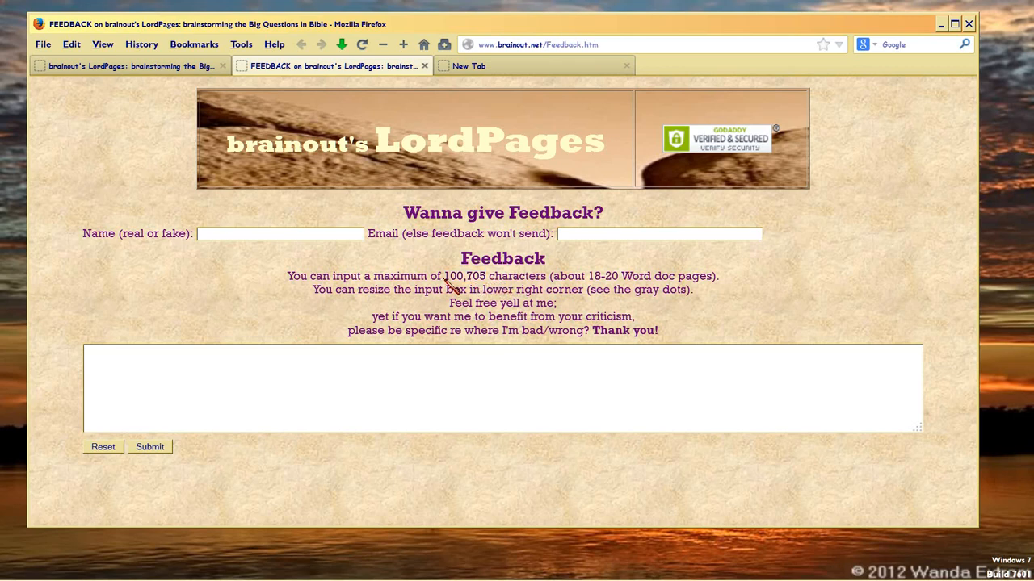
pyautogui.doubleClick(465, 275)
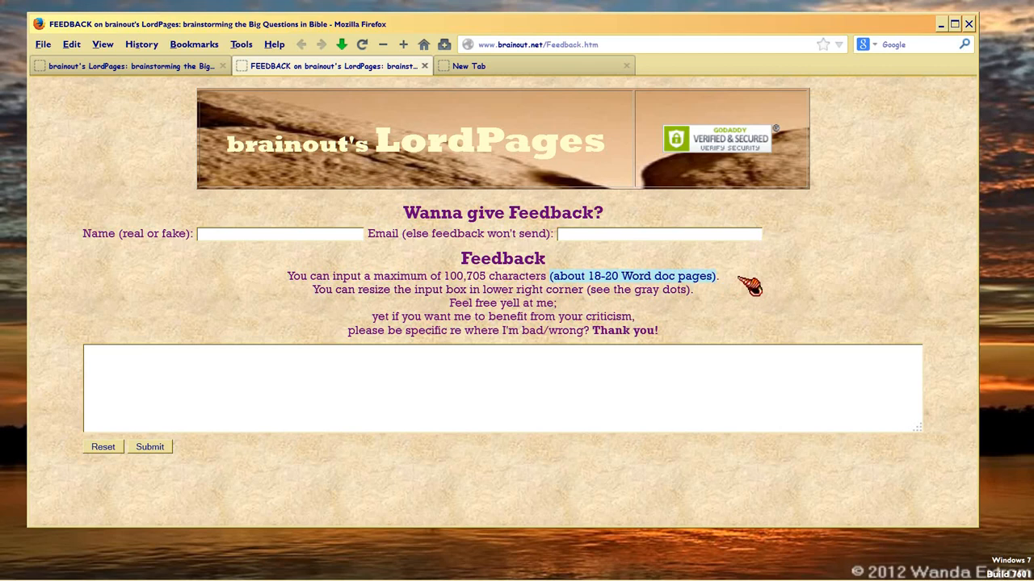
pyautogui.moveTo(529, 293)
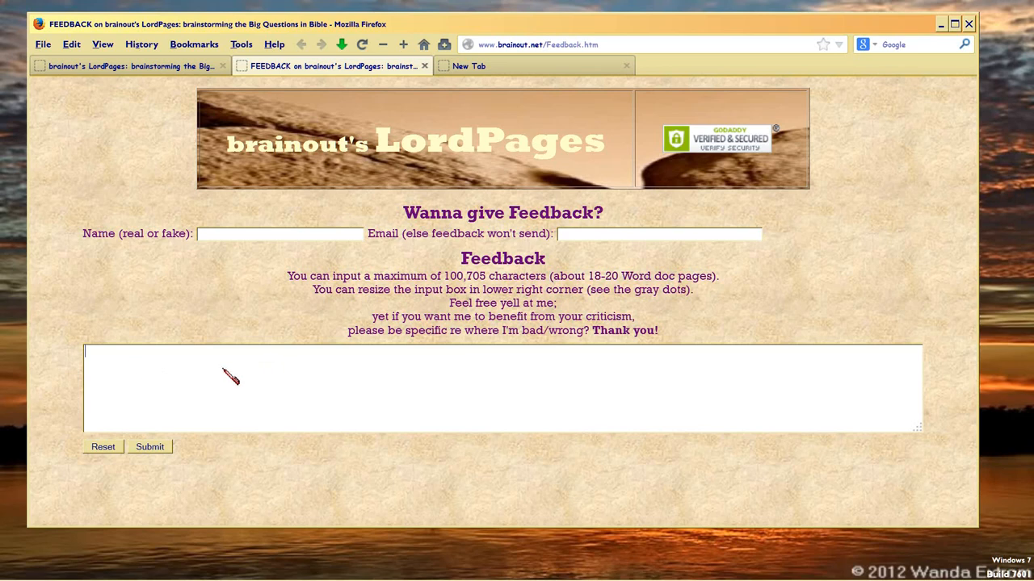
pyautogui.moveTo(390, 383)
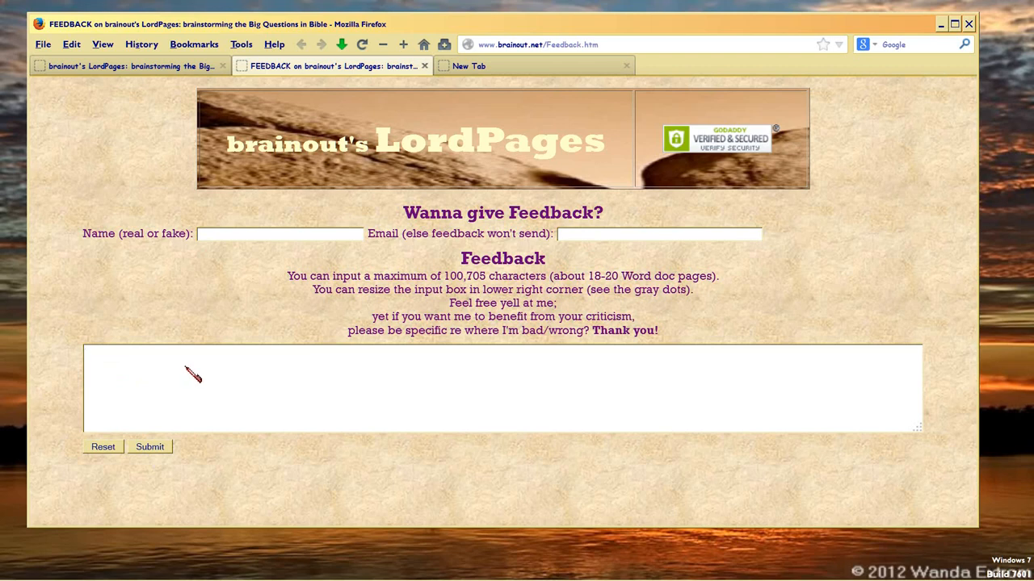
pyautogui.moveTo(456, 219)
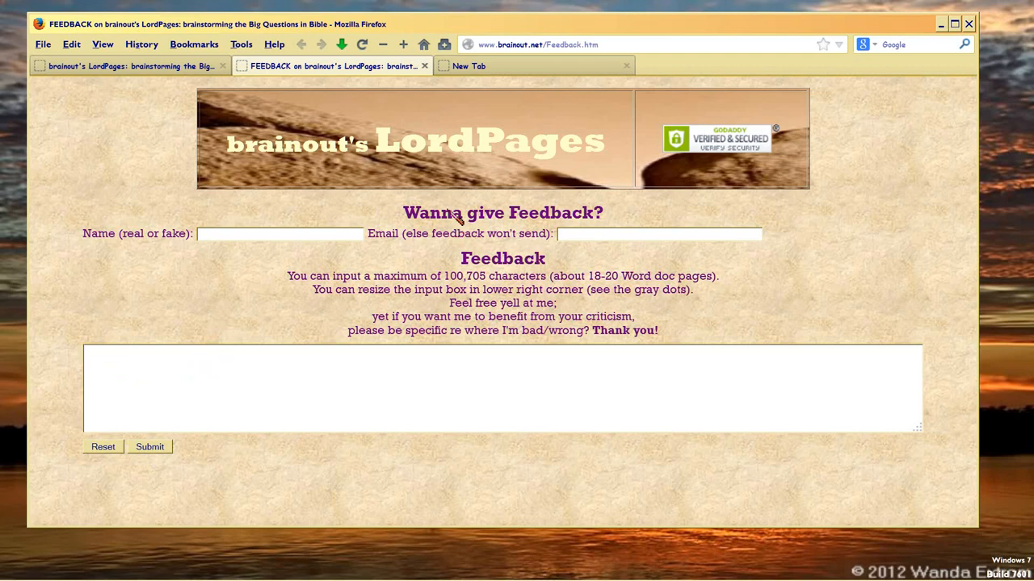
pyautogui.moveTo(485, 259)
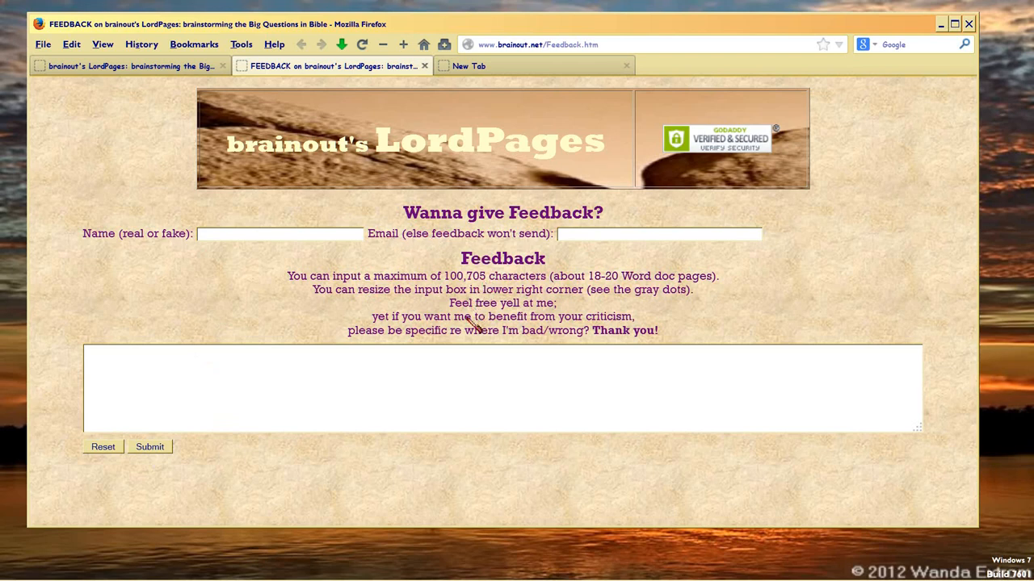
pyautogui.moveTo(459, 333)
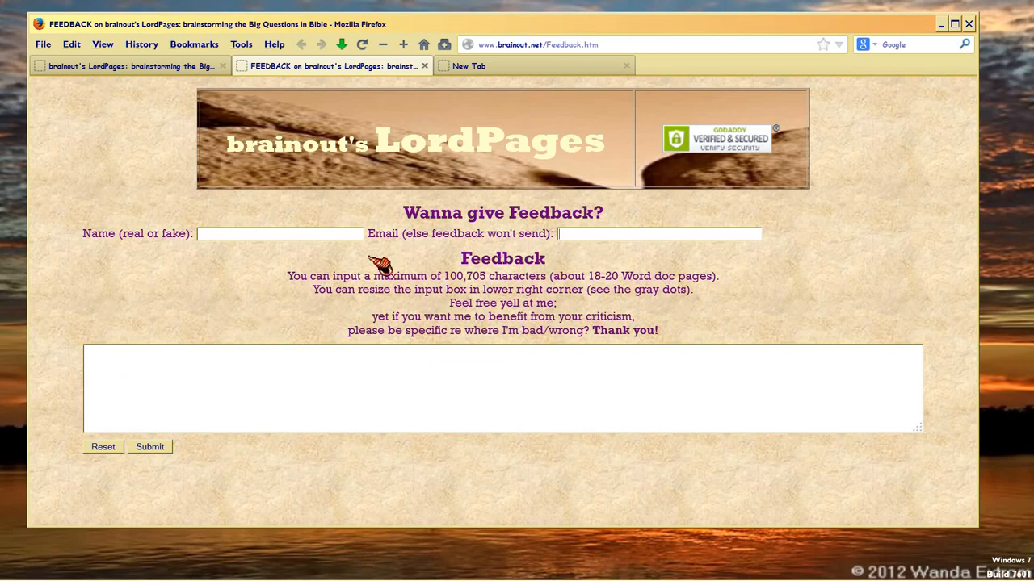
pyautogui.moveTo(360, 291)
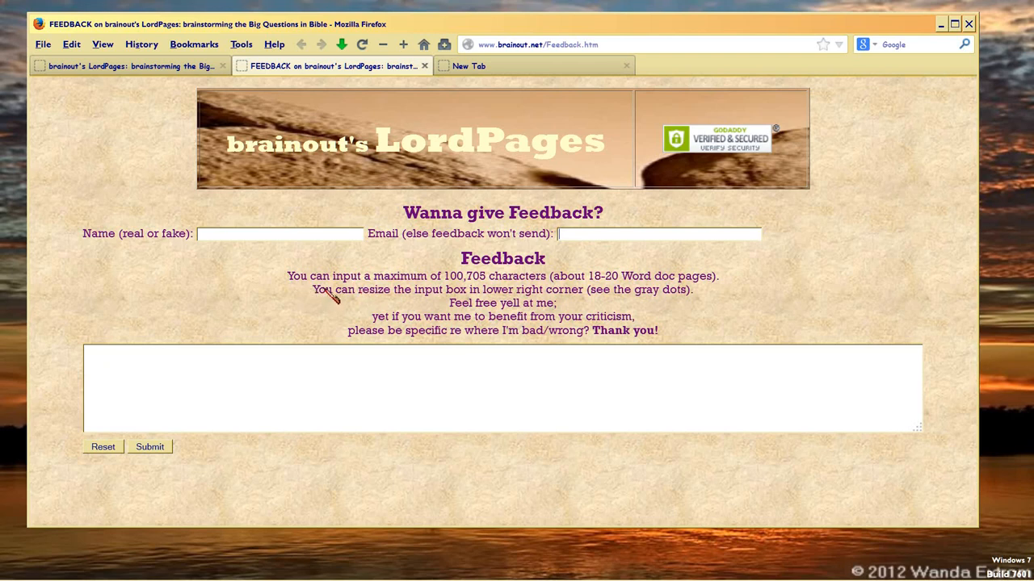
pyautogui.moveTo(345, 293)
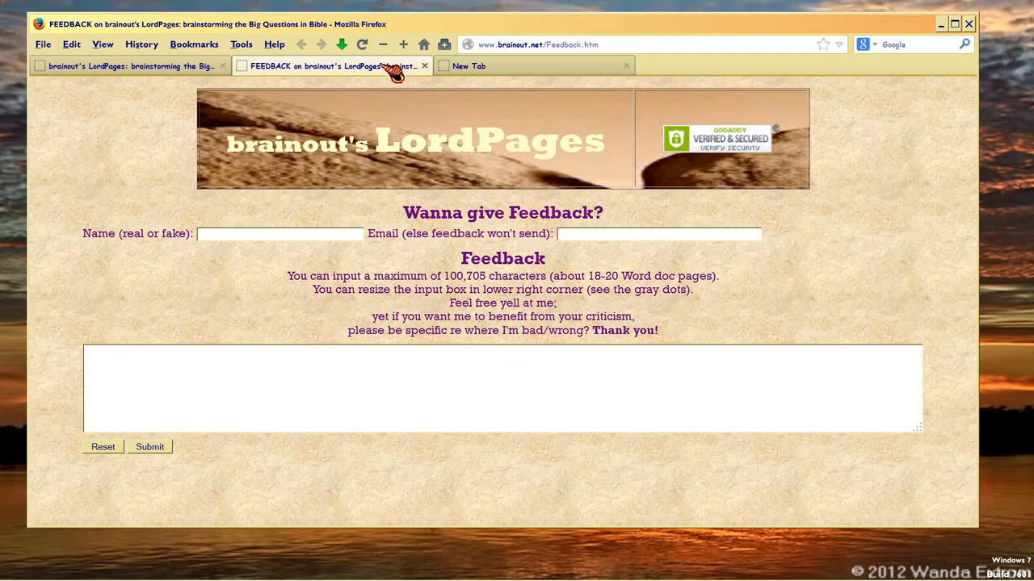
pyautogui.moveTo(384, 73)
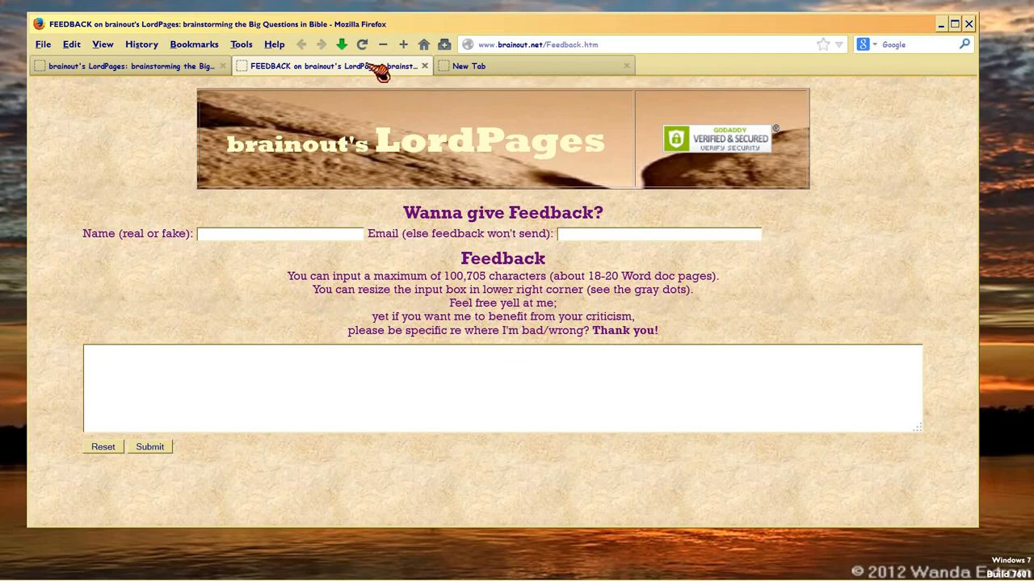
# View the home page Jump Menu, then scroll down to Gospel Orientation Videos
pyautogui.click(129, 66)
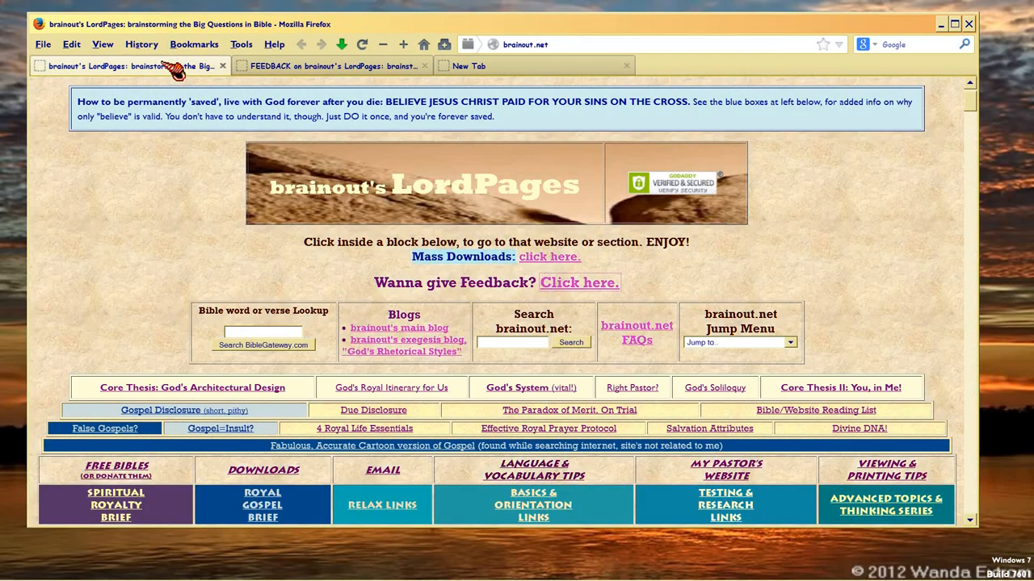
pyautogui.moveTo(117, 279)
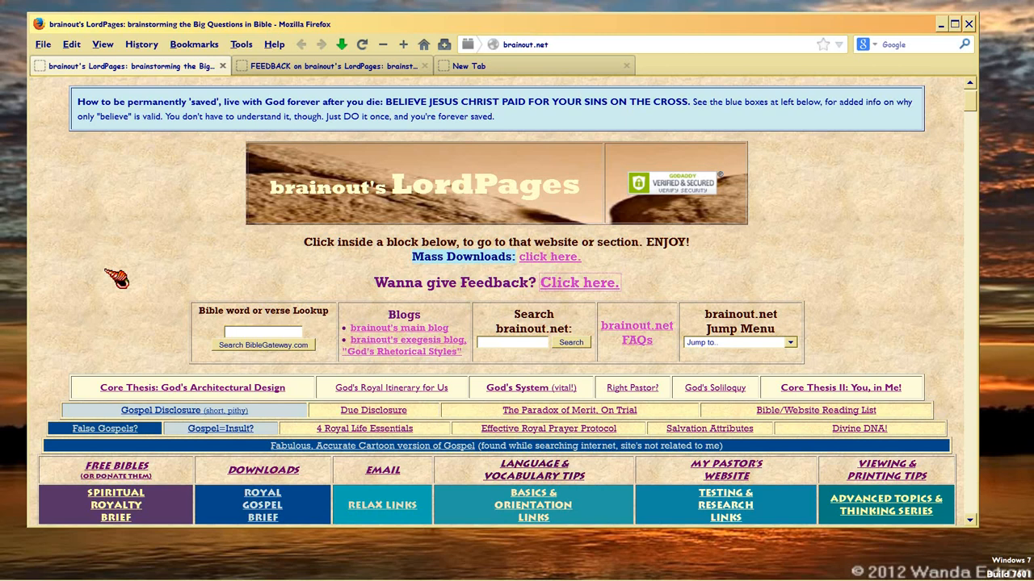
pyautogui.click(789, 342)
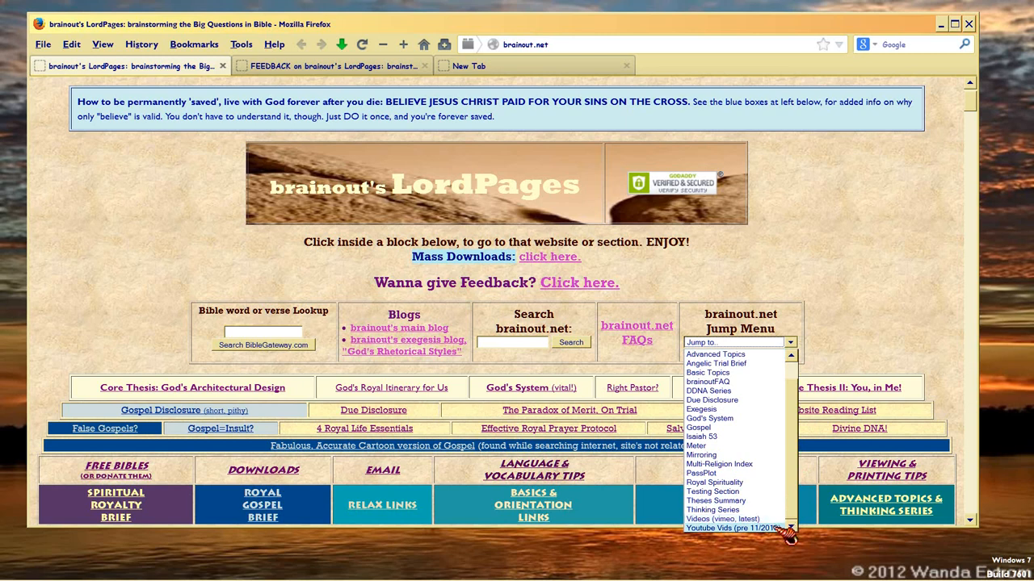
pyautogui.moveTo(787, 533)
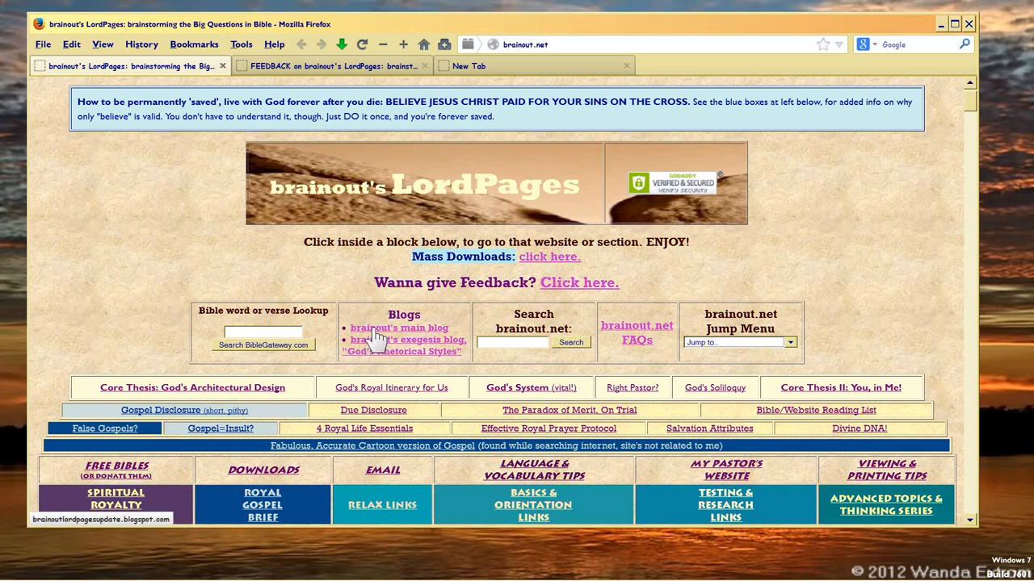
pyautogui.moveTo(371, 335)
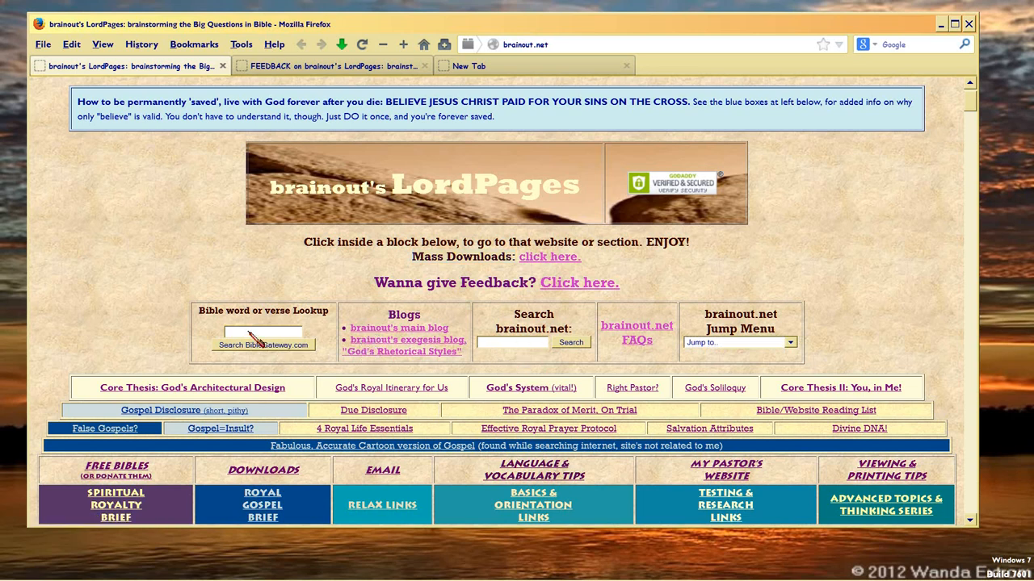
pyautogui.moveTo(416, 376)
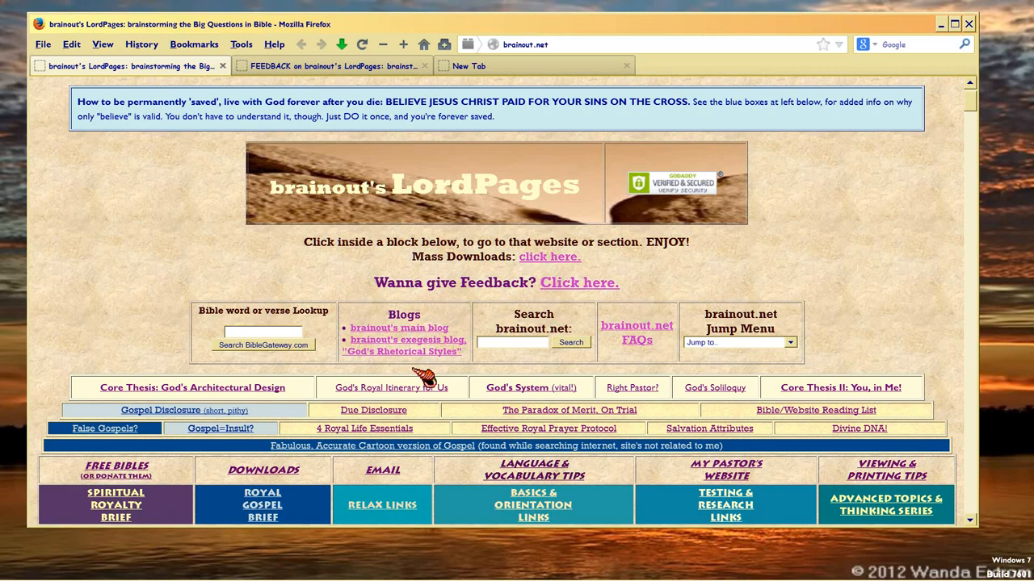
pyautogui.scroll(-3)
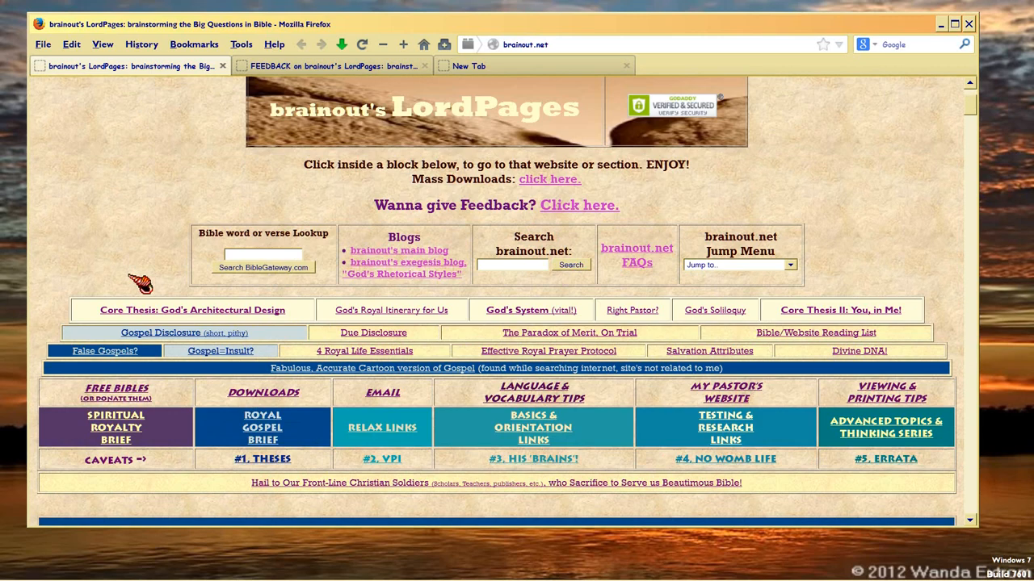
pyautogui.scroll(-3)
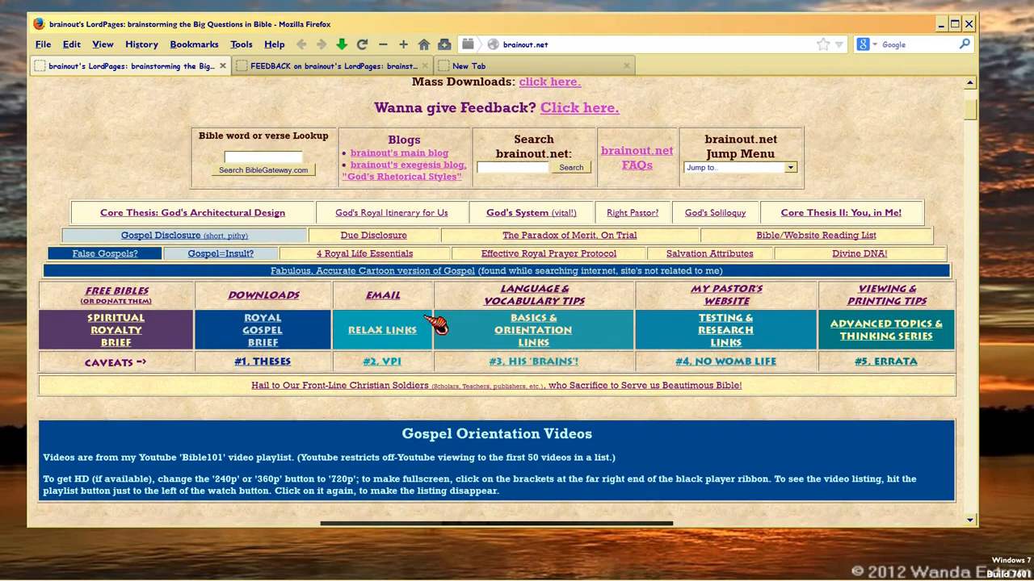